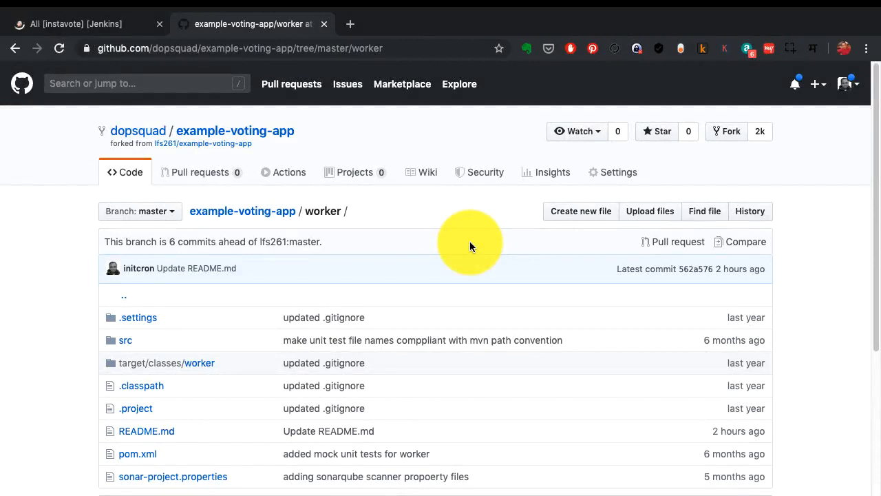
- Browse the GitHub worker folder and view its pom.xml file
{"action": "scroll", "scroll_direction": "down", "scroll_amount": 3}
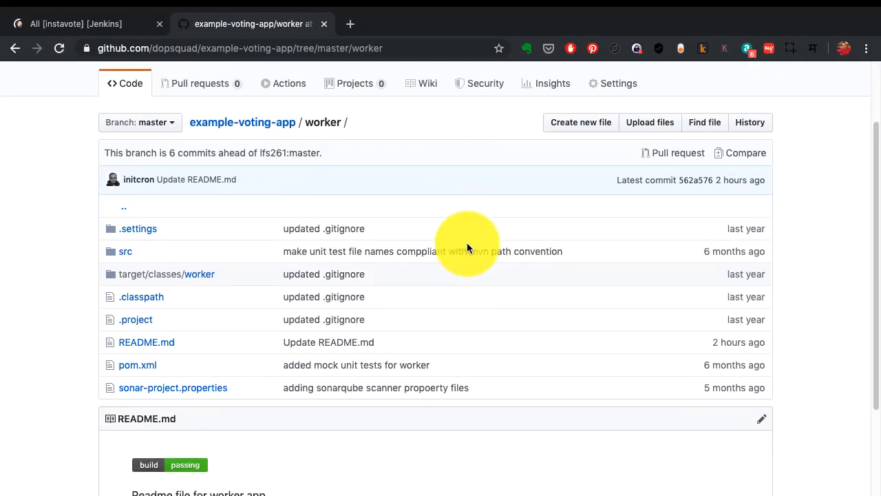
{"action": "scroll", "scroll_direction": "up", "scroll_amount": 3}
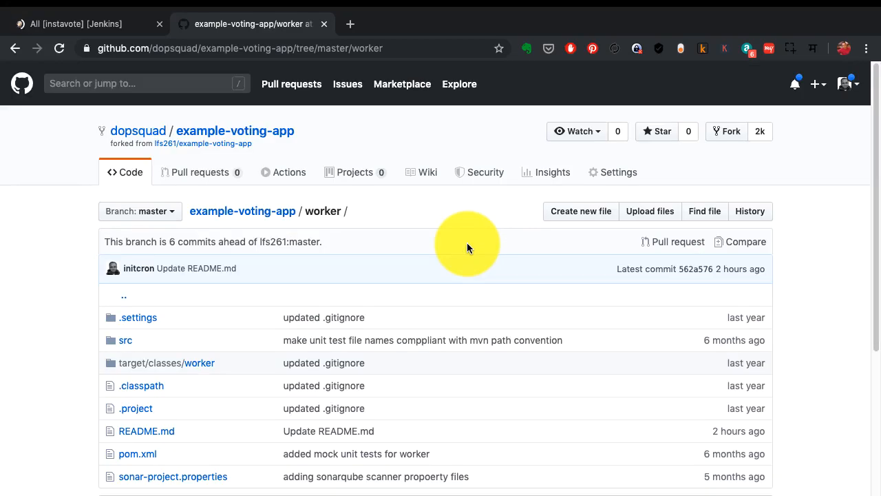
{"action": "scroll", "scroll_direction": "down", "scroll_amount": 3}
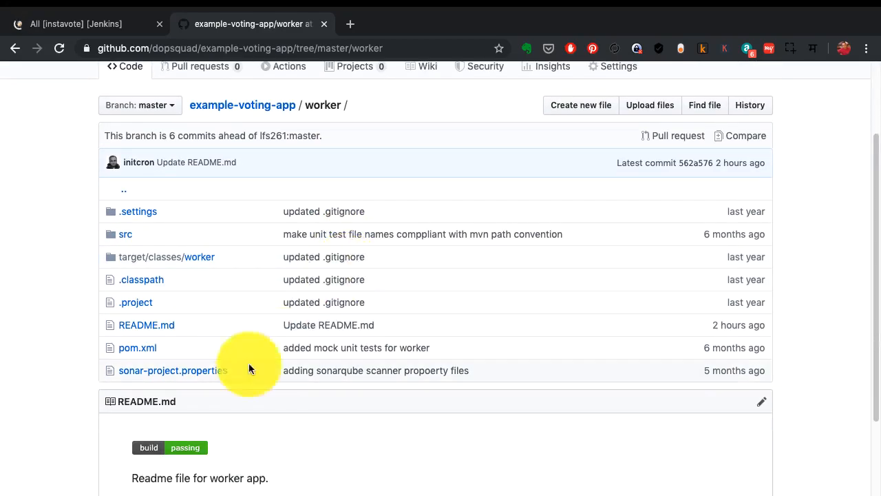
{"action": "mouse_move", "coordinate": [172, 353]}
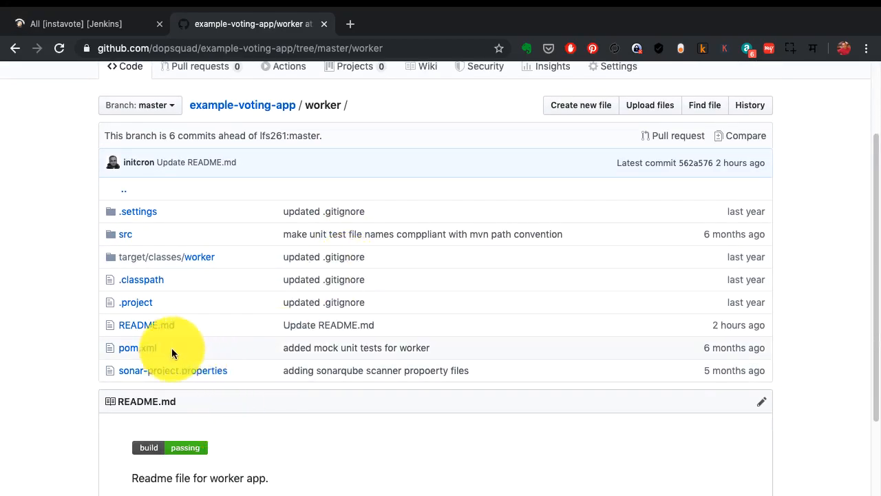
{"action": "mouse_move", "coordinate": [137, 348]}
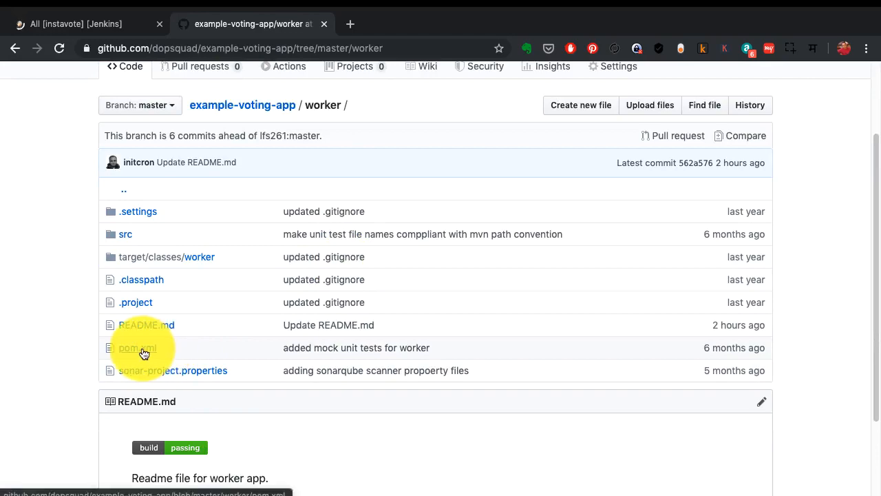
{"action": "left_click", "coordinate": [137, 347]}
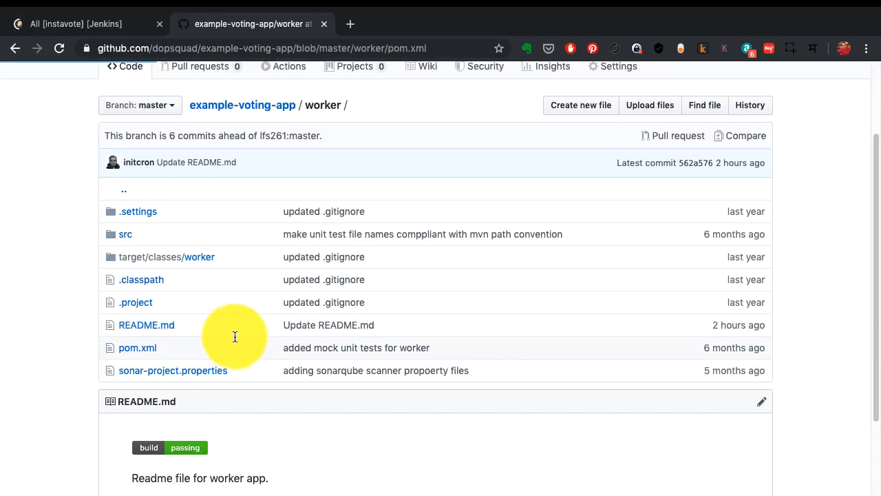
{"action": "left_click", "coordinate": [137, 347]}
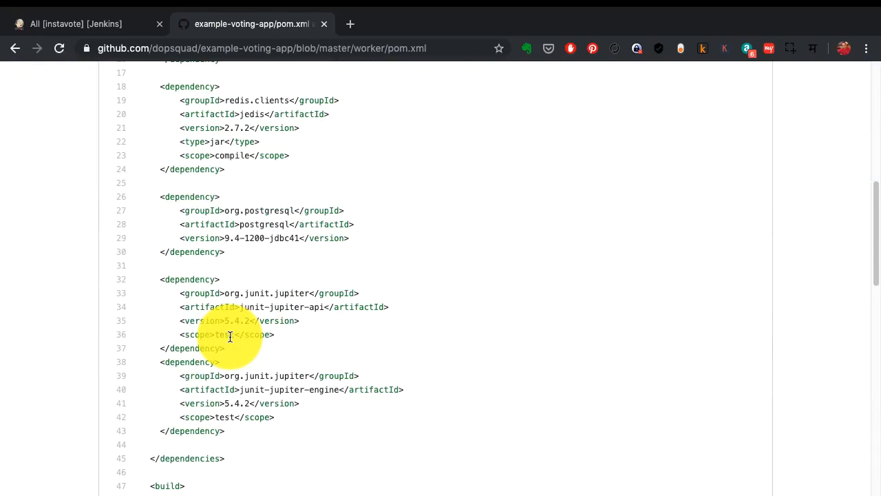
{"action": "scroll", "scroll_direction": "down", "scroll_amount": 3}
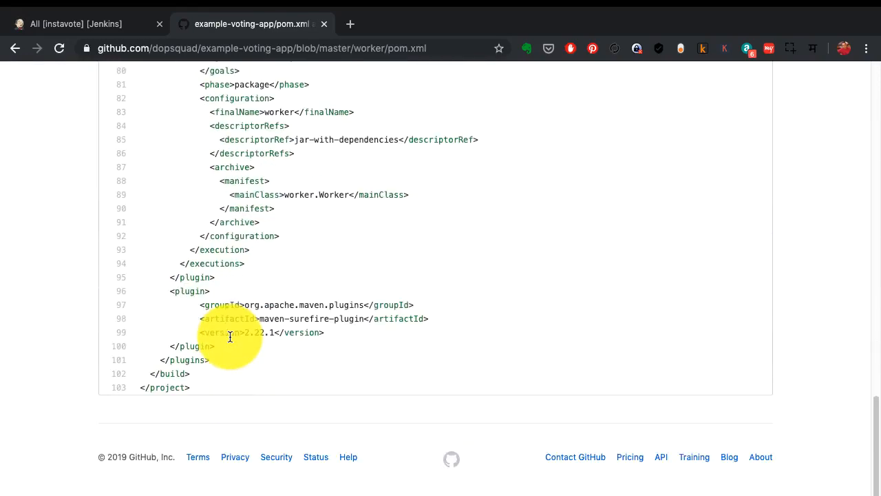
{"action": "scroll", "scroll_direction": "up", "scroll_amount": 3}
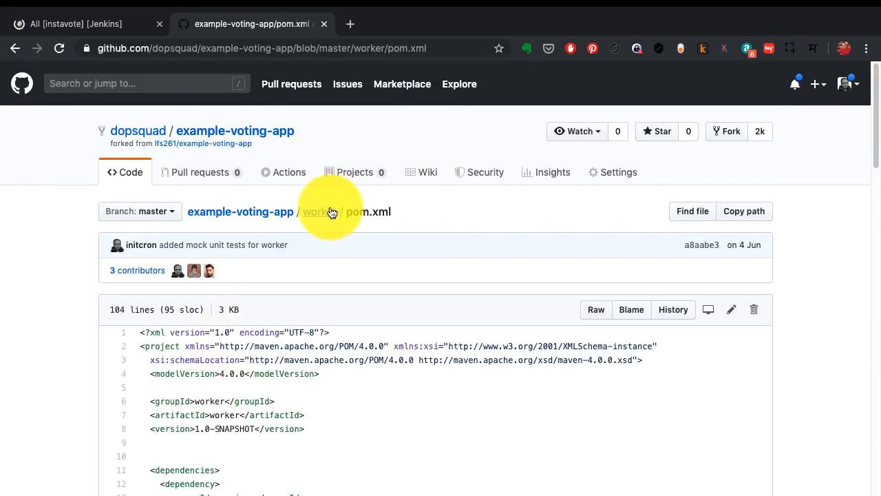
- Return to the worker folder and look through its src folder
{"action": "left_click", "coordinate": [316, 211]}
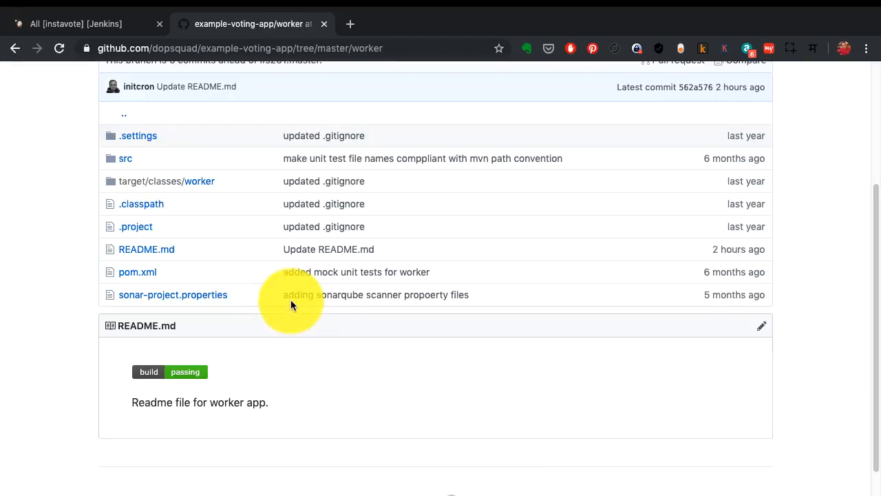
{"action": "left_click", "coordinate": [125, 158]}
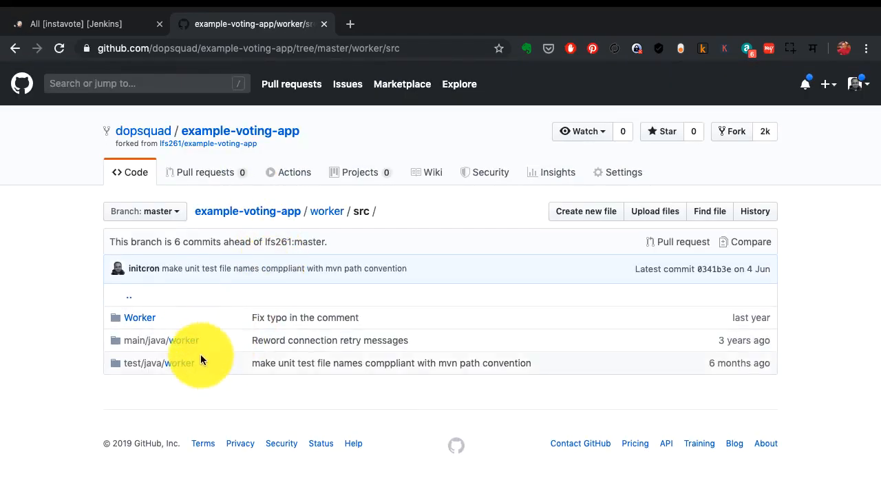
{"action": "mouse_move", "coordinate": [327, 211]}
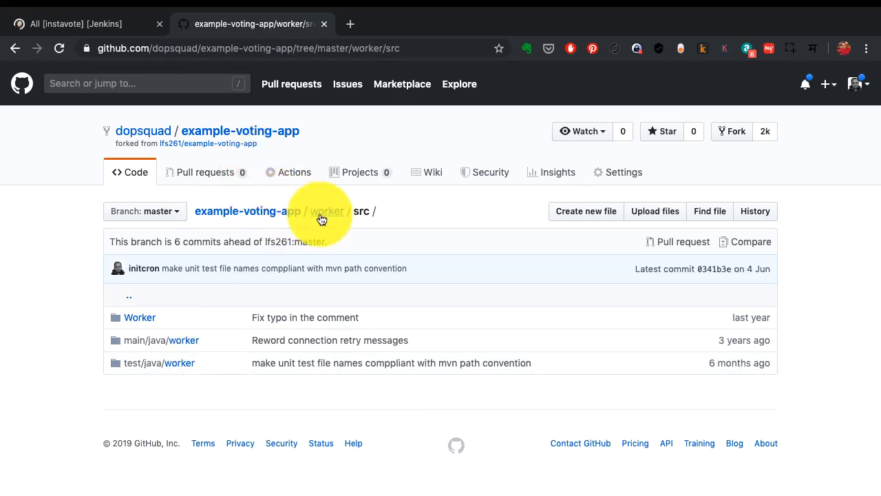
{"action": "left_click", "coordinate": [327, 211]}
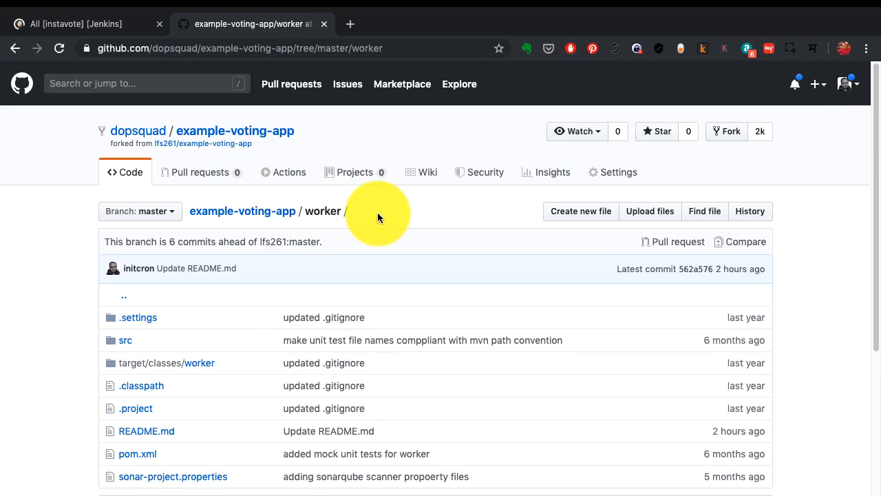
{"action": "scroll", "scroll_direction": "down", "scroll_amount": 3}
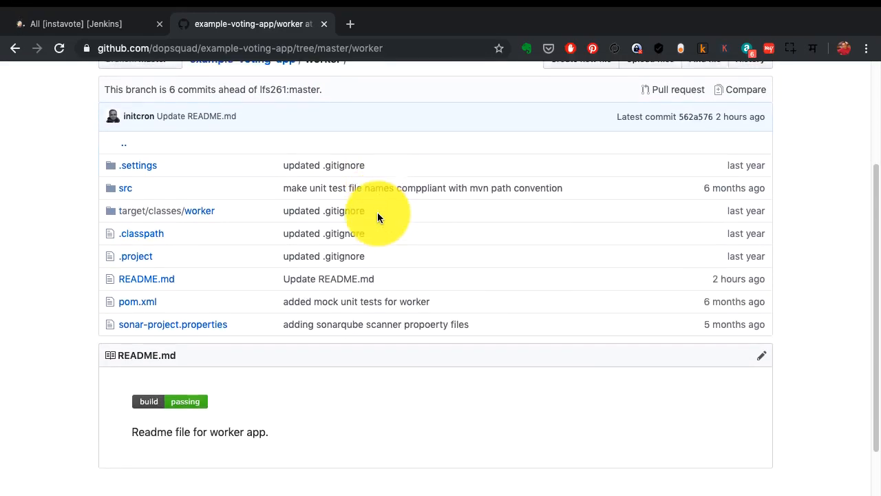
{"action": "scroll", "scroll_direction": "up", "scroll_amount": 3}
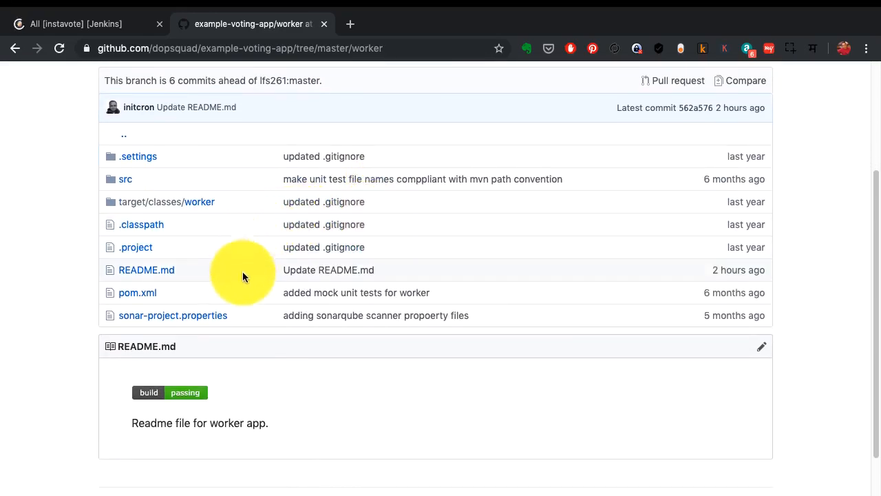
{"action": "mouse_move", "coordinate": [168, 338]}
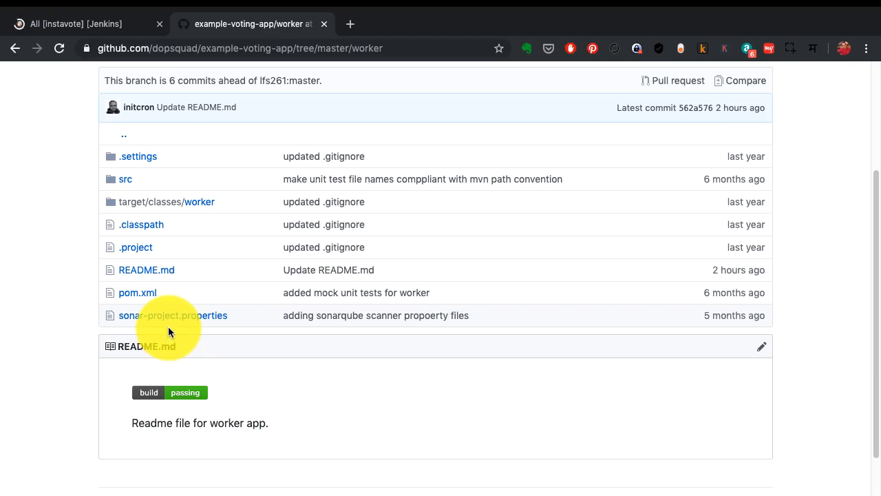
{"action": "scroll", "scroll_direction": "up", "scroll_amount": 3}
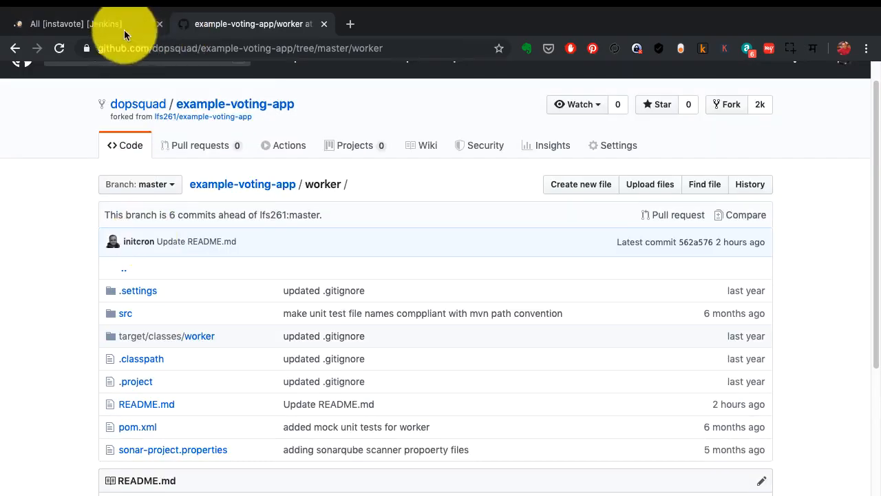
- Show the Jenkins instavote folder's build, package and test jobs, briefly checking GitHub
{"action": "left_click", "coordinate": [83, 23]}
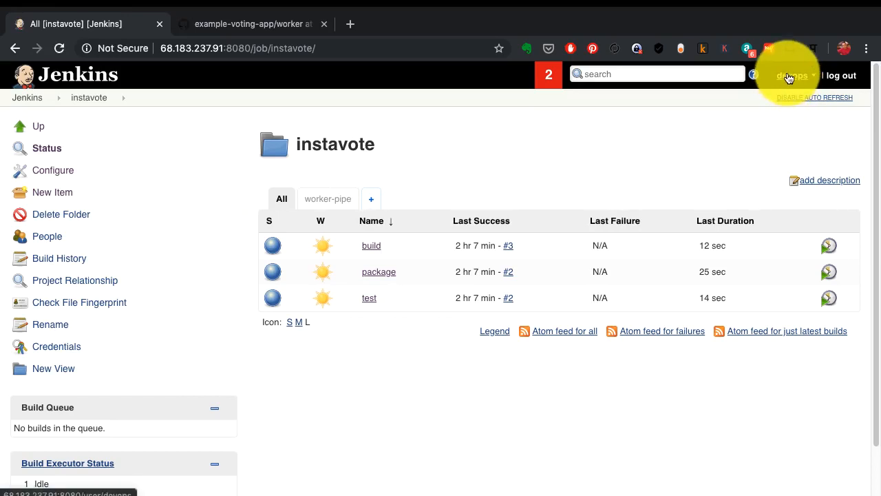
{"action": "mouse_move", "coordinate": [789, 81]}
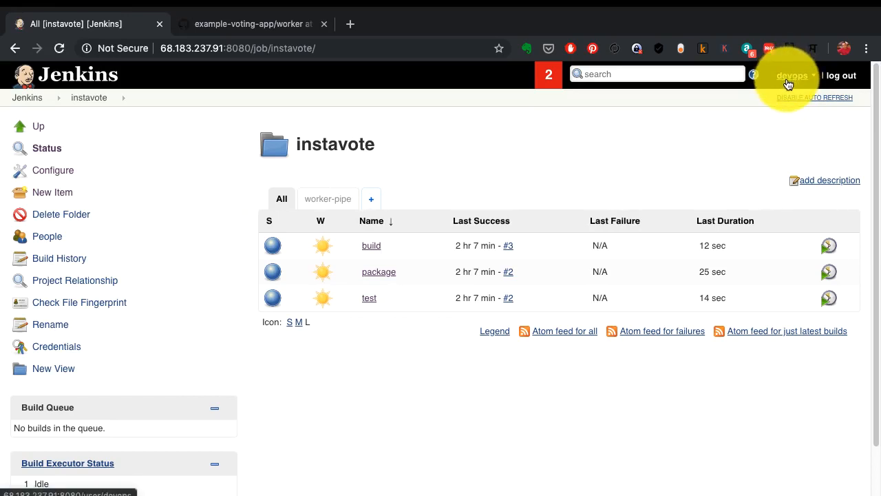
{"action": "scroll", "scroll_direction": "down", "scroll_amount": 3}
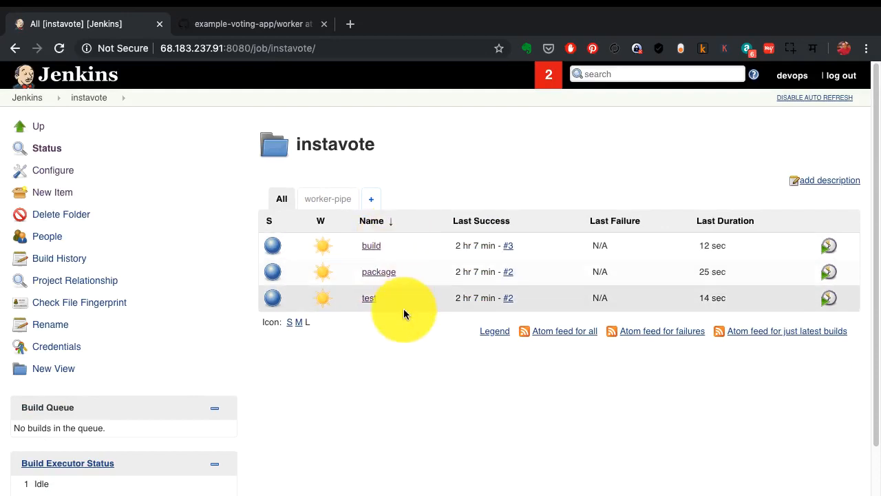
{"action": "mouse_move", "coordinate": [242, 12]}
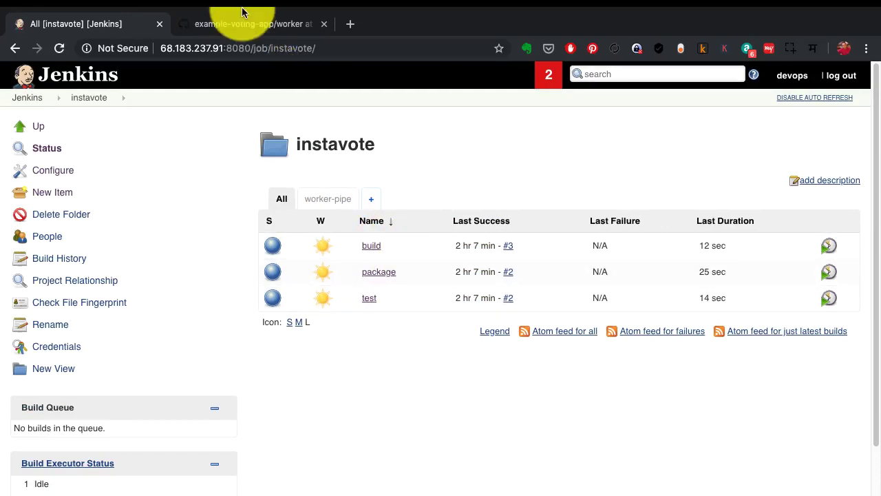
{"action": "left_click", "coordinate": [248, 23]}
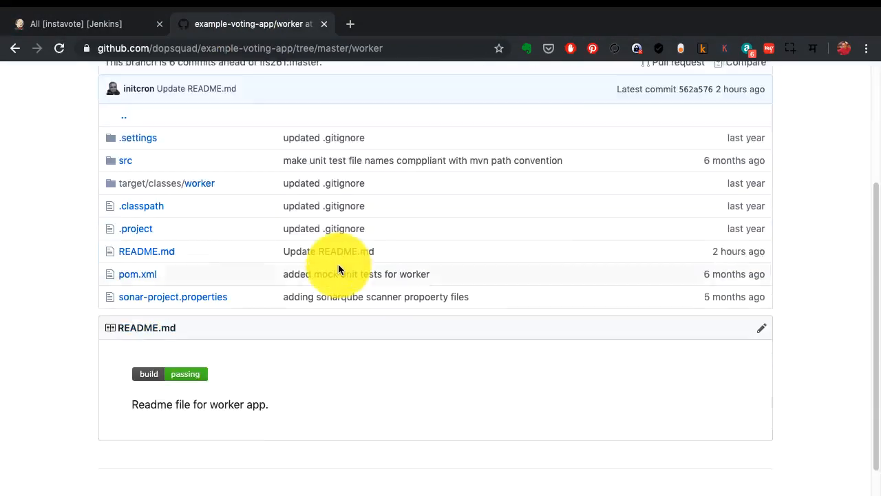
{"action": "scroll", "scroll_direction": "up", "scroll_amount": 3}
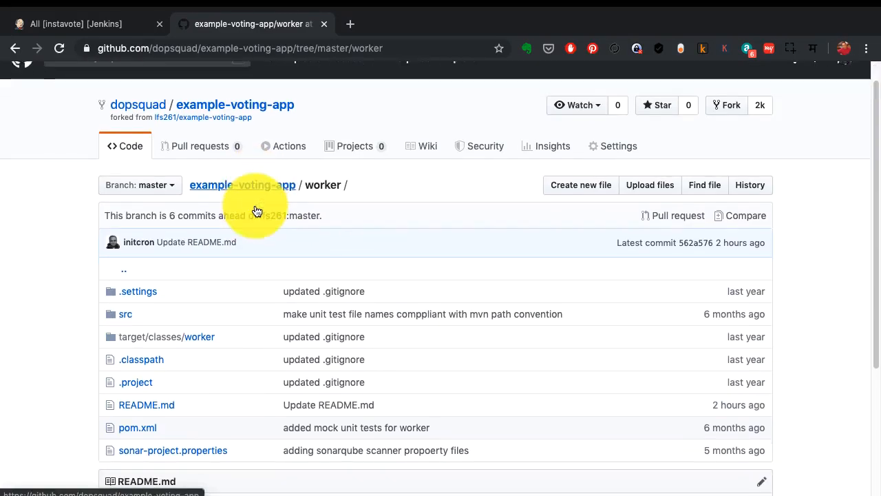
{"action": "left_click", "coordinate": [76, 23]}
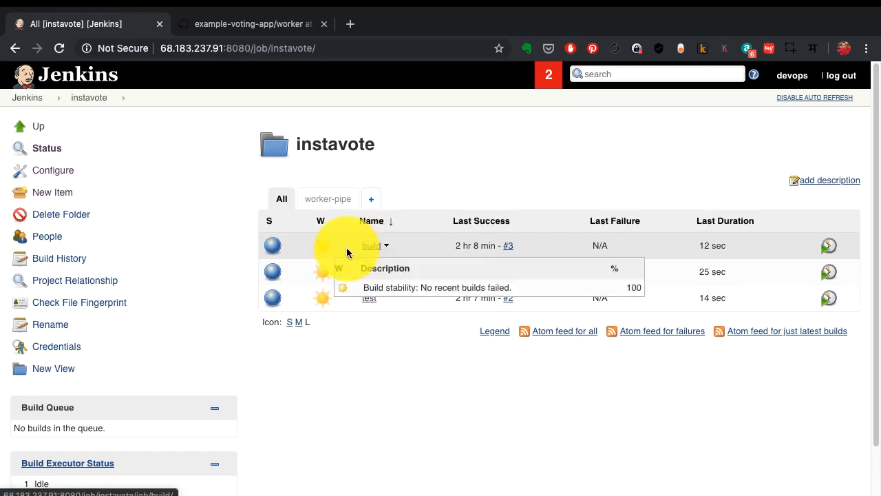
{"action": "mouse_move", "coordinate": [372, 301]}
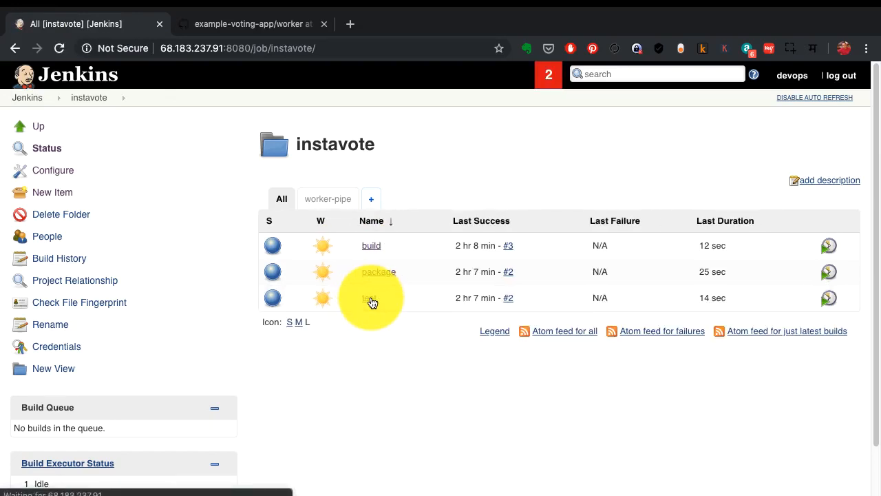
{"action": "left_click", "coordinate": [378, 271]}
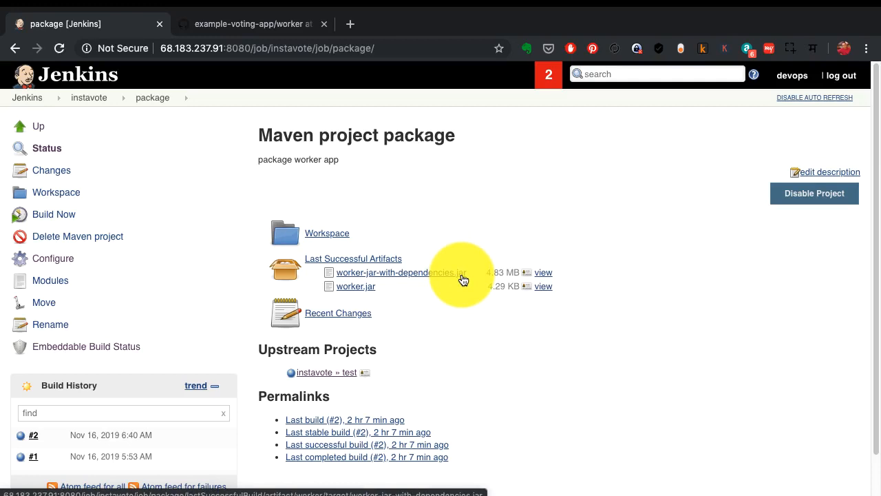
{"action": "mouse_move", "coordinate": [448, 308]}
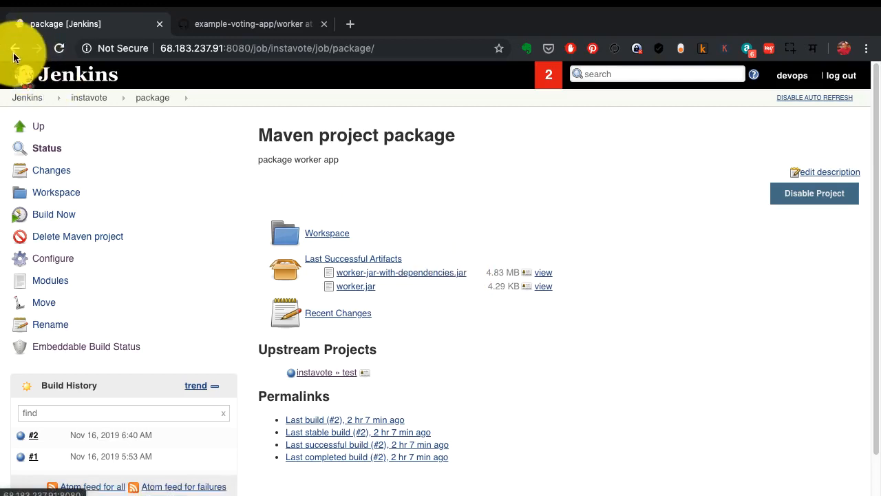
{"action": "left_click", "coordinate": [89, 97]}
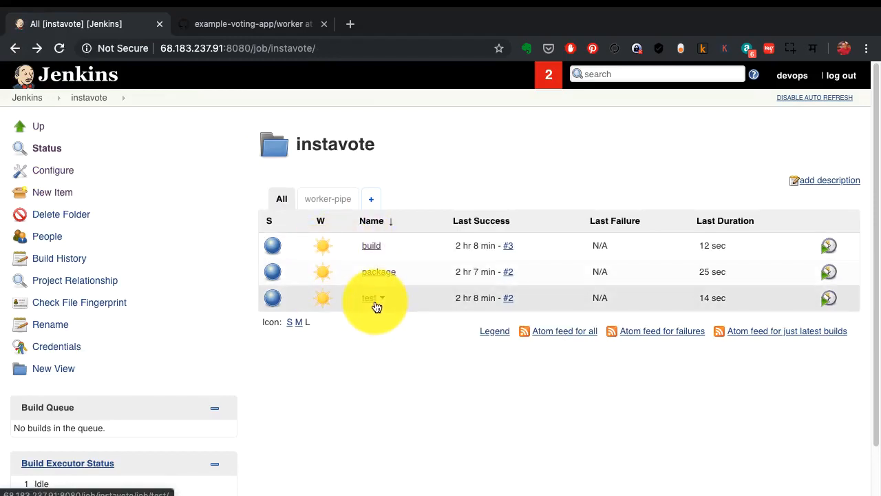
{"action": "mouse_move", "coordinate": [377, 251]}
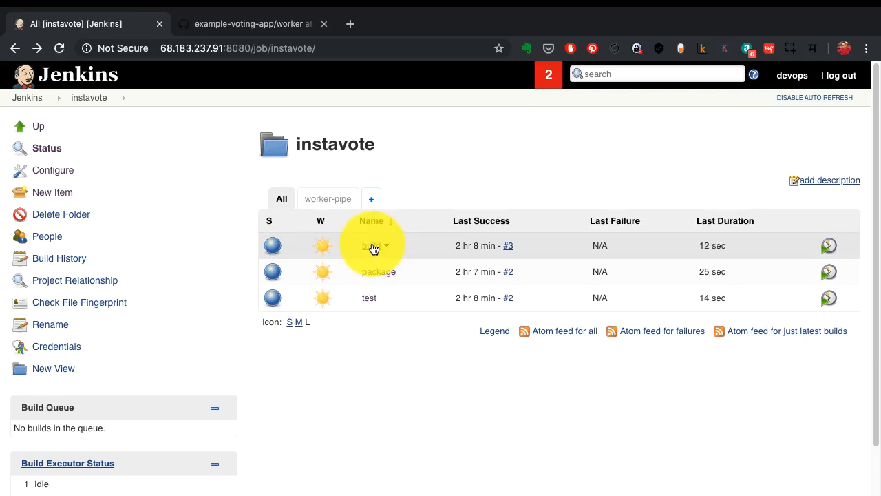
{"action": "left_click", "coordinate": [369, 245]}
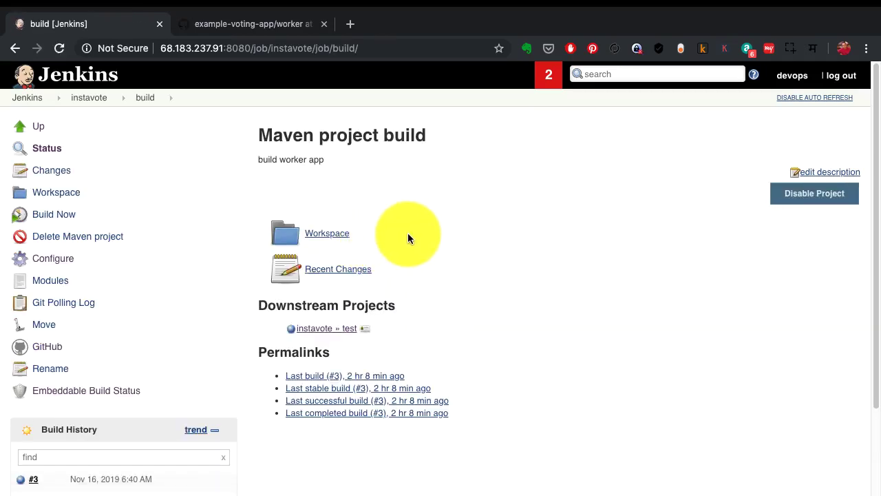
{"action": "mouse_move", "coordinate": [482, 234]}
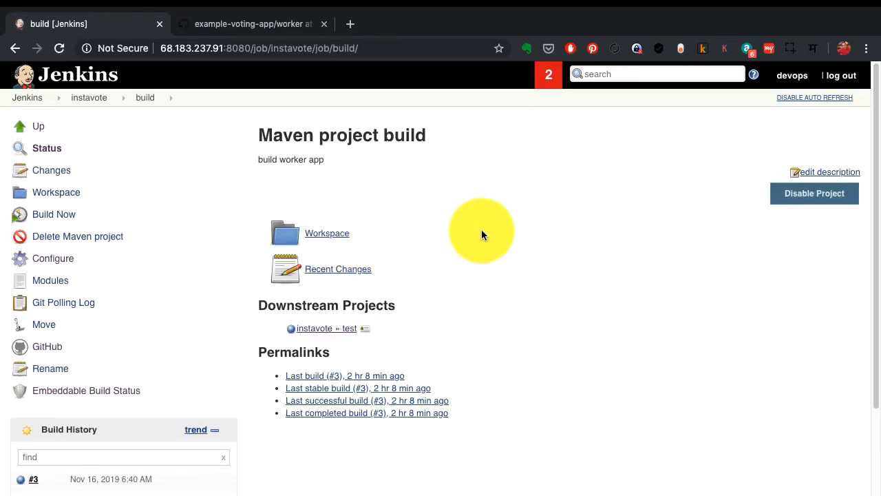
{"action": "scroll", "scroll_direction": "down", "scroll_amount": 3}
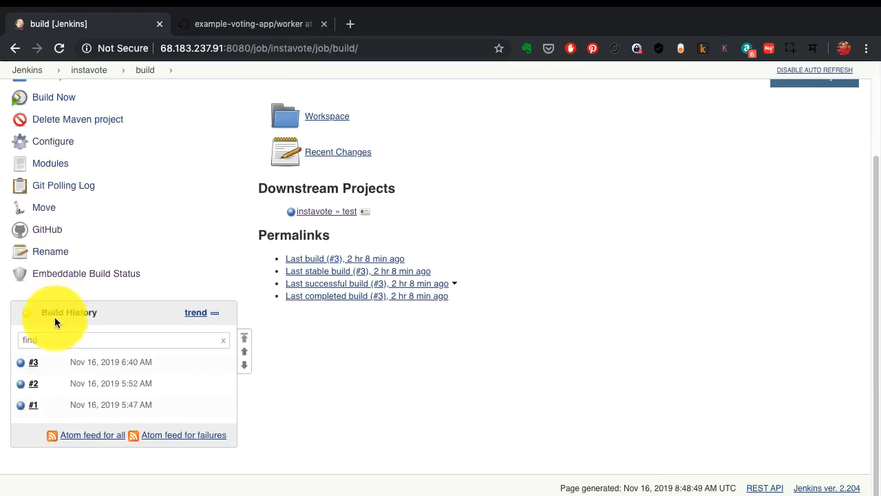
{"action": "mouse_move", "coordinate": [57, 404]}
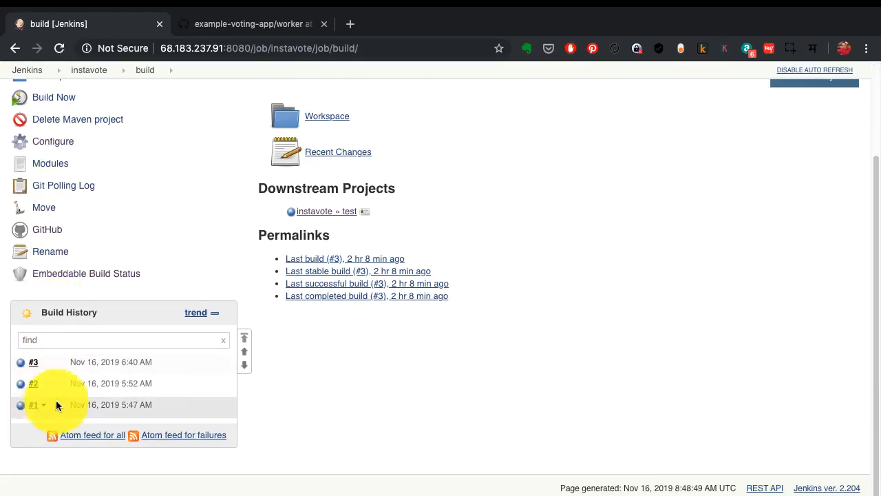
{"action": "mouse_move", "coordinate": [75, 312]}
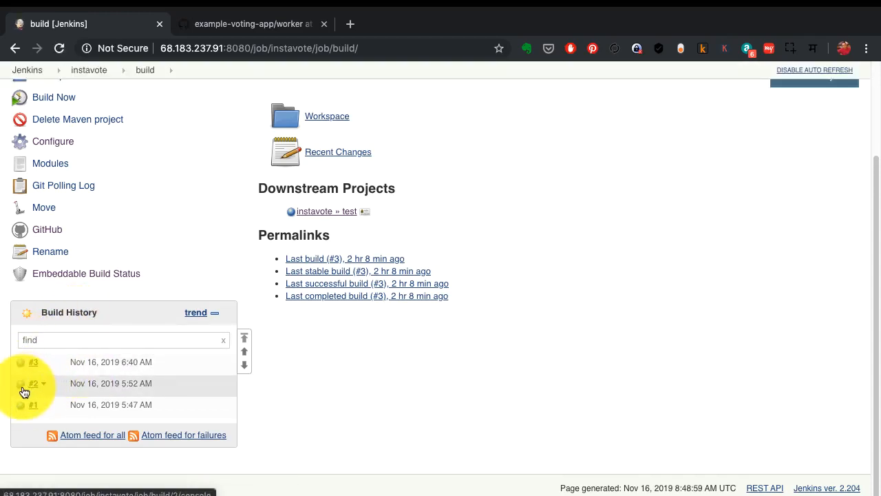
{"action": "mouse_move", "coordinate": [20, 404]}
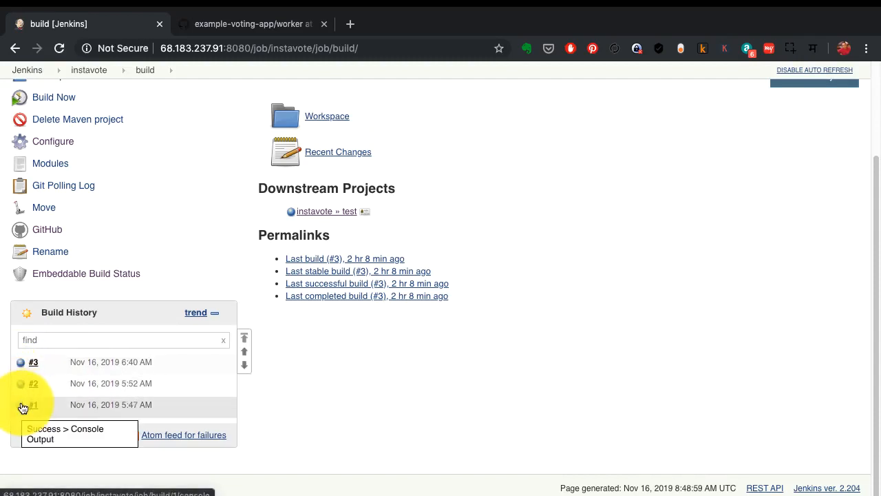
{"action": "mouse_move", "coordinate": [41, 376]}
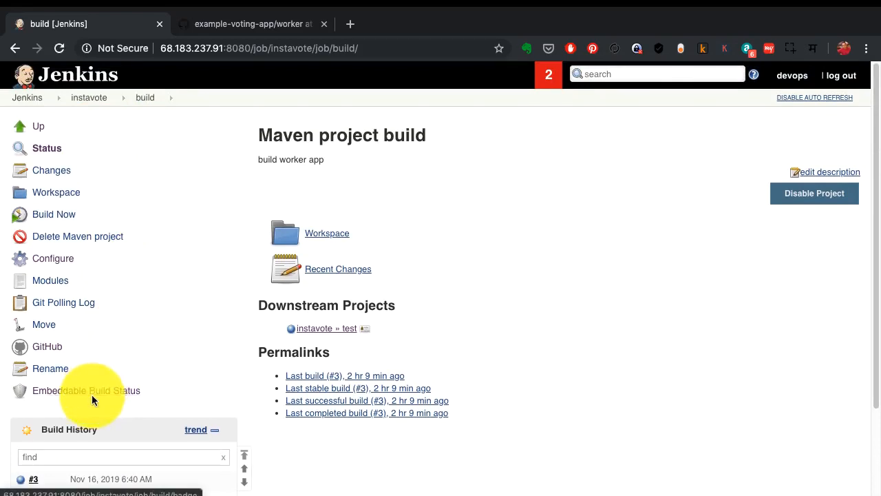
{"action": "mouse_move", "coordinate": [89, 148]}
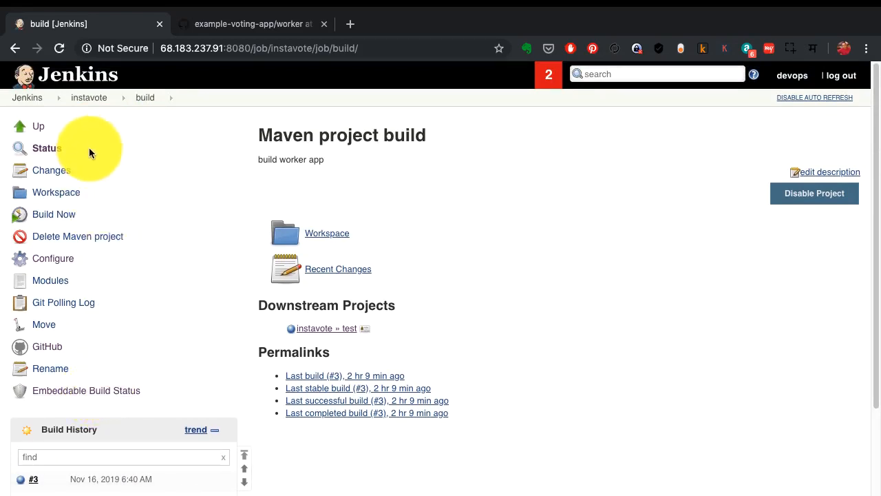
{"action": "mouse_move", "coordinate": [96, 361]}
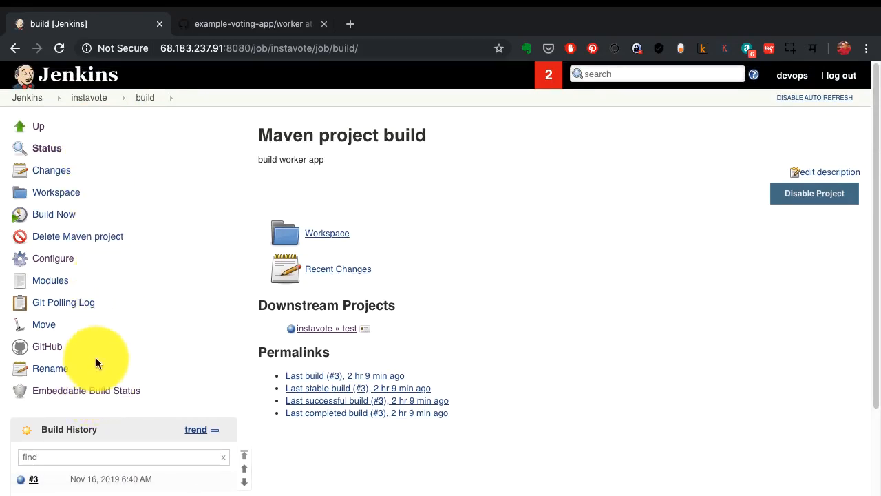
- Review the build job's example-voting-app master source and H/2 * * * * Poll SCM trigger
{"action": "left_click", "coordinate": [53, 258]}
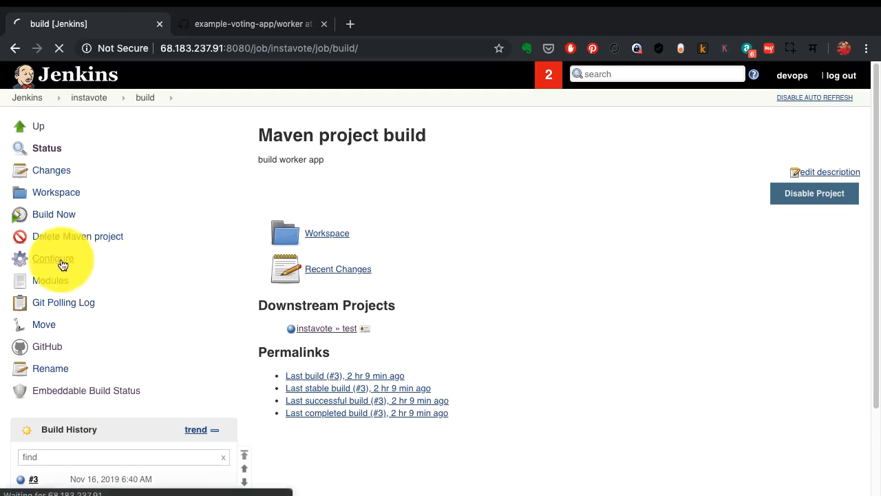
{"action": "left_click", "coordinate": [53, 258]}
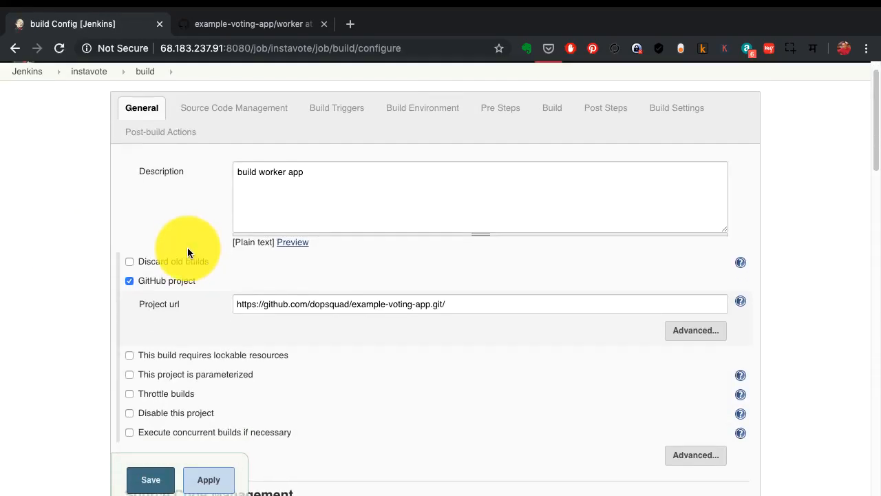
{"action": "scroll", "scroll_direction": "down", "scroll_amount": 3}
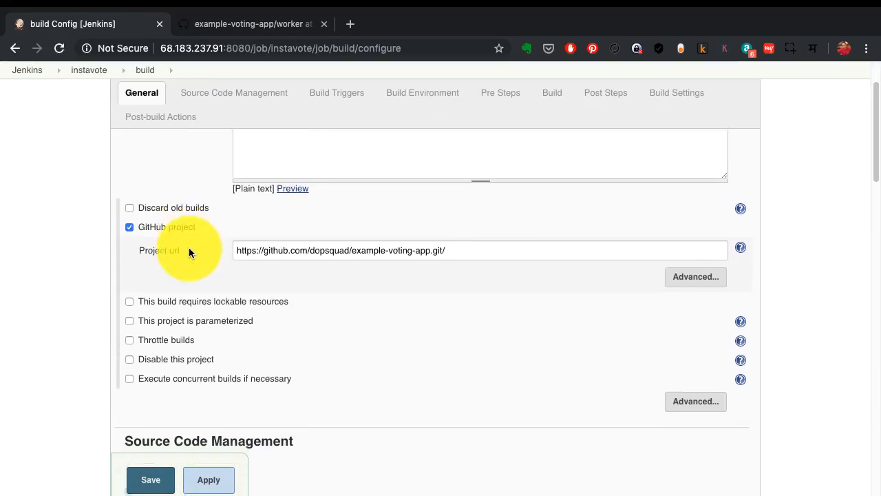
{"action": "mouse_move", "coordinate": [204, 250]}
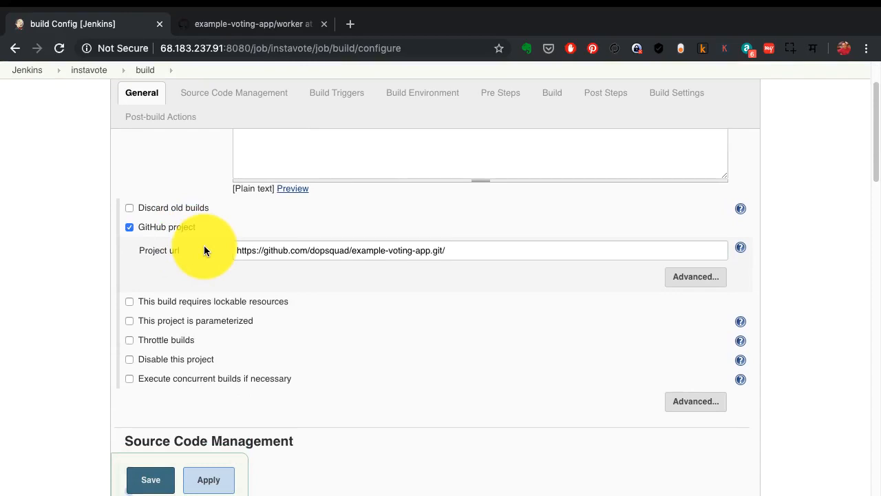
{"action": "scroll", "scroll_direction": "down", "scroll_amount": 3}
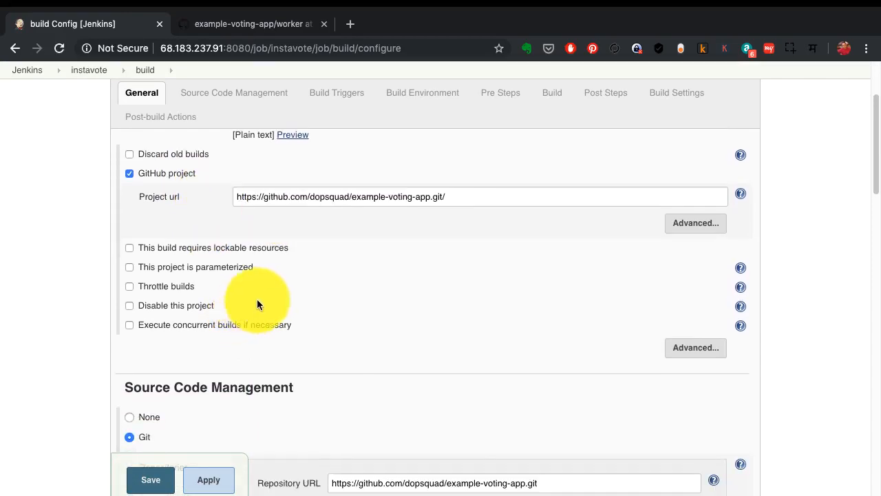
{"action": "scroll", "scroll_direction": "down", "scroll_amount": 3}
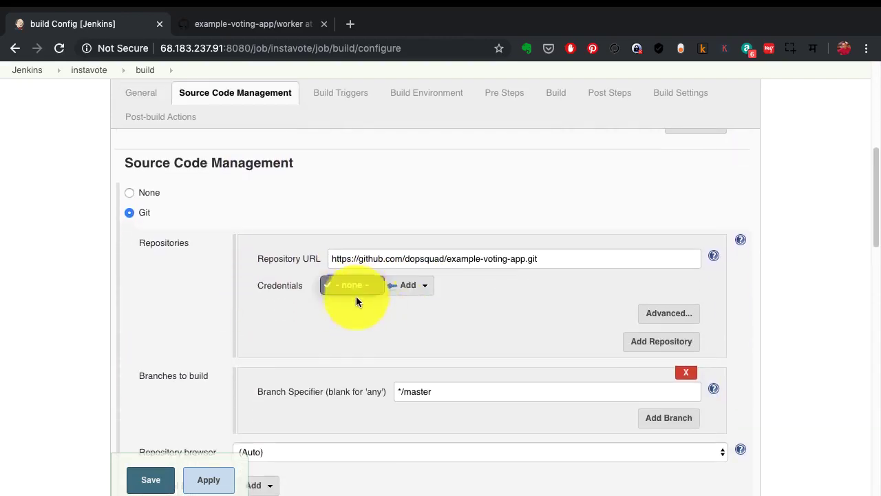
{"action": "scroll", "scroll_direction": "down", "scroll_amount": 3}
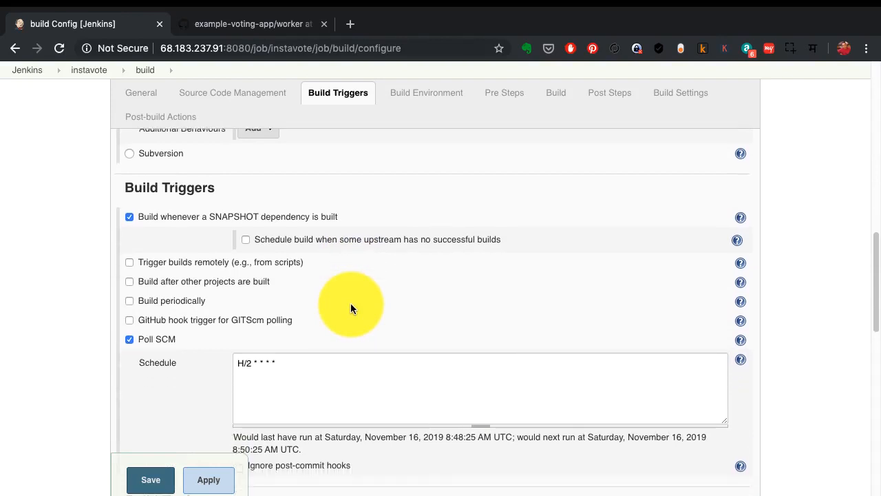
{"action": "scroll", "scroll_direction": "down", "scroll_amount": 3}
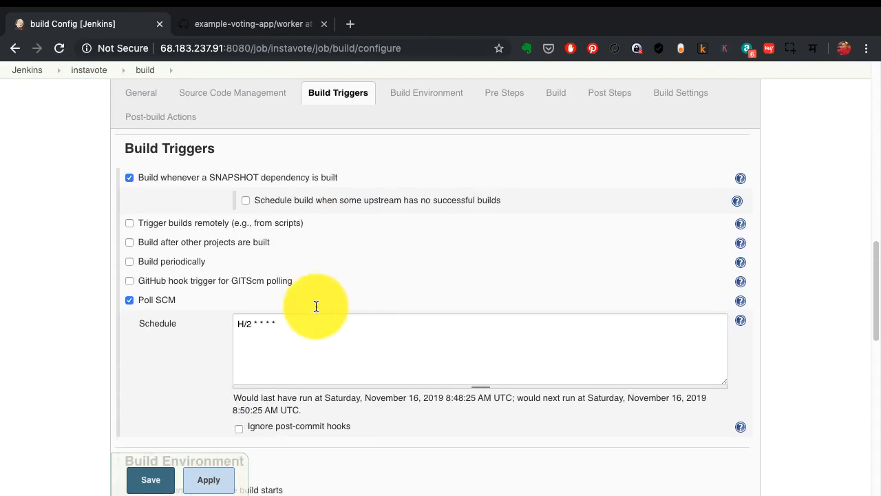
{"action": "mouse_move", "coordinate": [291, 98]}
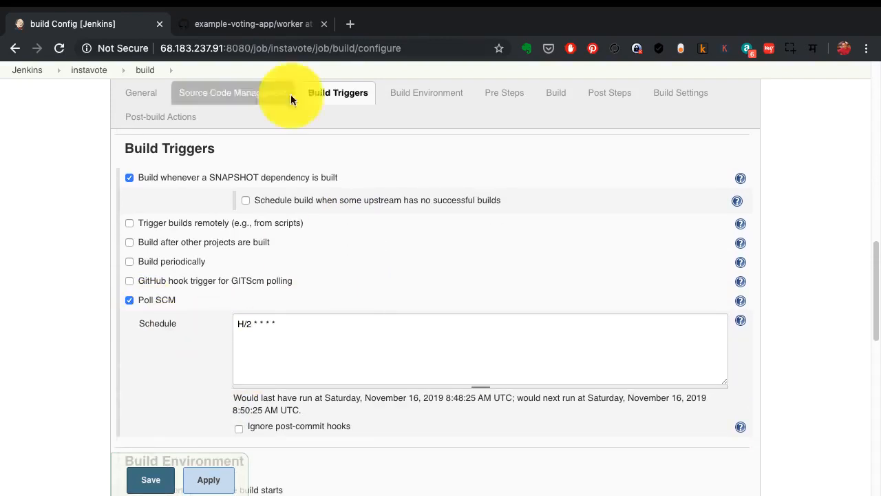
- Glance at the GitHub repository page, then return to the Jenkins job configuration
{"action": "left_click", "coordinate": [252, 24]}
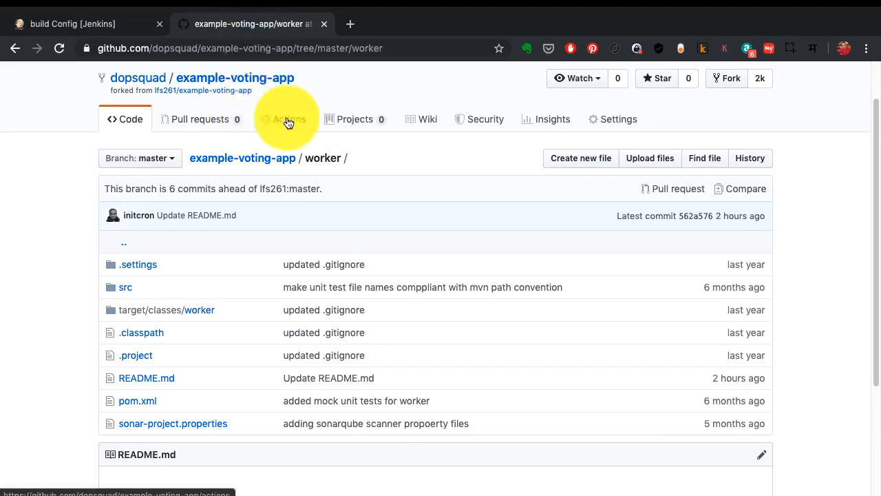
{"action": "scroll", "scroll_direction": "up", "scroll_amount": 3}
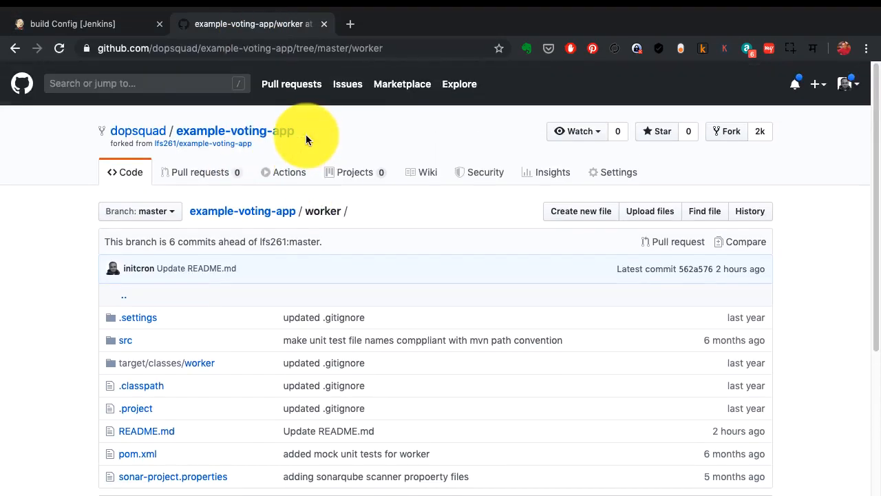
{"action": "mouse_move", "coordinate": [90, 24]}
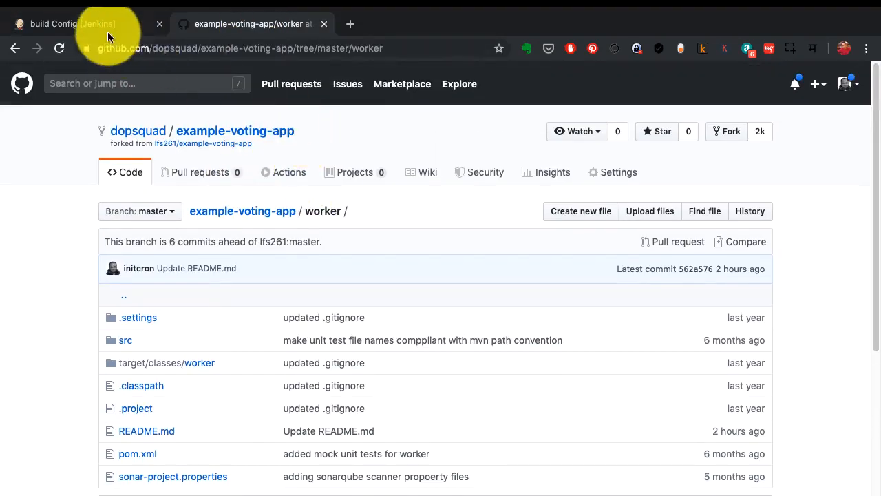
{"action": "left_click", "coordinate": [73, 24]}
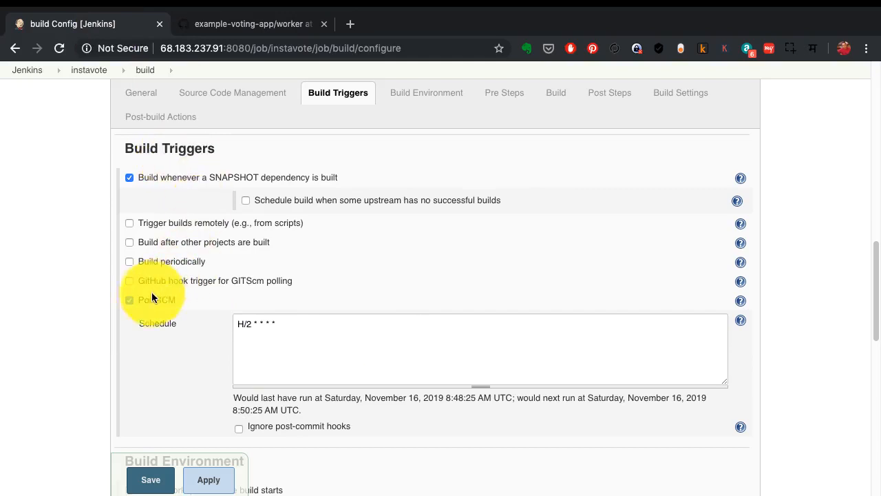
{"action": "mouse_move", "coordinate": [146, 308]}
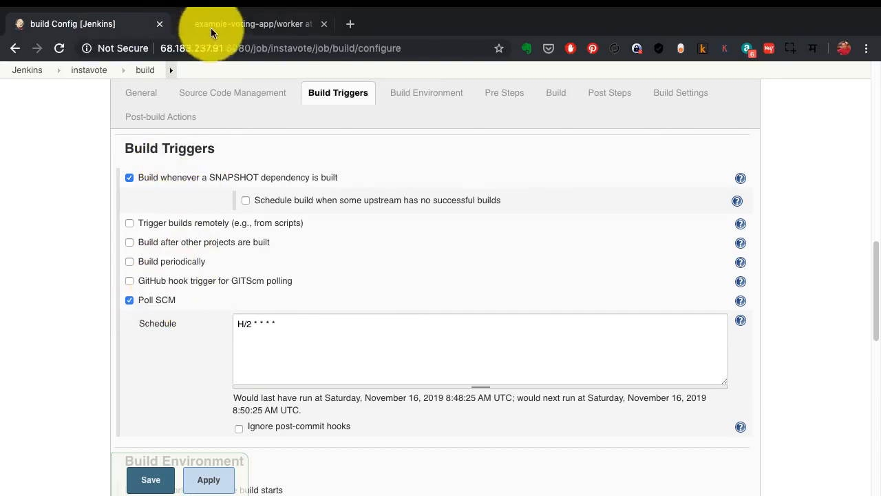
- Open the repository's Settings > Webhooks and view the existing Jenkins push webhook
{"action": "left_click", "coordinate": [251, 24]}
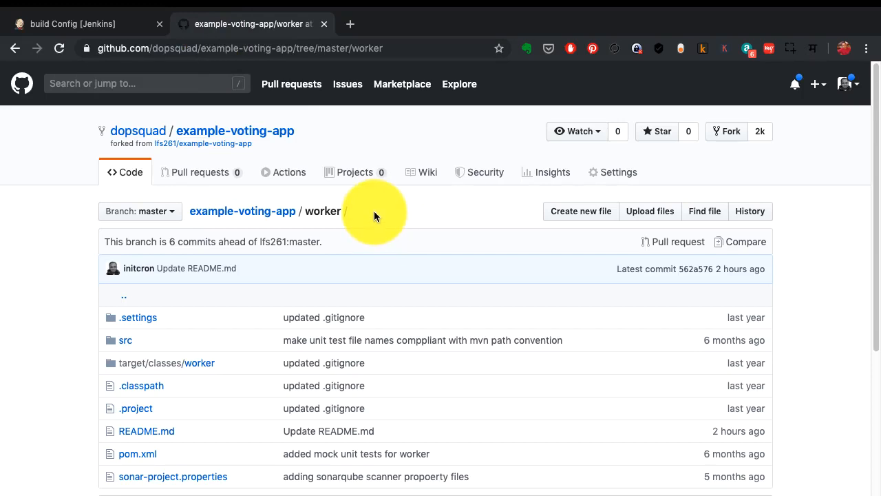
{"action": "mouse_move", "coordinate": [124, 33]}
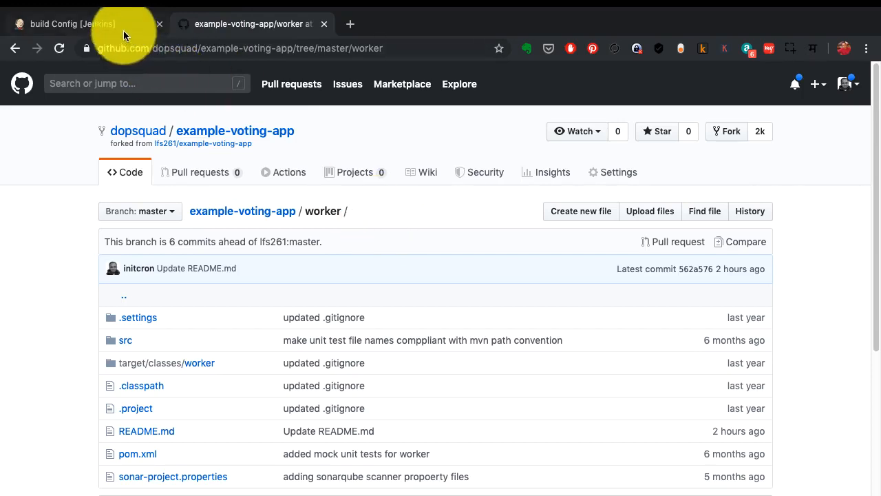
{"action": "mouse_move", "coordinate": [612, 173]}
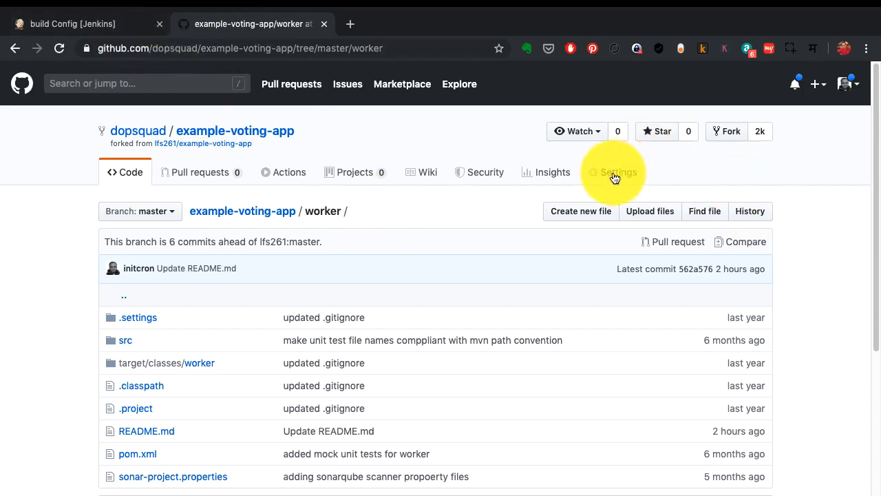
{"action": "left_click", "coordinate": [618, 172]}
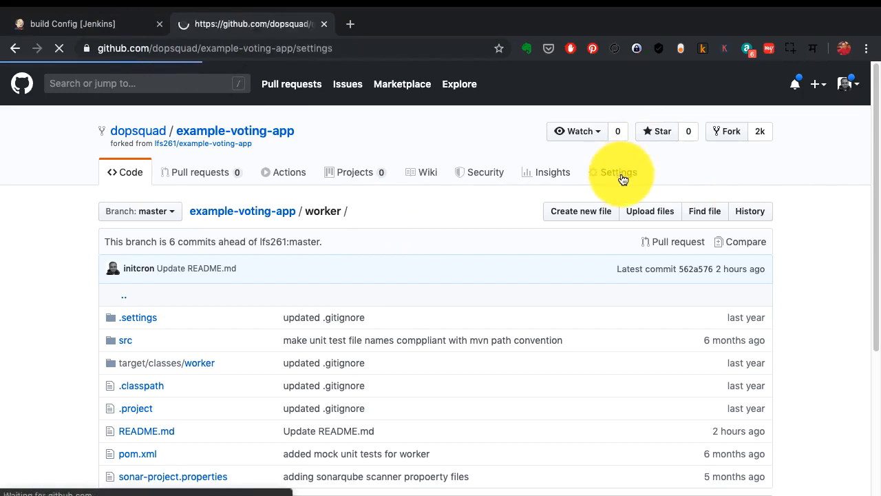
{"action": "left_click", "coordinate": [617, 172]}
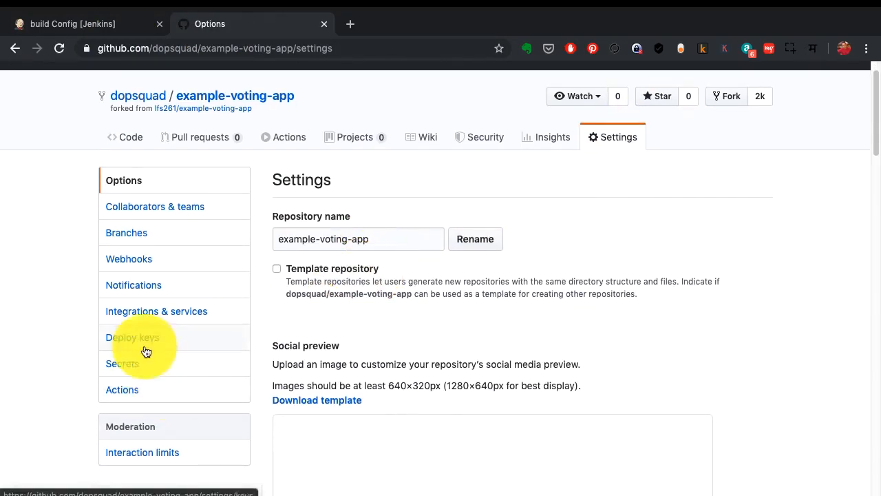
{"action": "left_click", "coordinate": [133, 337]}
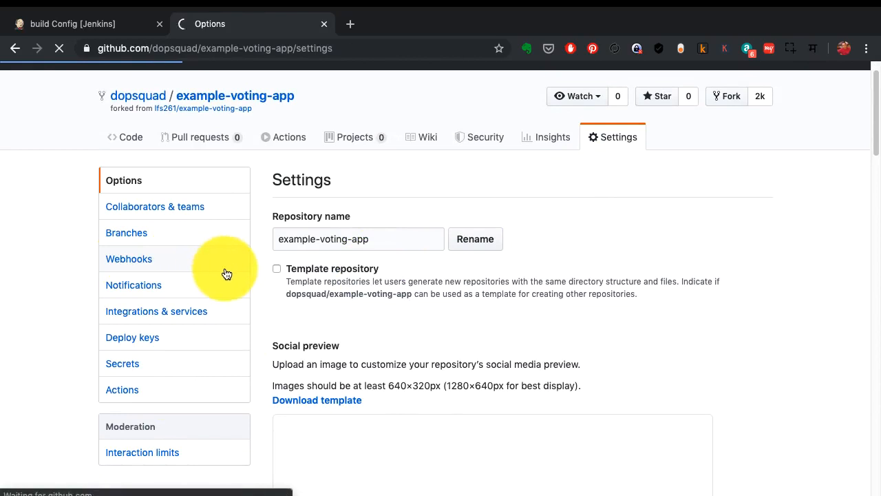
{"action": "left_click", "coordinate": [129, 258]}
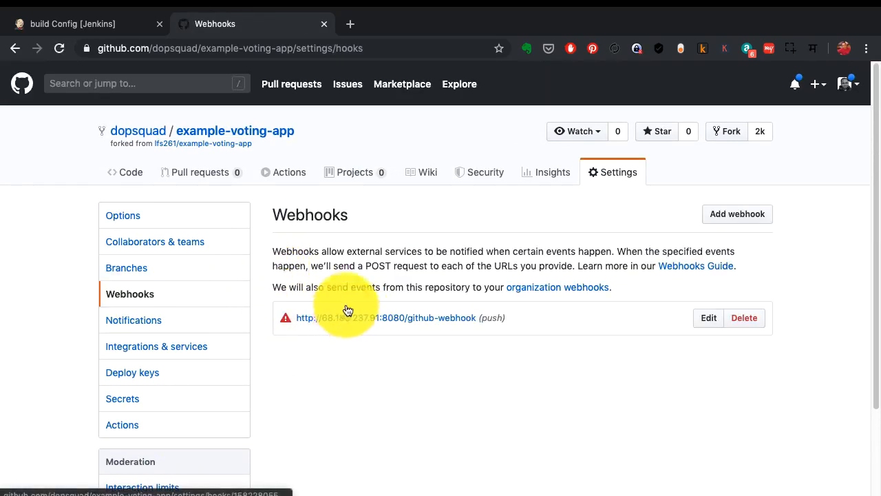
{"action": "left_click", "coordinate": [86, 23]}
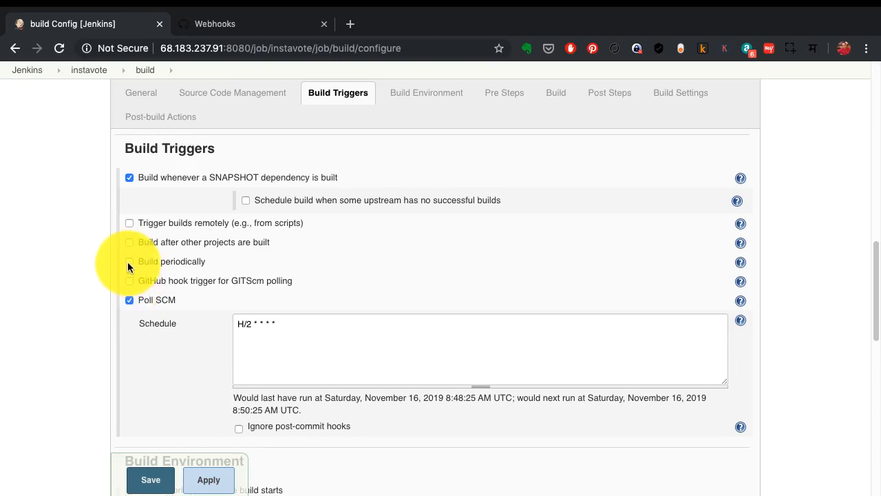
{"action": "mouse_move", "coordinate": [173, 270]}
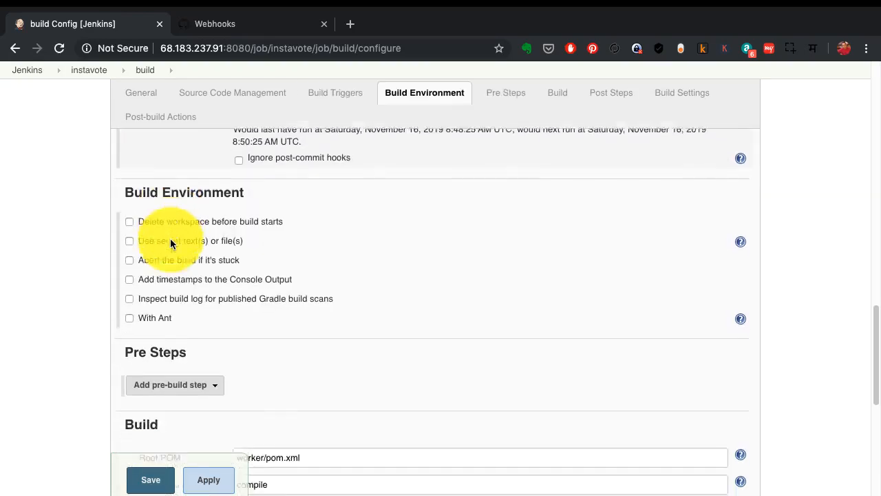
{"action": "scroll", "scroll_direction": "down", "scroll_amount": 3}
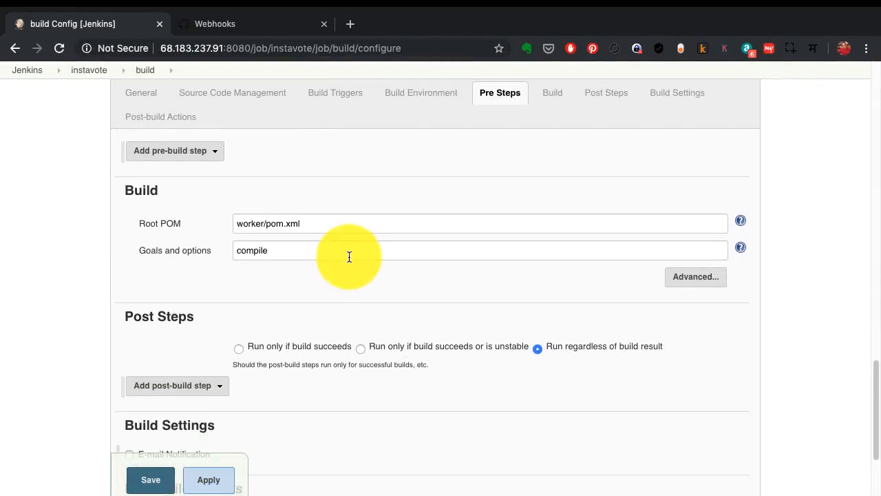
{"action": "mouse_move", "coordinate": [230, 284]}
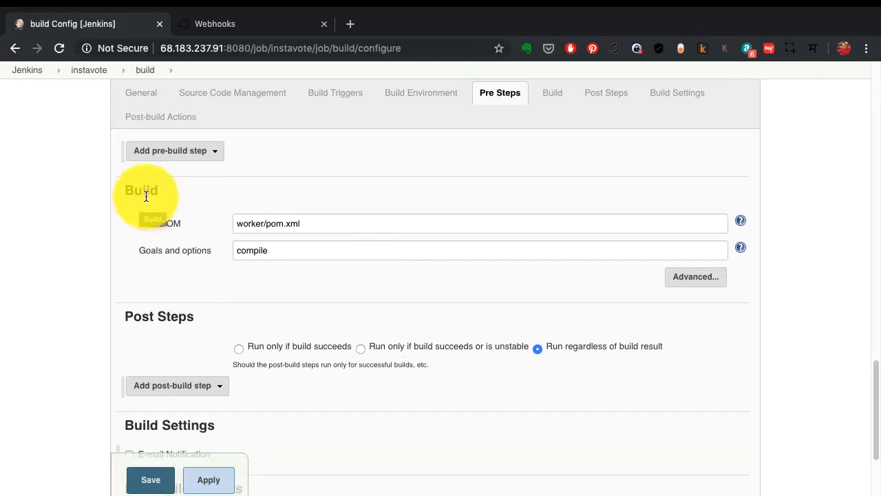
{"action": "mouse_move", "coordinate": [131, 289]}
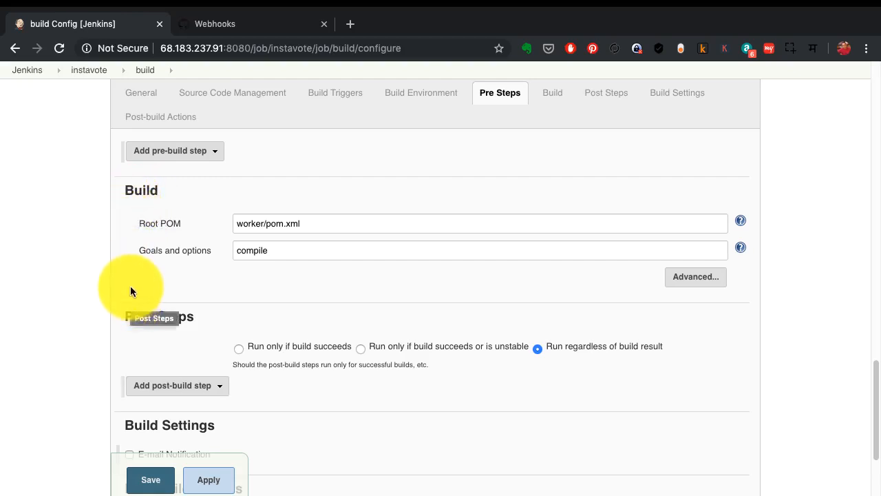
{"action": "mouse_move", "coordinate": [345, 250]}
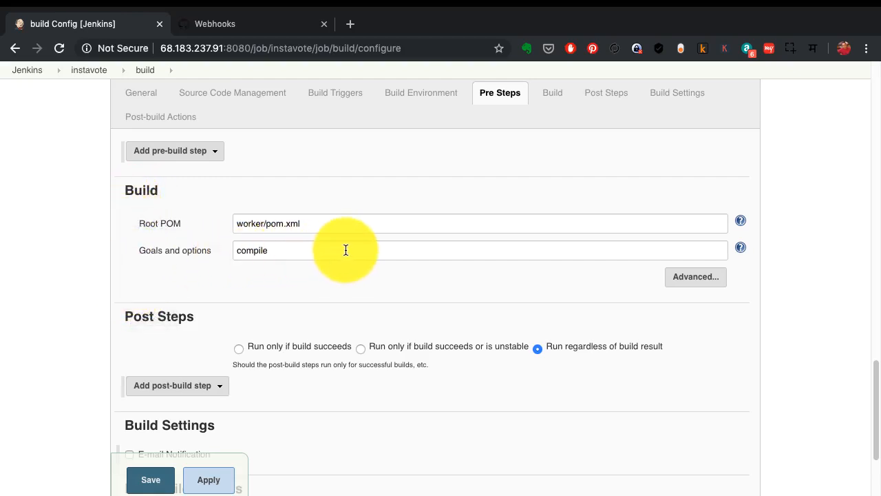
{"action": "left_click", "coordinate": [282, 223]}
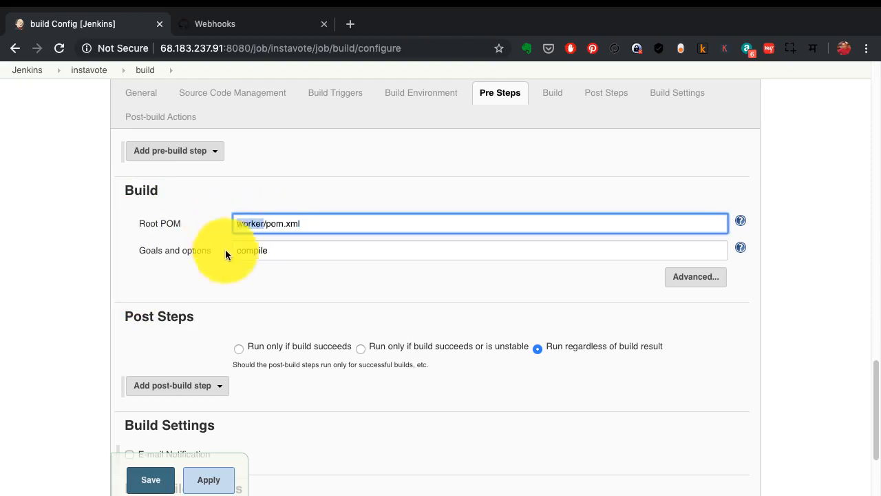
{"action": "left_click", "coordinate": [480, 250]}
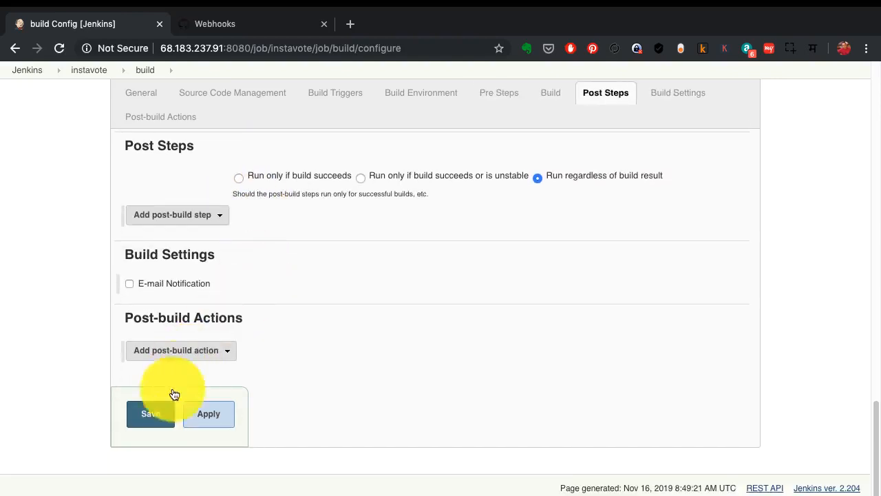
- Discard the build job configuration via the instavote breadcrumb and the Leave dialog
{"action": "left_click", "coordinate": [89, 69]}
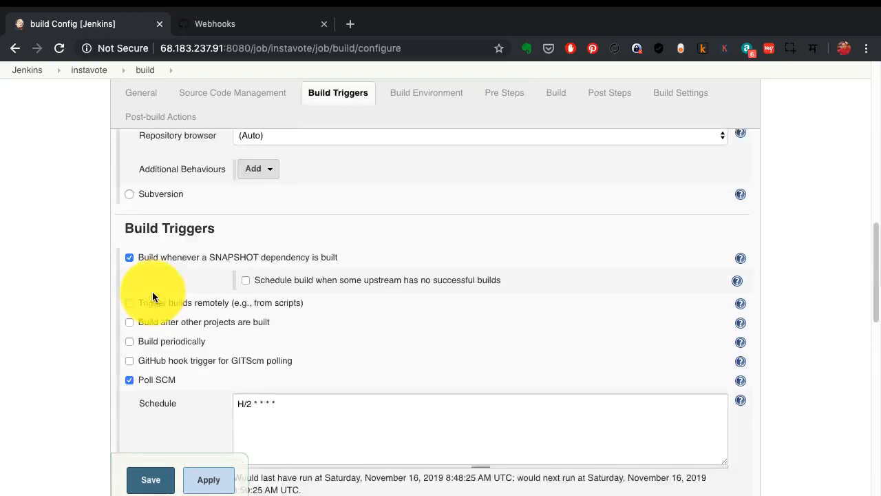
{"action": "left_click", "coordinate": [89, 97]}
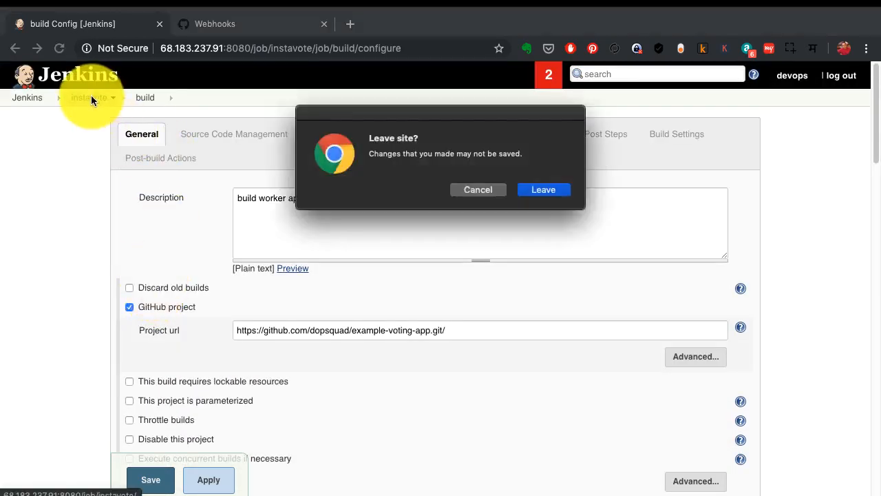
{"action": "left_click", "coordinate": [478, 190]}
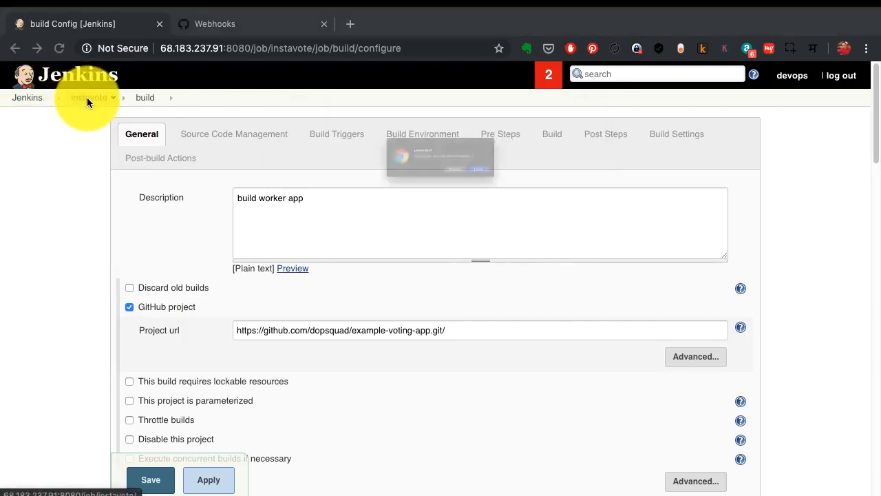
{"action": "left_click", "coordinate": [89, 97]}
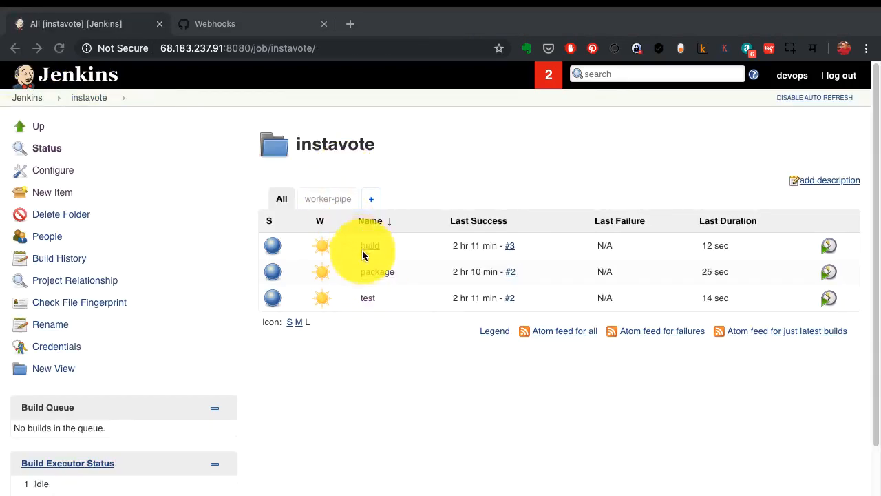
{"action": "mouse_move", "coordinate": [338, 203]}
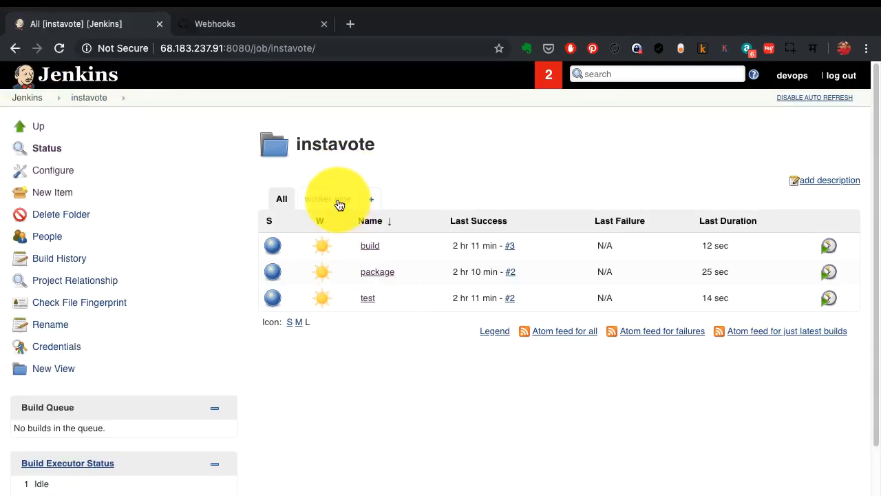
- Open the worker-pipe Build Pipeline view showing pipeline #3's build, test and package green
{"action": "left_click", "coordinate": [330, 198]}
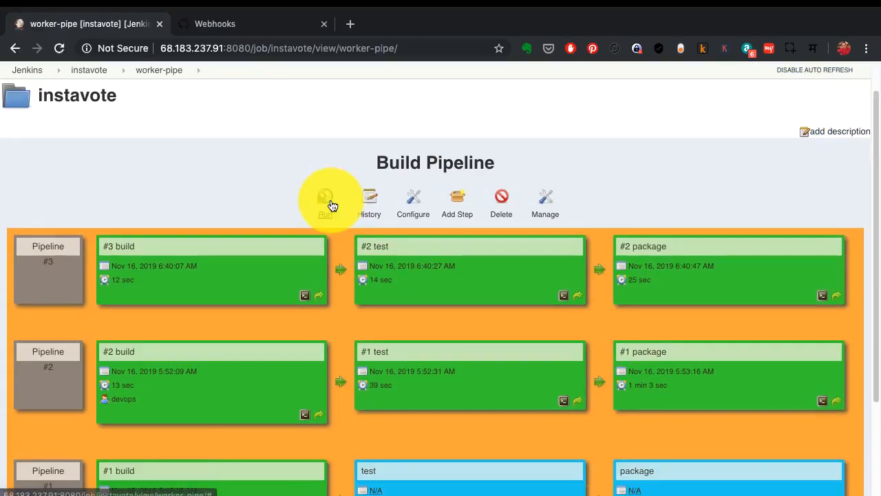
{"action": "scroll", "scroll_direction": "up", "scroll_amount": 3}
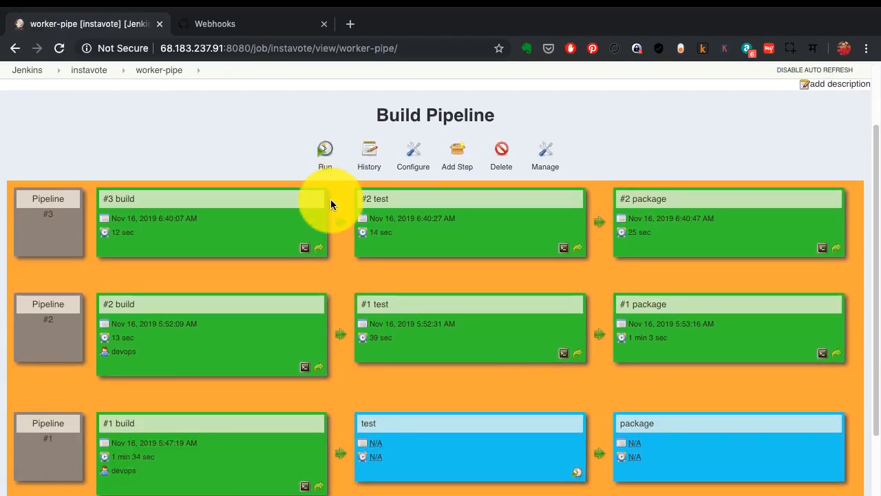
{"action": "mouse_move", "coordinate": [342, 223]}
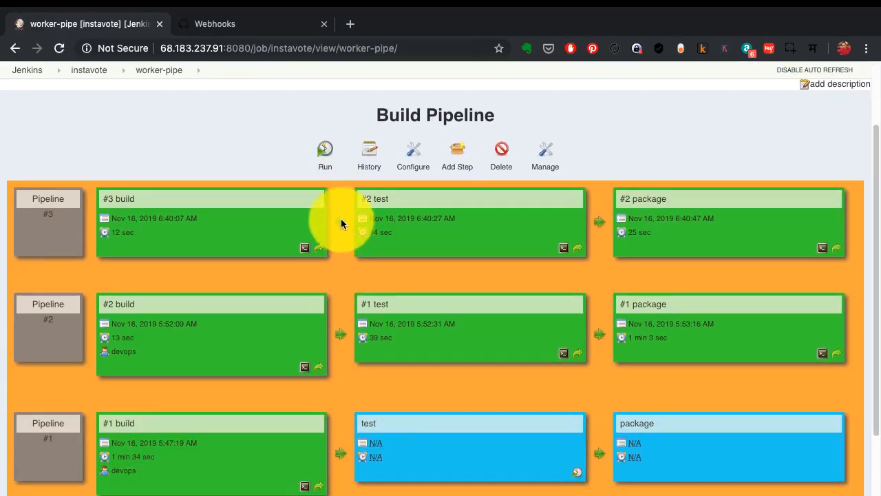
{"action": "mouse_move", "coordinate": [448, 202]}
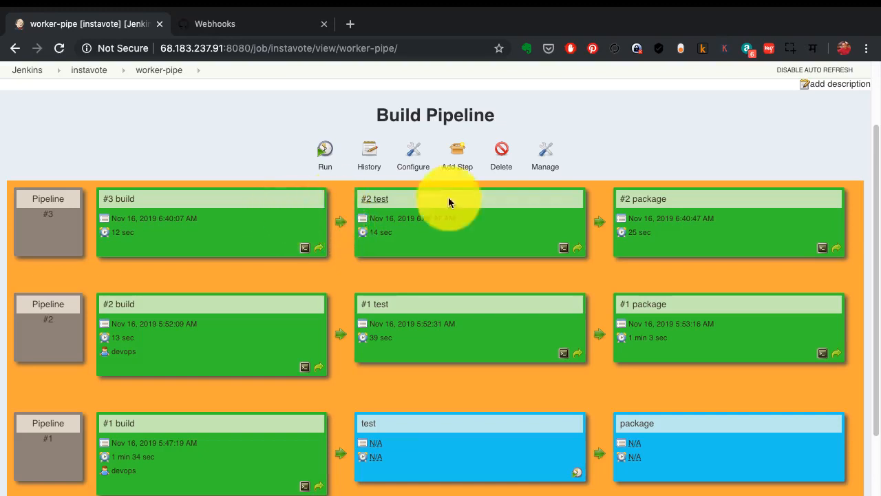
{"action": "mouse_move", "coordinate": [145, 208]}
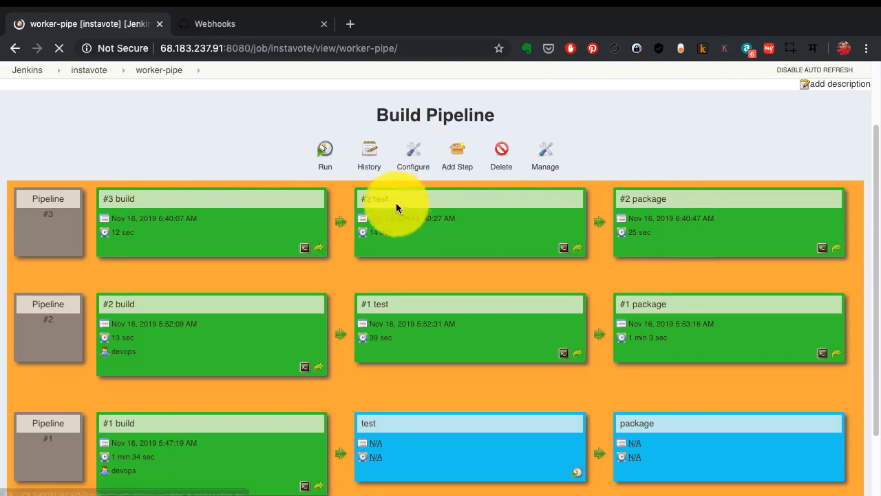
{"action": "mouse_move", "coordinate": [626, 207]}
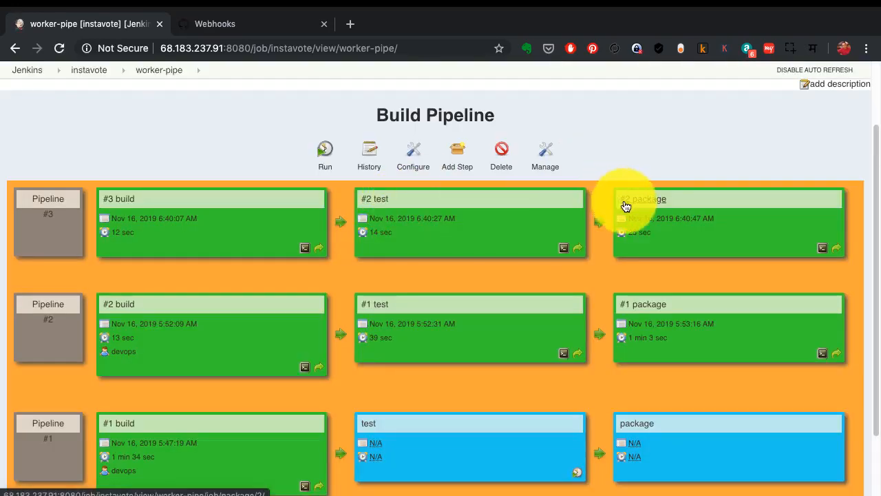
{"action": "mouse_move", "coordinate": [300, 208]}
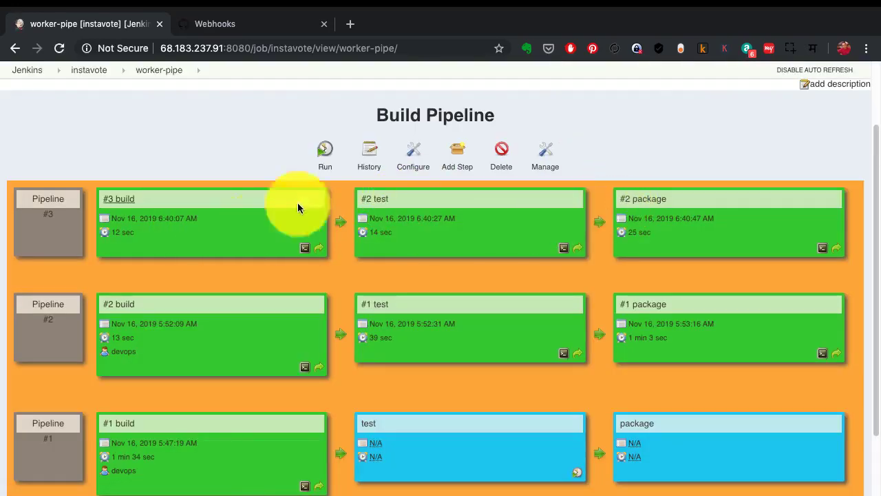
- Open the example-voting-app repository code in GitHub, comparing it with the Jenkins pipeline
{"action": "left_click", "coordinate": [214, 23]}
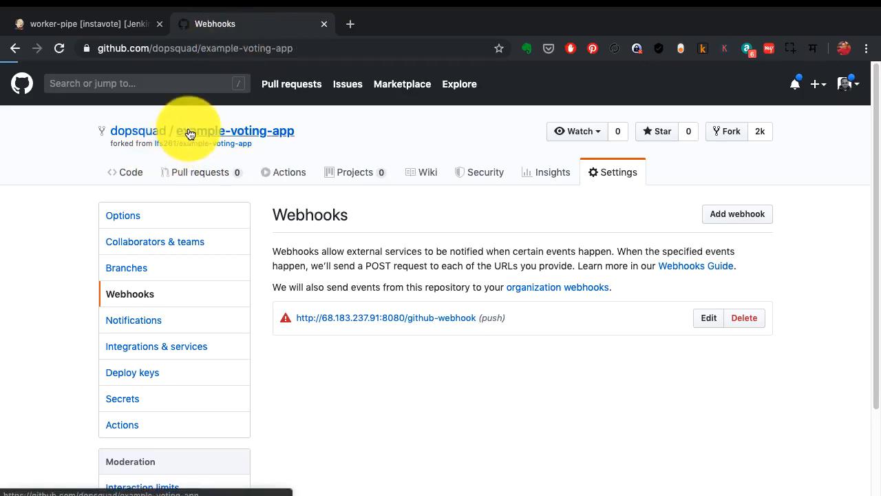
{"action": "left_click", "coordinate": [124, 173]}
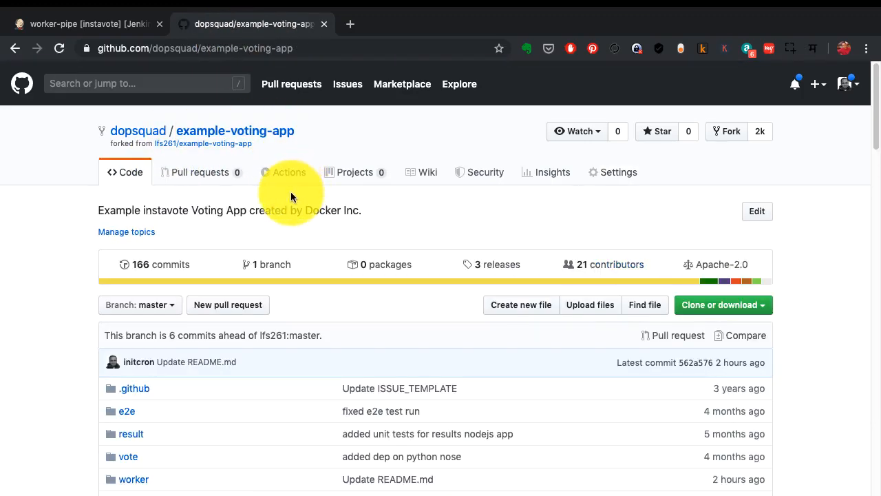
{"action": "left_click", "coordinate": [82, 23]}
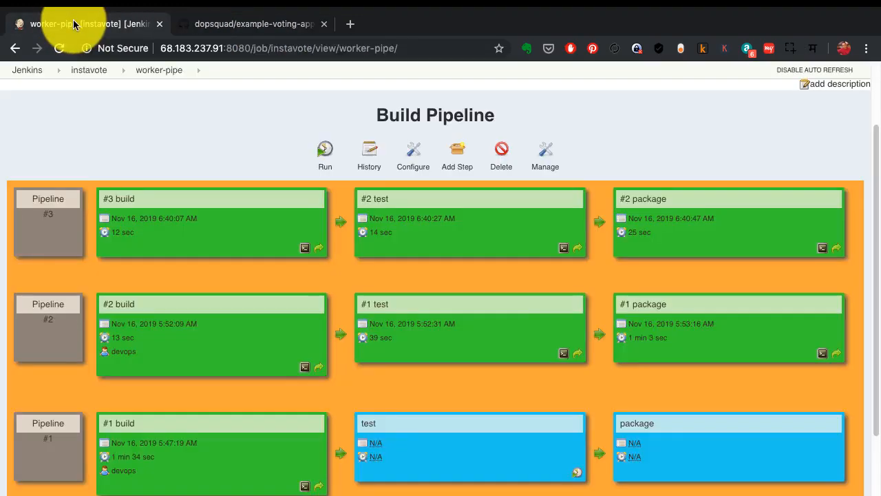
{"action": "left_click", "coordinate": [253, 24]}
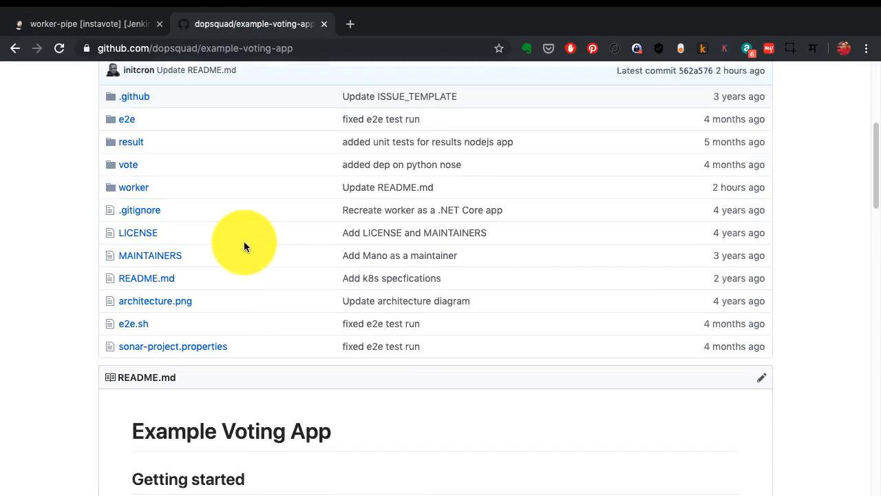
{"action": "scroll", "scroll_direction": "down", "scroll_amount": 3}
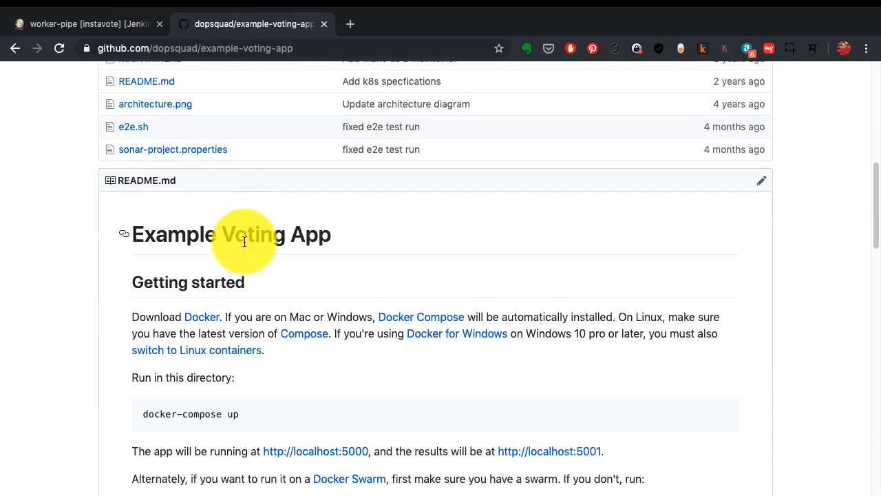
{"action": "left_click", "coordinate": [83, 23]}
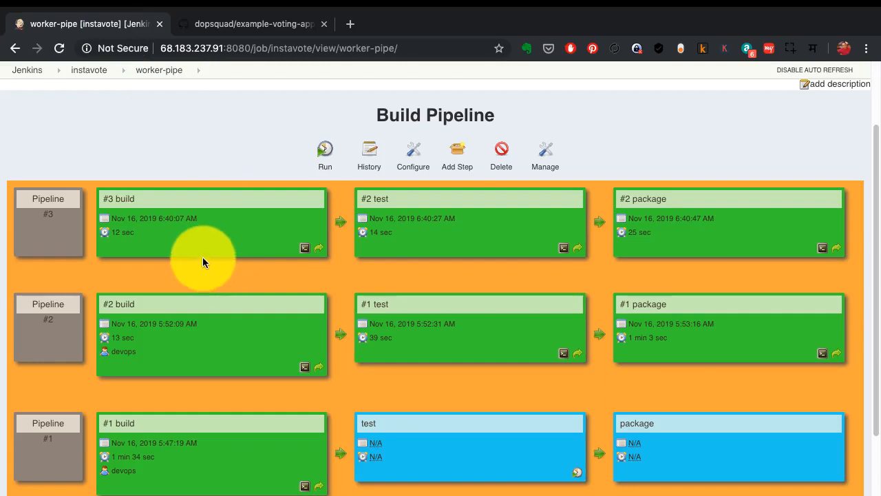
{"action": "mouse_move", "coordinate": [237, 26]}
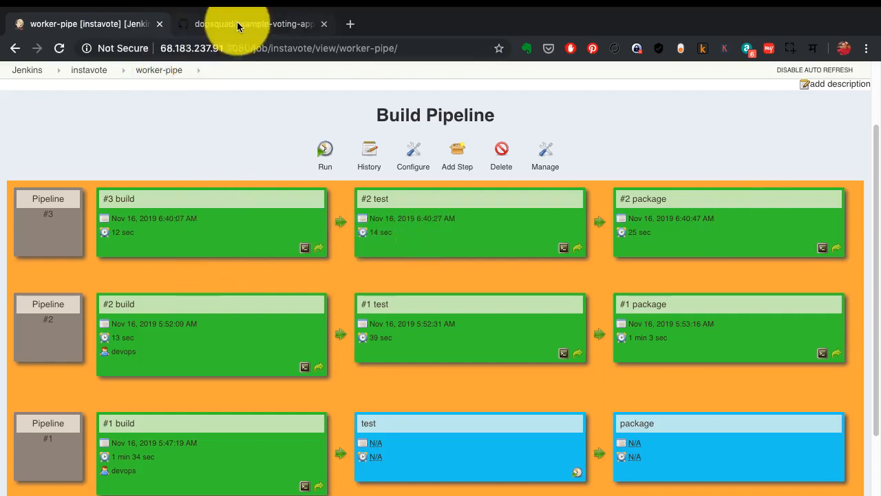
- Open the worker folder and its README.md showing the passing badge
{"action": "left_click", "coordinate": [253, 24]}
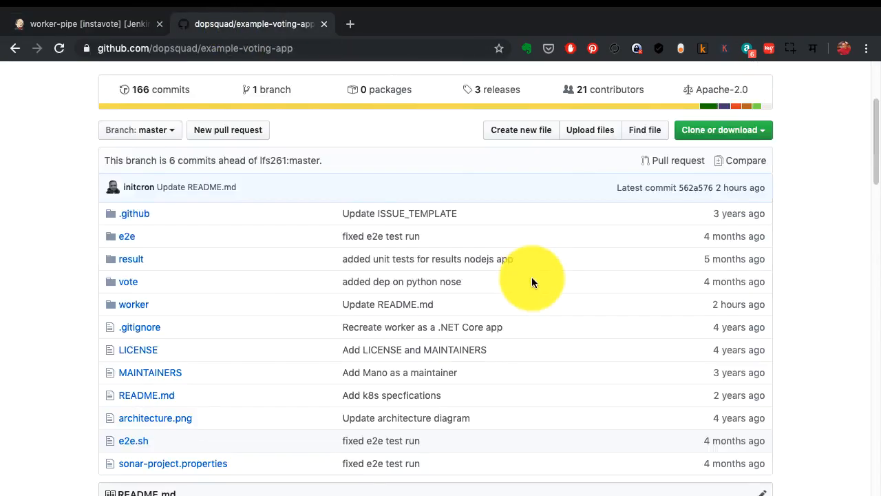
{"action": "left_click", "coordinate": [134, 304]}
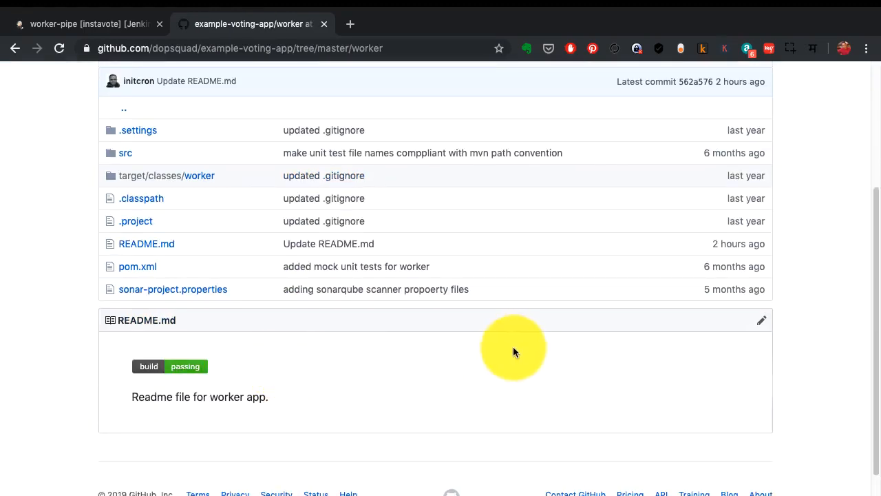
{"action": "mouse_move", "coordinate": [192, 377]}
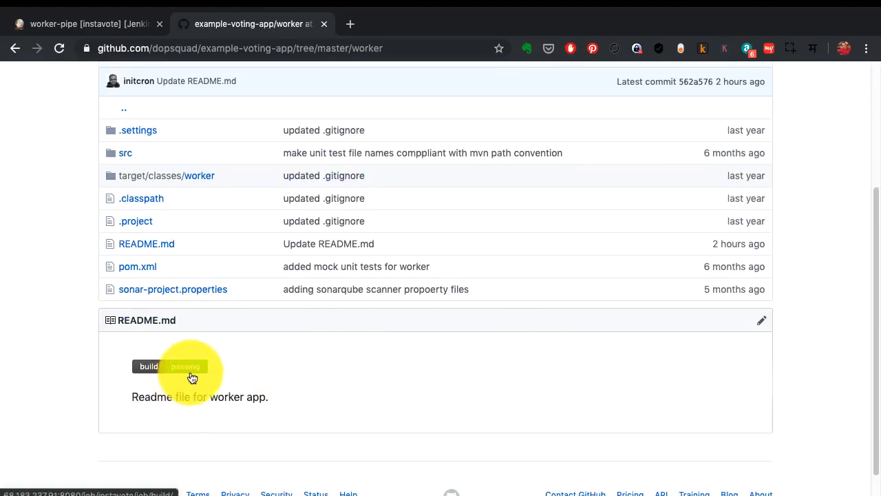
{"action": "mouse_move", "coordinate": [199, 382]}
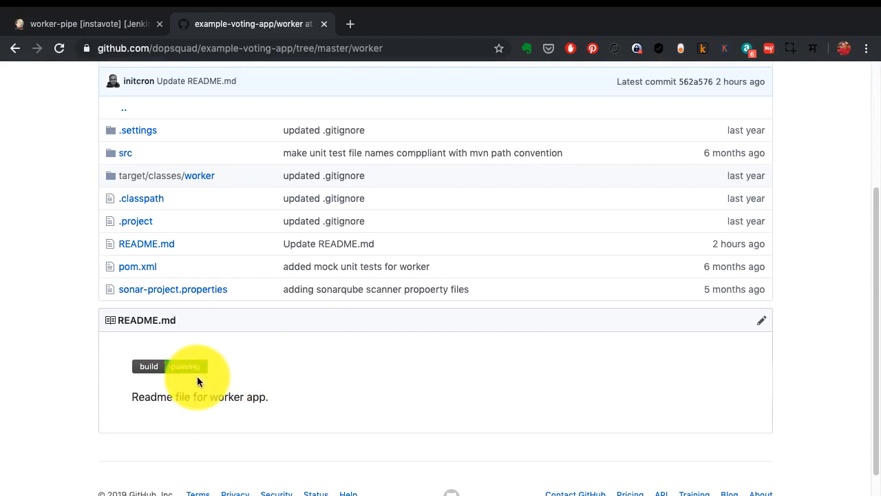
{"action": "scroll", "scroll_direction": "up", "scroll_amount": 3}
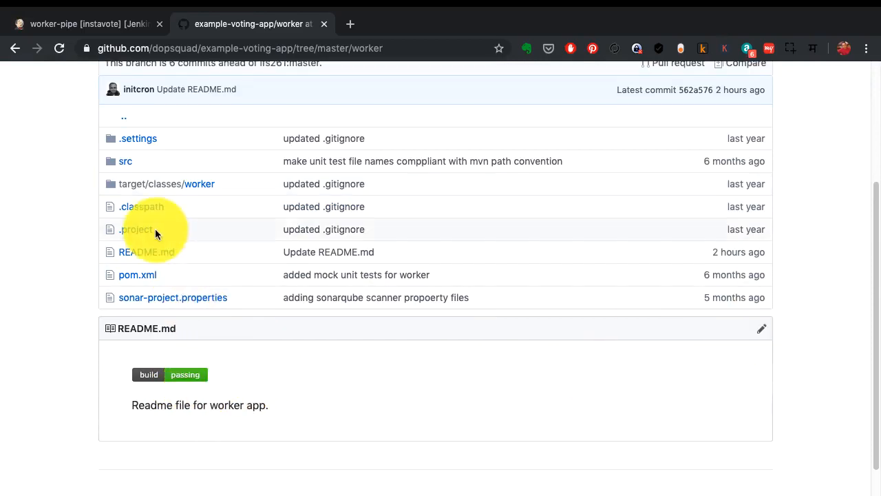
{"action": "left_click", "coordinate": [146, 252]}
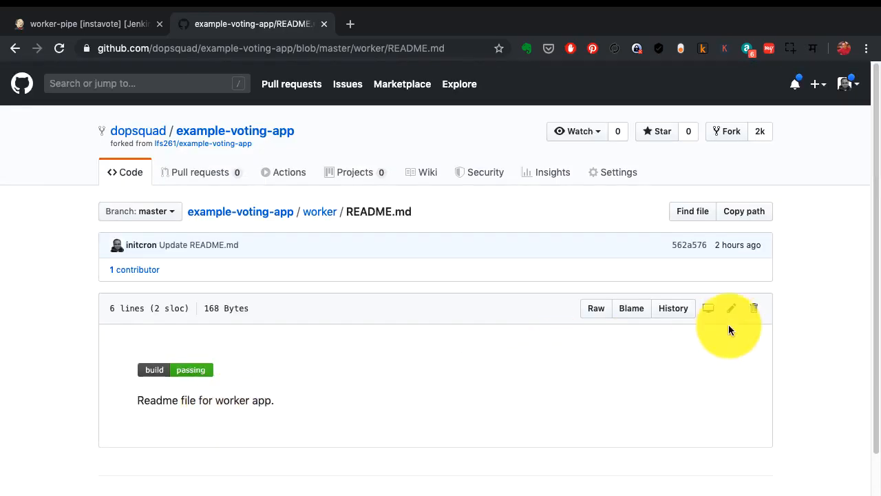
{"action": "mouse_move", "coordinate": [731, 308]}
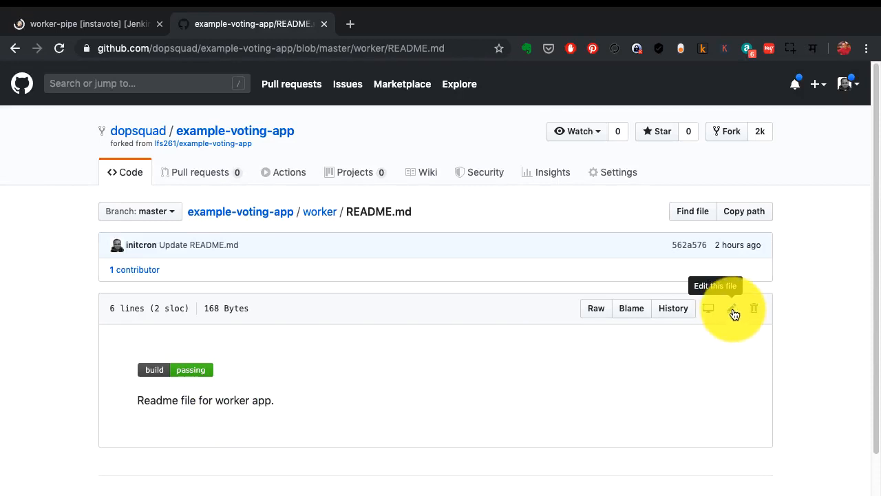
- Edit worker README.md, add Change1 on line 6, and commit with message 'change1'
{"action": "left_click", "coordinate": [732, 307]}
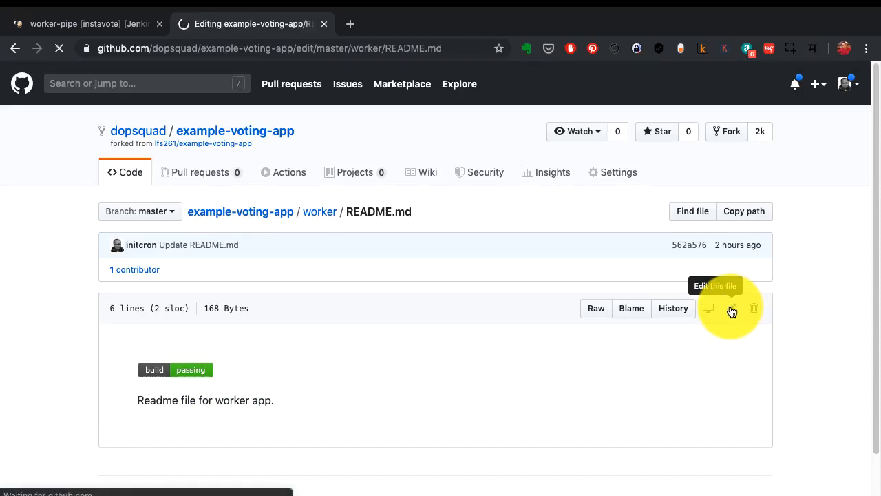
{"action": "left_click", "coordinate": [732, 308]}
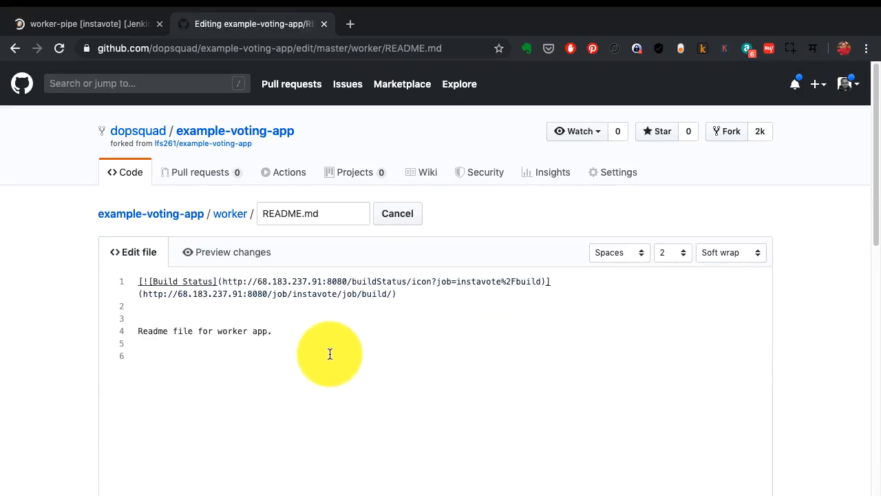
{"action": "type", "text": "Change1"}
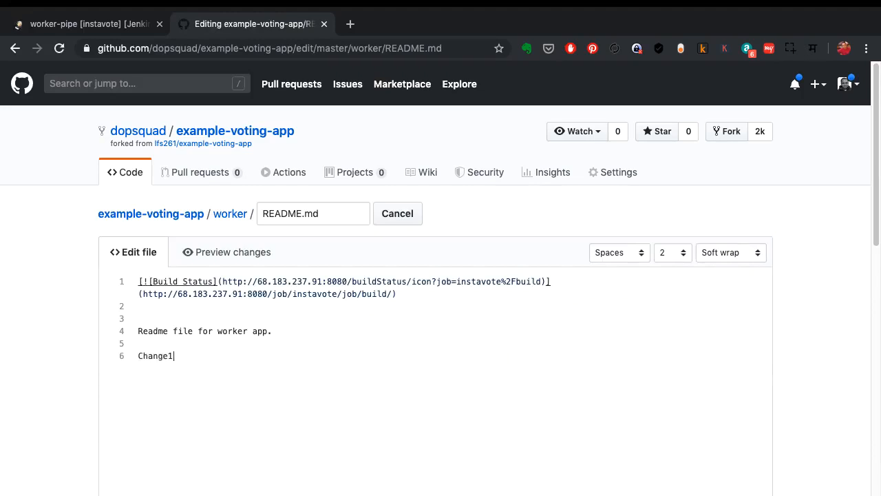
{"action": "key", "text": "Return"}
{"action": "type", "text": "ch"}
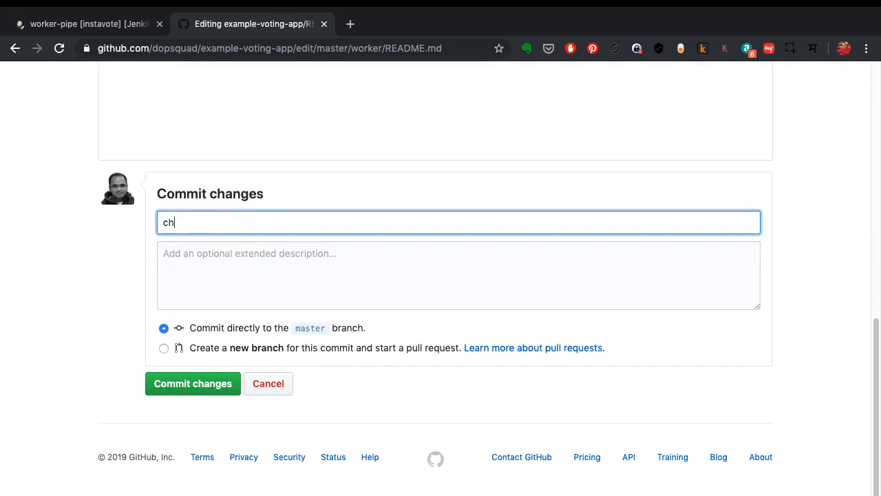
{"action": "type", "text": "ange"}
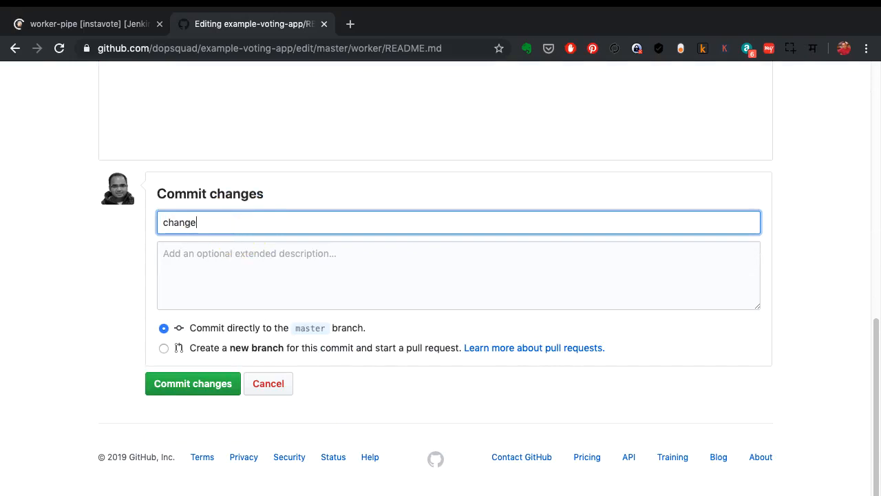
{"action": "type", "text": "1"}
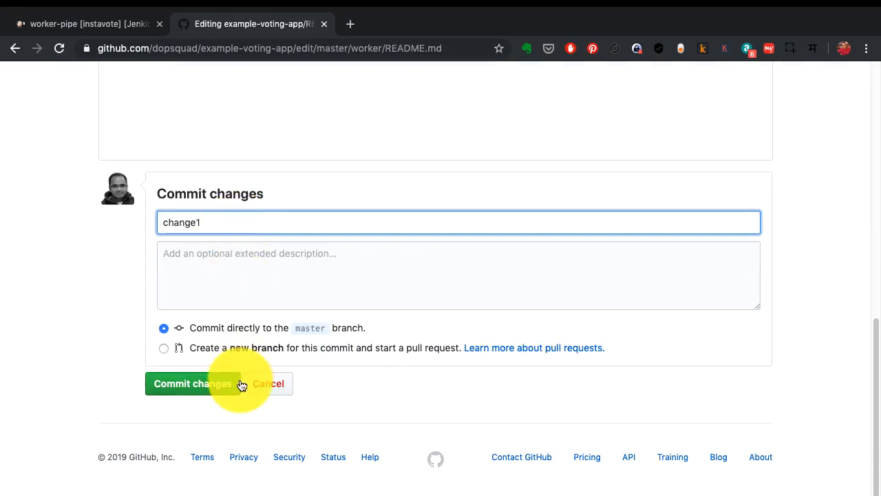
{"action": "left_click", "coordinate": [193, 383]}
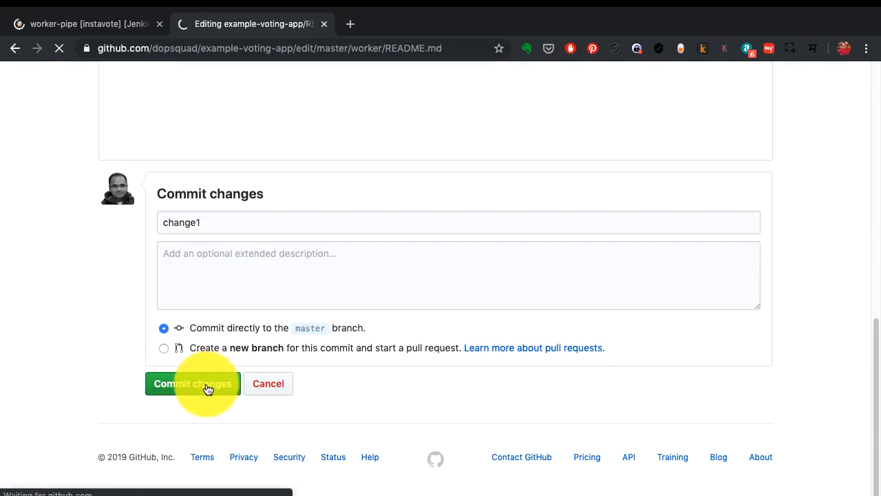
{"action": "left_click", "coordinate": [193, 384]}
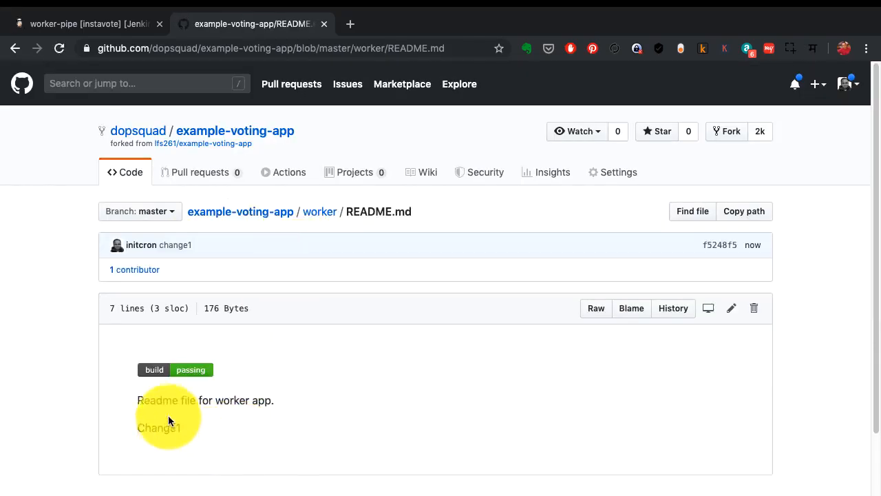
{"action": "mouse_move", "coordinate": [193, 453]}
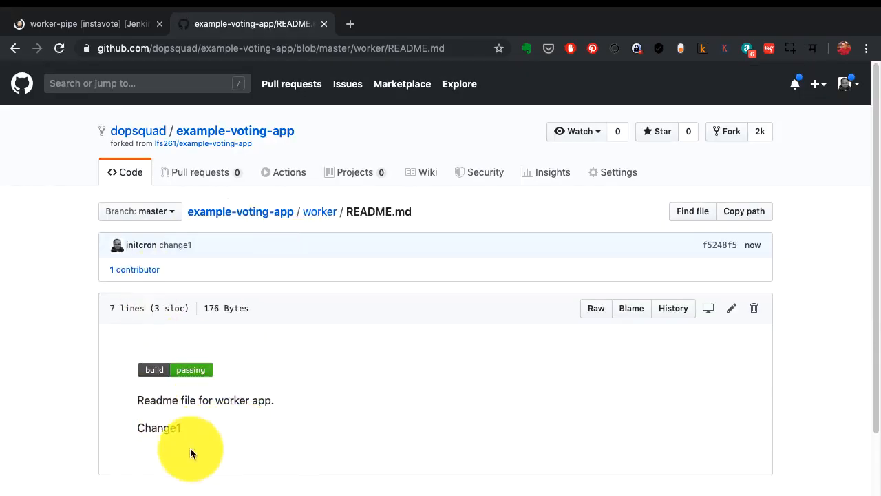
- Enable auto refresh on the Jenkins worker-pipe Build Pipeline view
{"action": "left_click", "coordinate": [82, 24]}
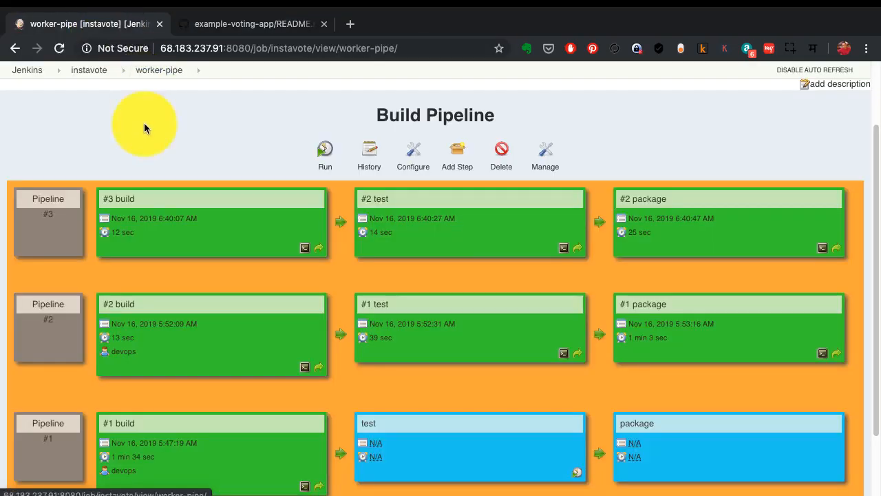
{"action": "mouse_move", "coordinate": [145, 129]}
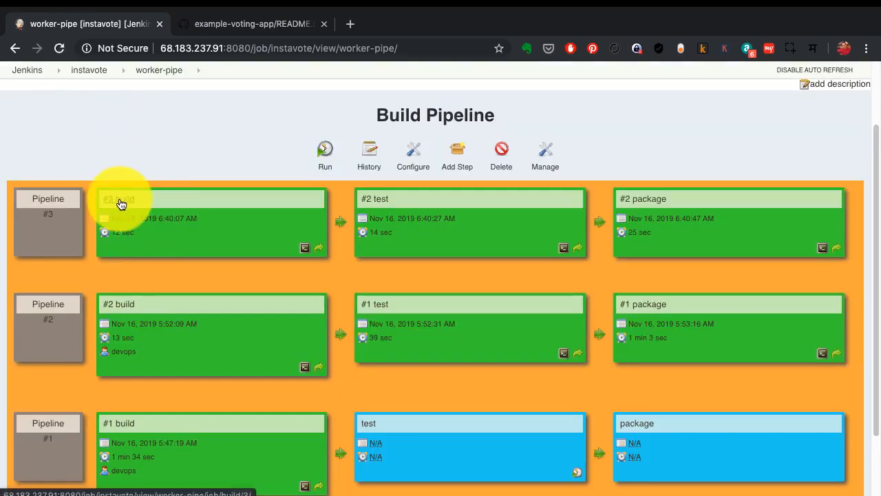
{"action": "mouse_move", "coordinate": [127, 204]}
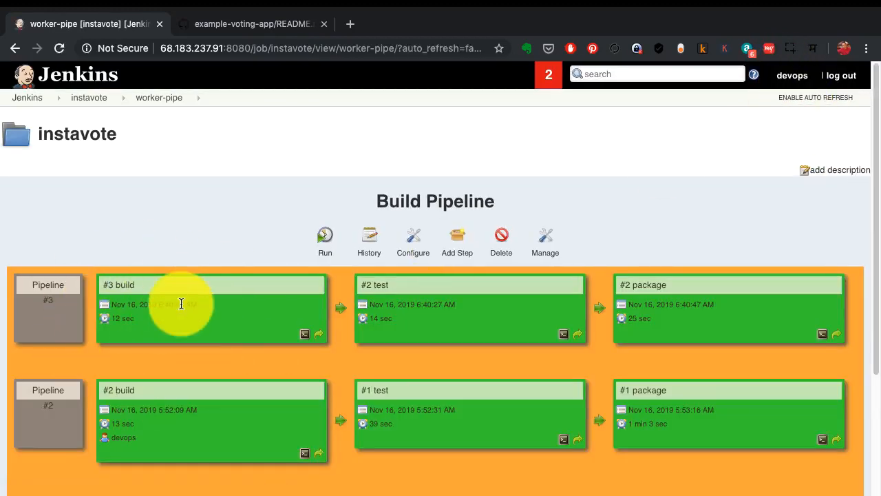
{"action": "mouse_move", "coordinate": [595, 248]}
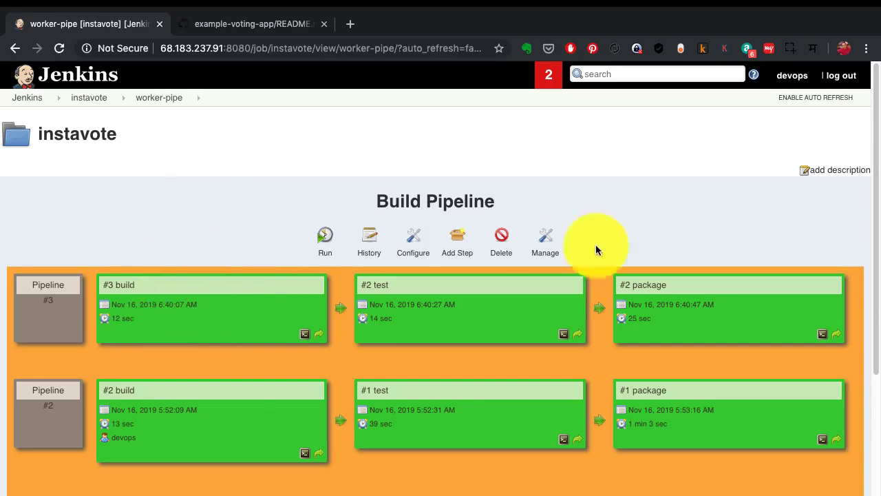
{"action": "left_click", "coordinate": [814, 97]}
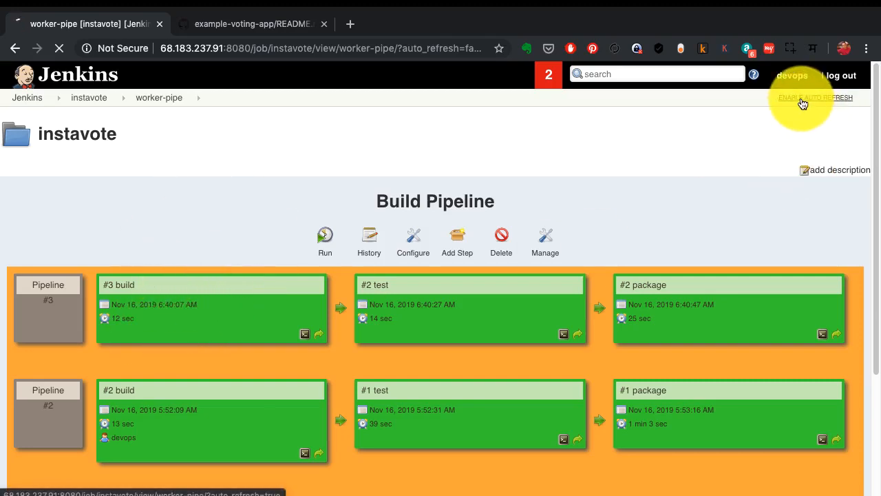
{"action": "left_click", "coordinate": [816, 97]}
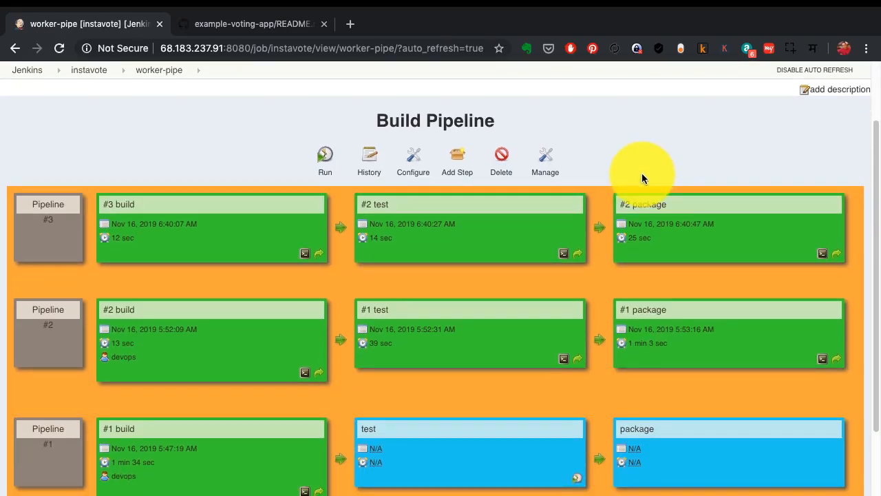
{"action": "mouse_move", "coordinate": [626, 166]}
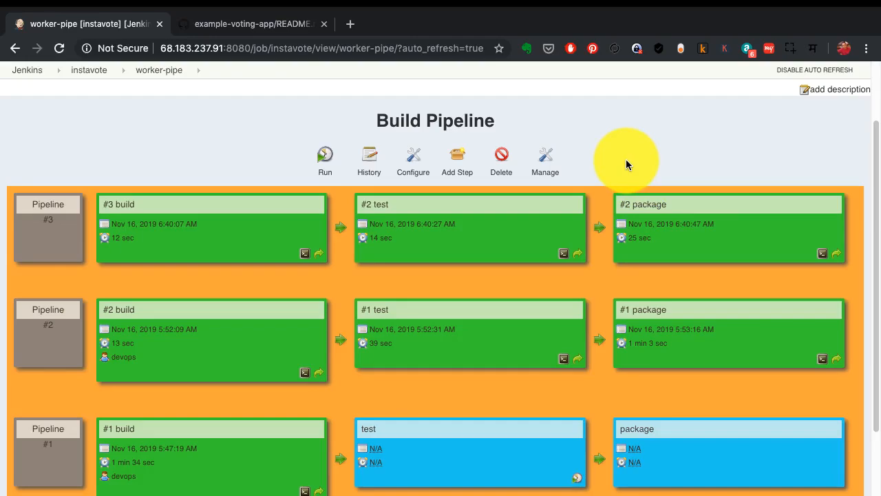
{"action": "mouse_move", "coordinate": [611, 174]}
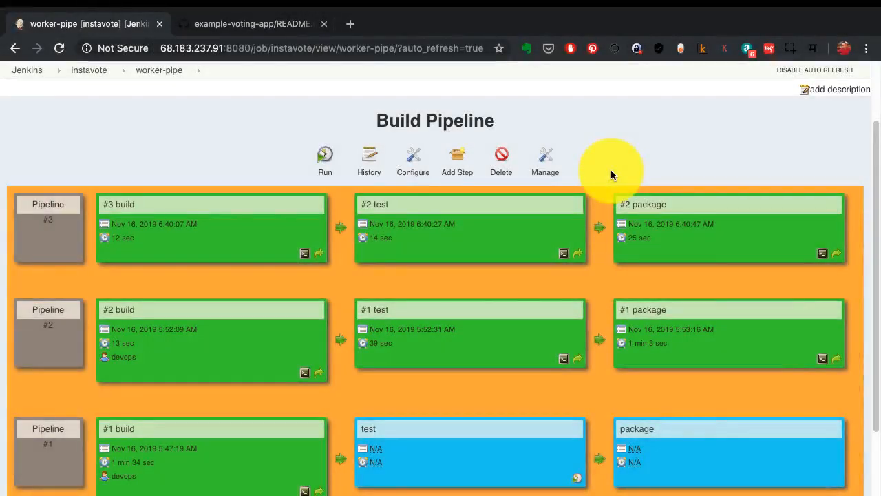
- Watch the worker-pipe view as pipeline #4 appears with its build stage running
{"action": "left_click", "coordinate": [324, 159]}
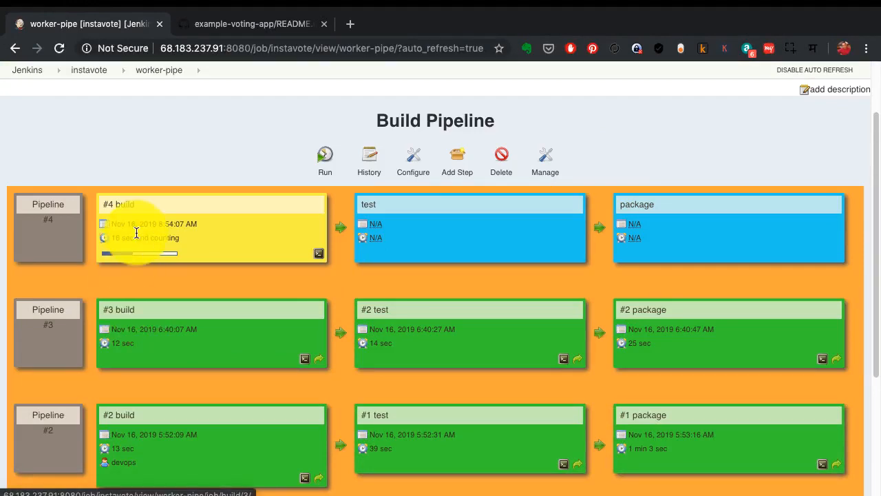
{"action": "mouse_move", "coordinate": [126, 207]}
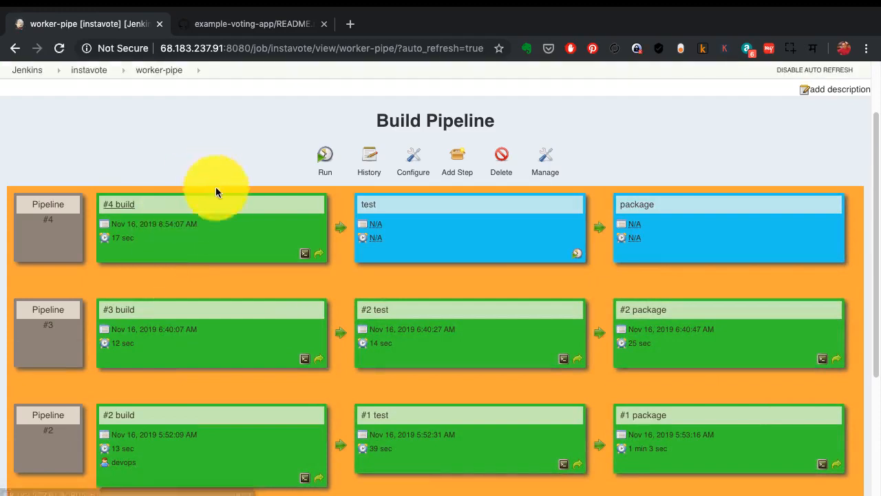
{"action": "mouse_move", "coordinate": [659, 217]}
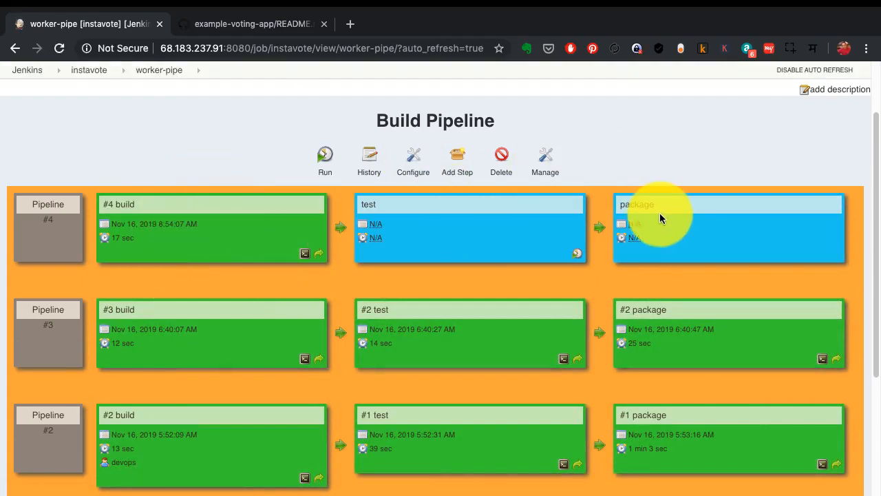
{"action": "mouse_move", "coordinate": [253, 241]}
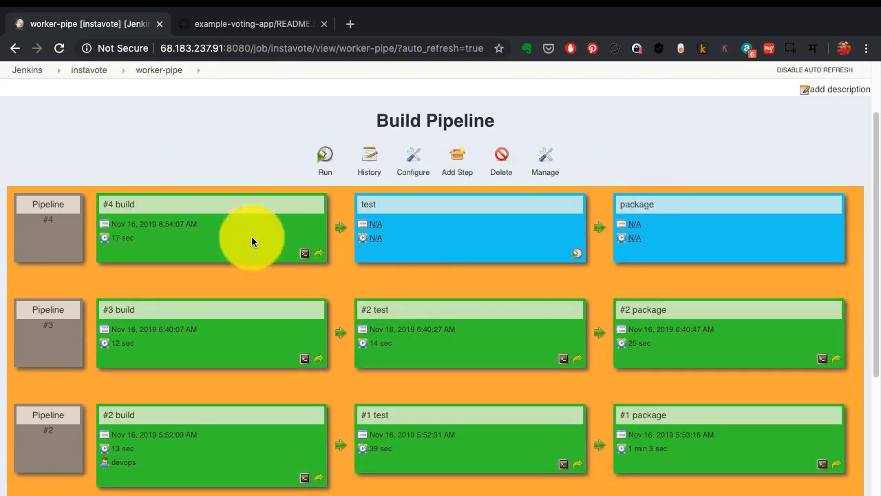
{"action": "mouse_move", "coordinate": [242, 234]}
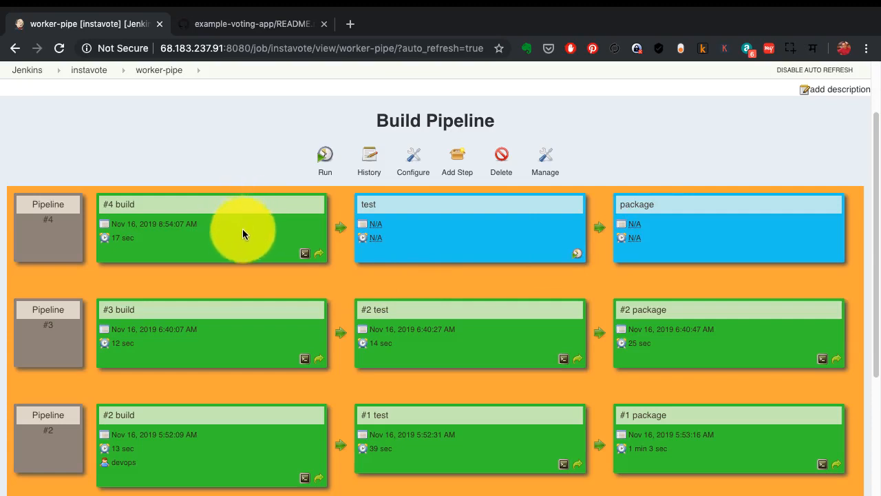
{"action": "mouse_move", "coordinate": [431, 234]}
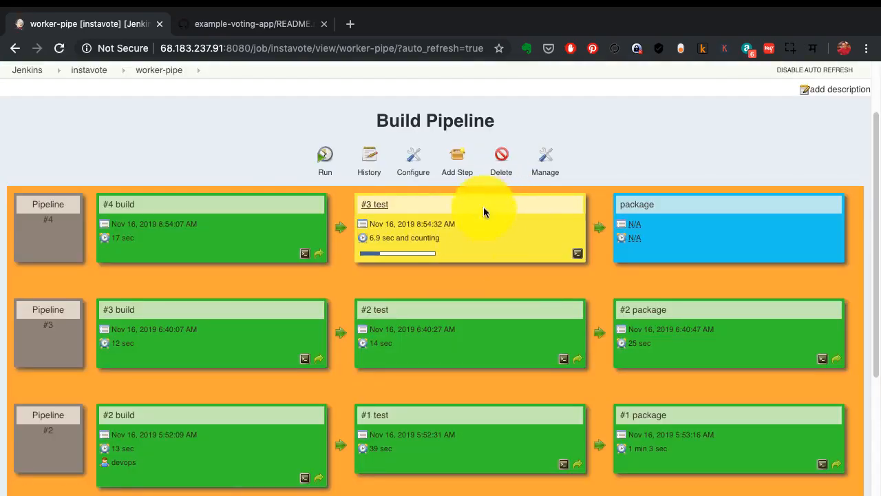
{"action": "mouse_move", "coordinate": [506, 239]}
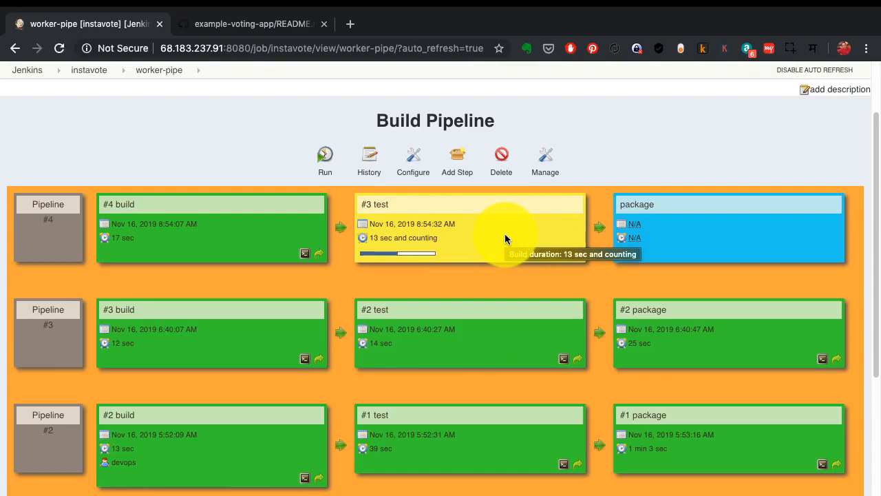
{"action": "mouse_move", "coordinate": [502, 237]}
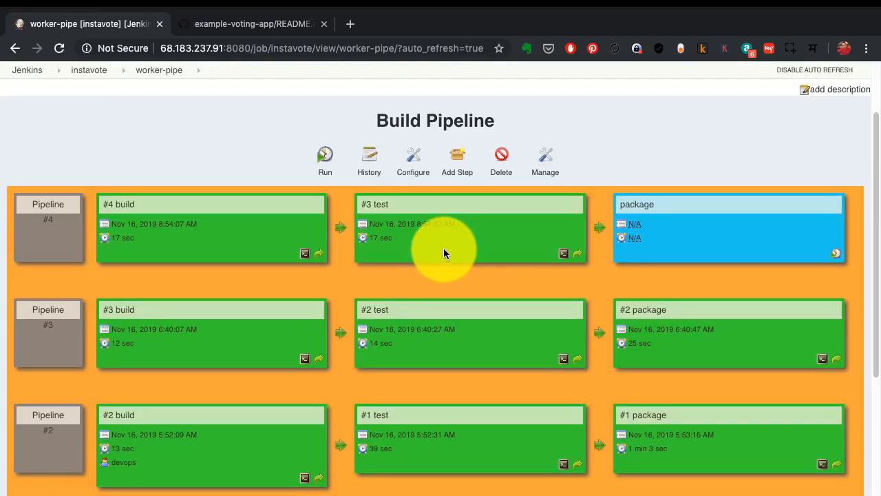
{"action": "mouse_move", "coordinate": [446, 259]}
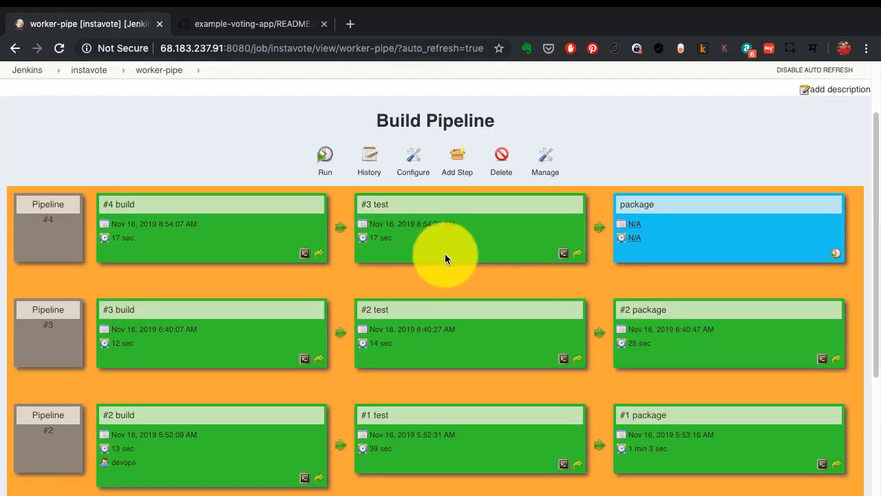
{"action": "mouse_move", "coordinate": [678, 244]}
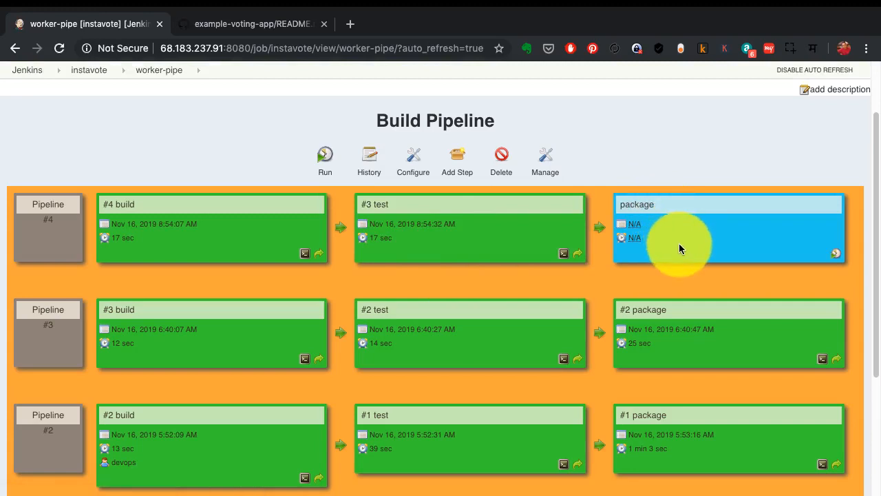
{"action": "mouse_move", "coordinate": [784, 115]}
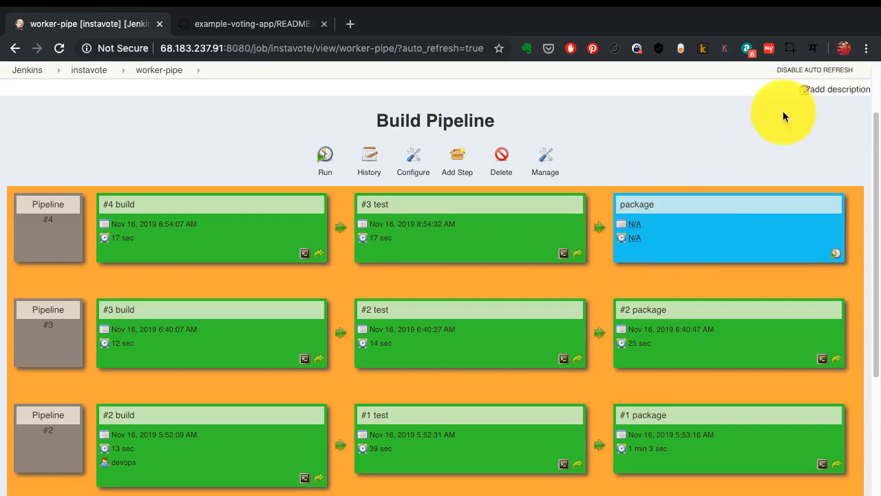
{"action": "mouse_move", "coordinate": [700, 228]}
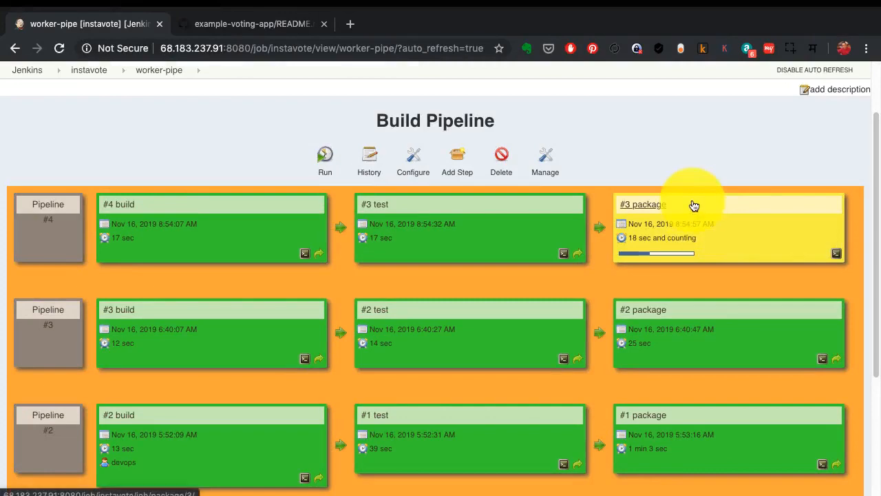
{"action": "mouse_move", "coordinate": [691, 172]}
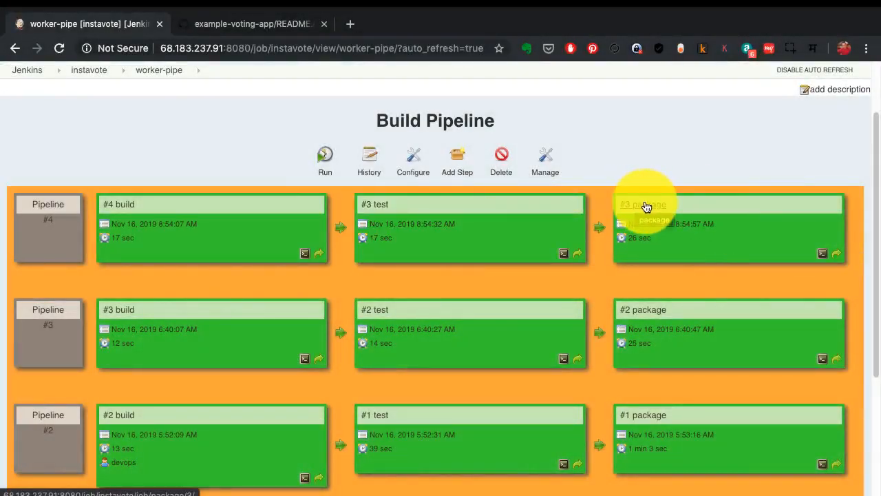
{"action": "mouse_move", "coordinate": [203, 231]}
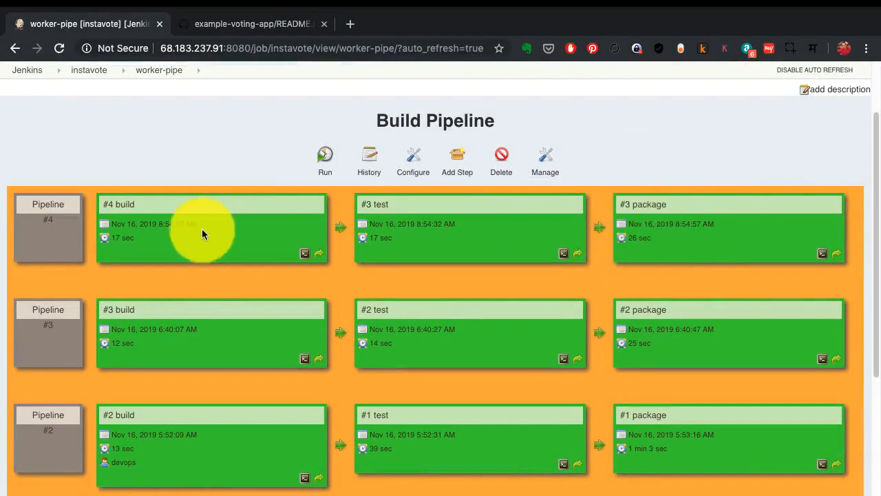
{"action": "mouse_move", "coordinate": [121, 204]}
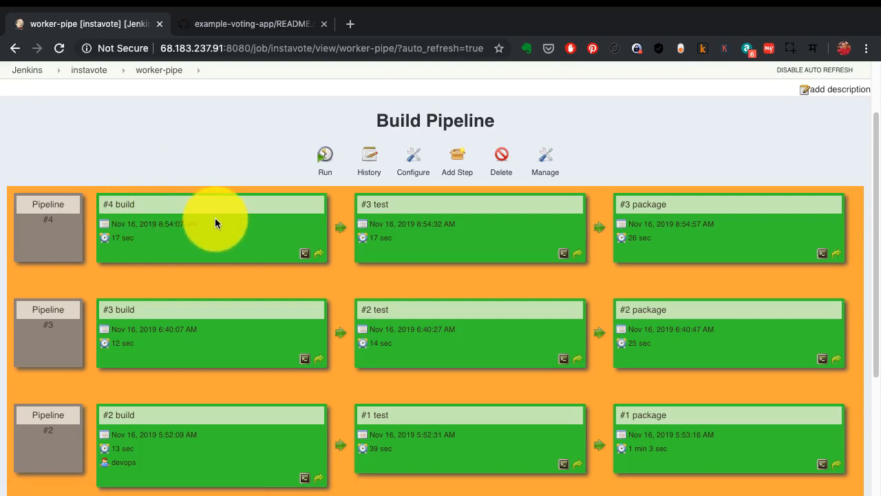
{"action": "mouse_move", "coordinate": [482, 231]}
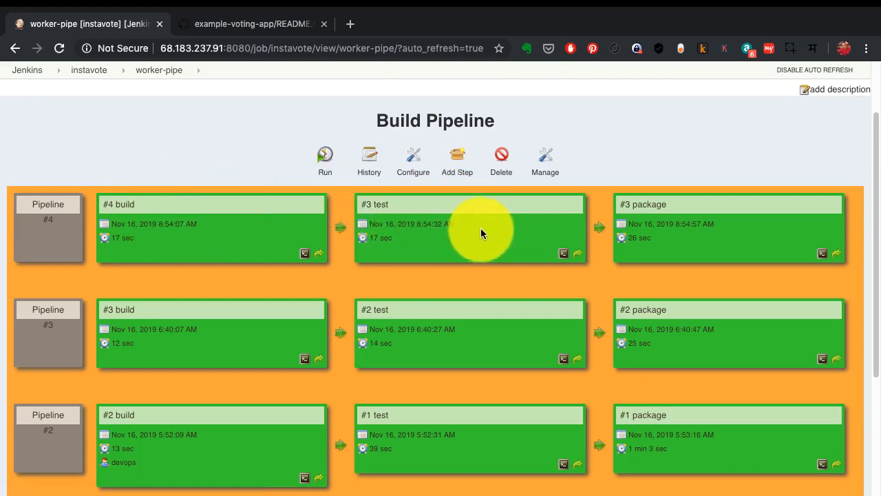
{"action": "mouse_move", "coordinate": [650, 204]}
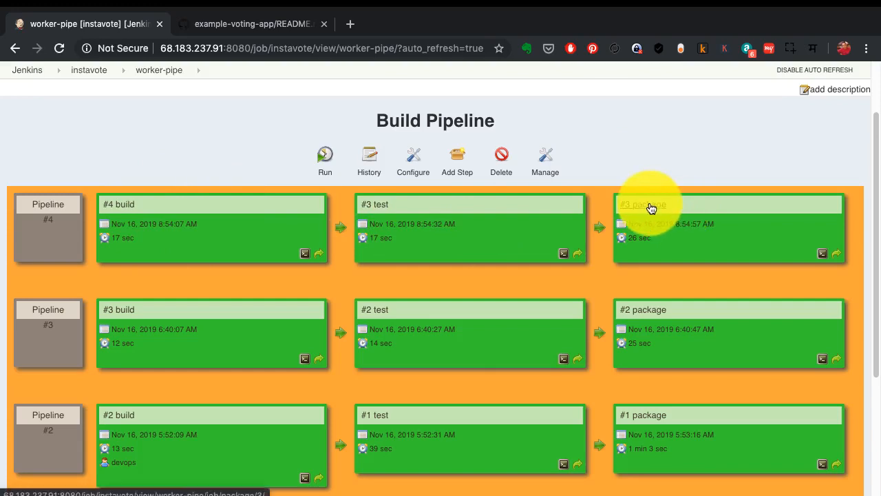
- Review package build #3's archived worker JAR artifacts, briefly checking the GitHub worker folder
{"action": "left_click", "coordinate": [644, 204]}
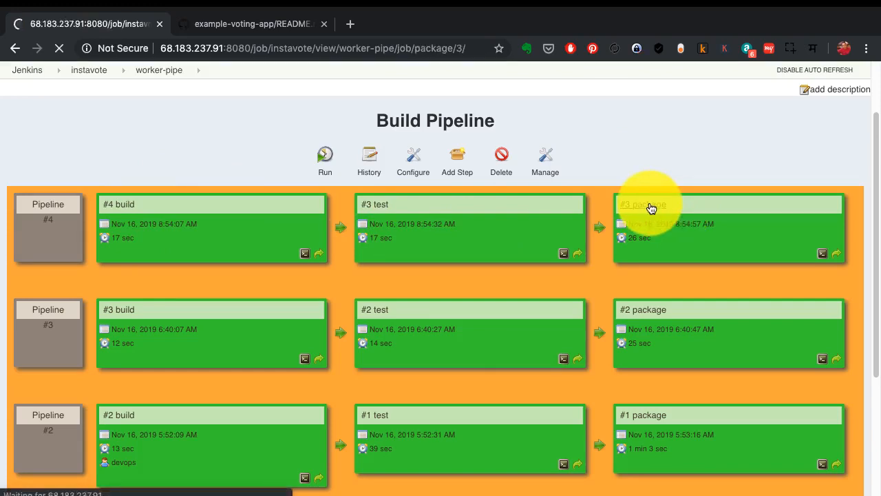
{"action": "left_click", "coordinate": [642, 204]}
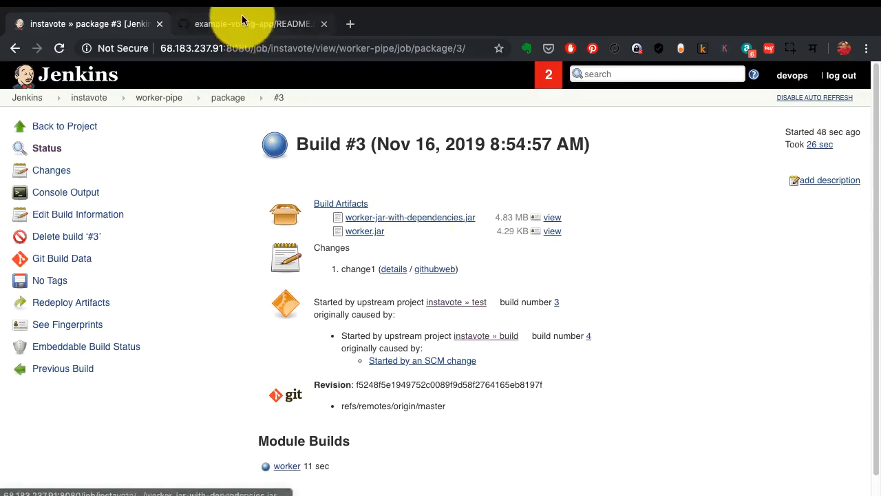
{"action": "left_click", "coordinate": [241, 23]}
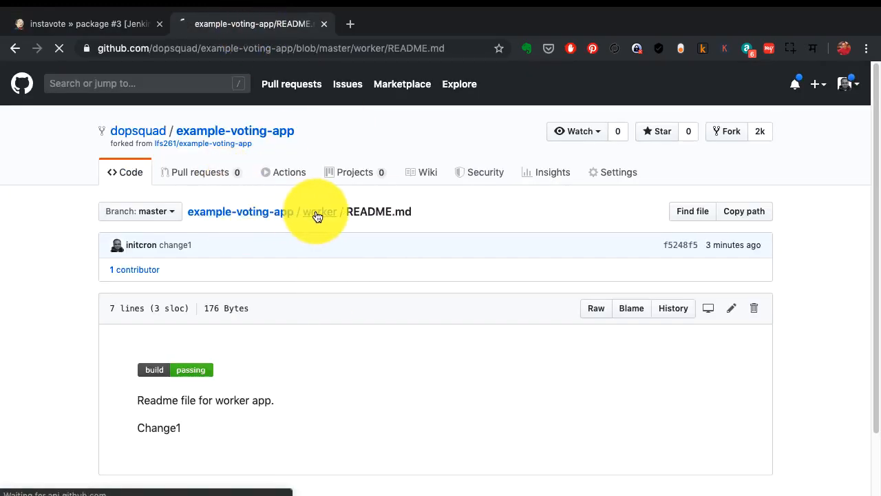
{"action": "left_click", "coordinate": [318, 211]}
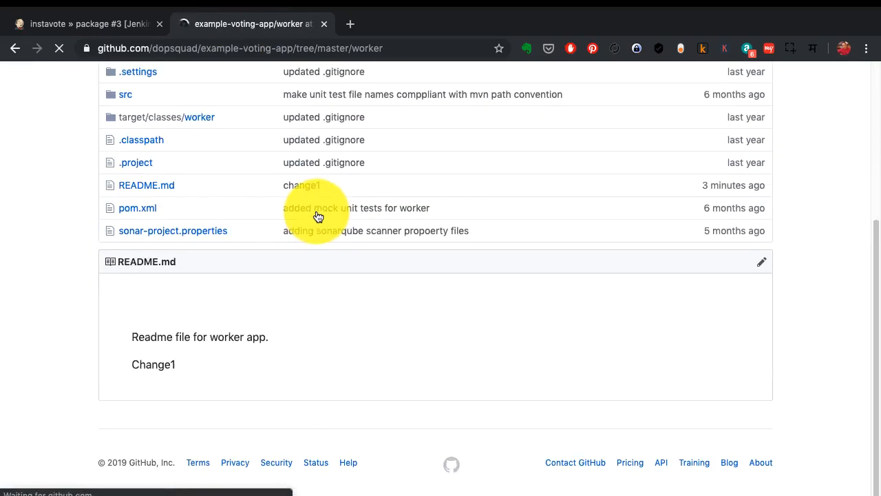
{"action": "left_click", "coordinate": [82, 23]}
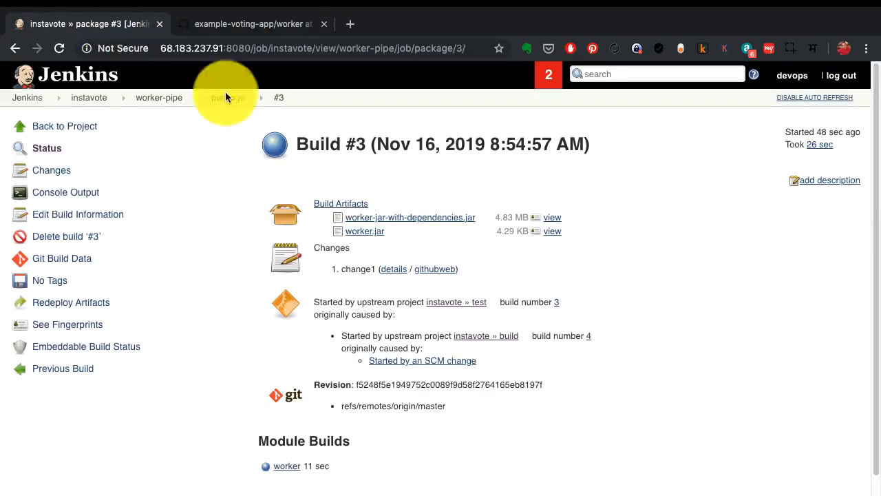
{"action": "mouse_move", "coordinate": [447, 217]}
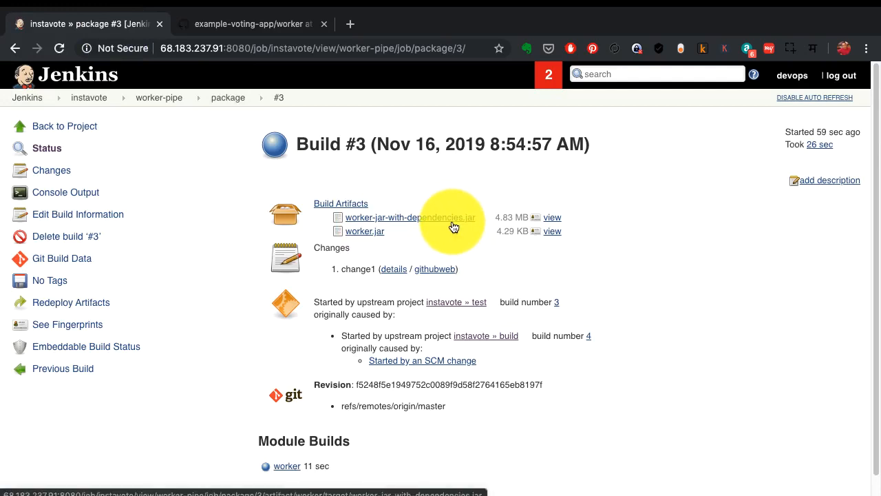
{"action": "mouse_move", "coordinate": [451, 231]}
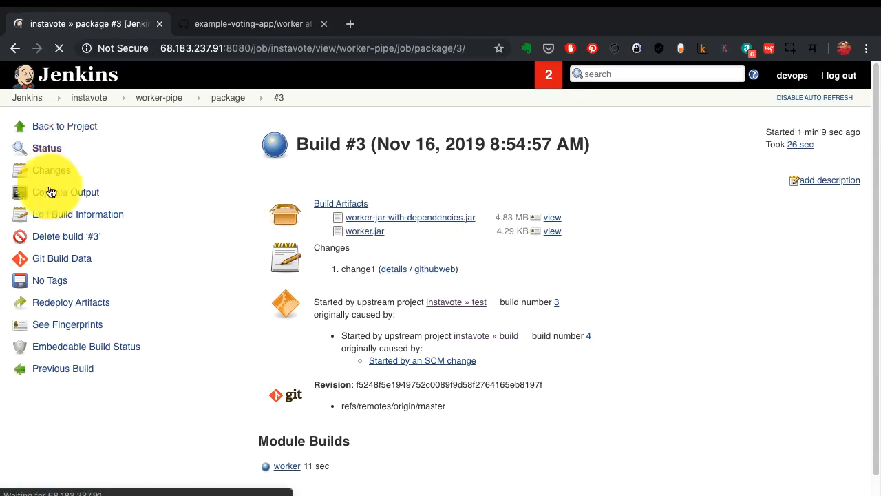
- Scroll package build #3's console output down to Finished: SUCCESS
{"action": "left_click", "coordinate": [65, 192]}
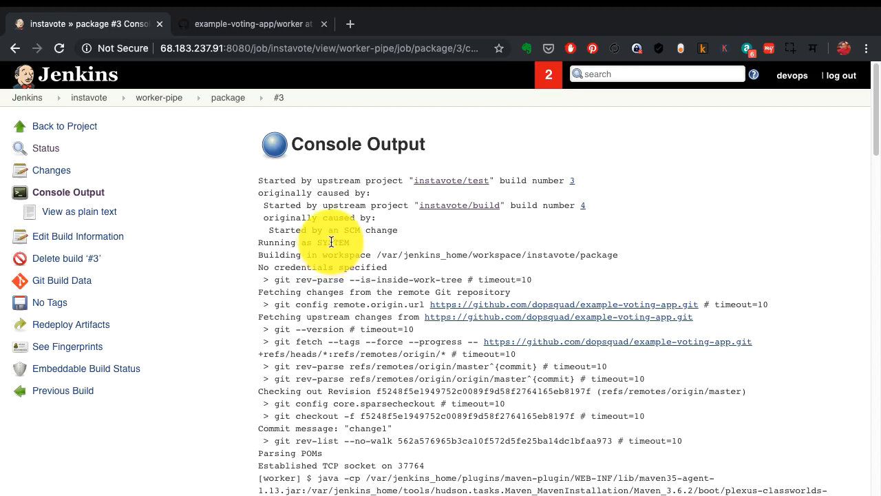
{"action": "scroll", "scroll_direction": "down", "scroll_amount": 3}
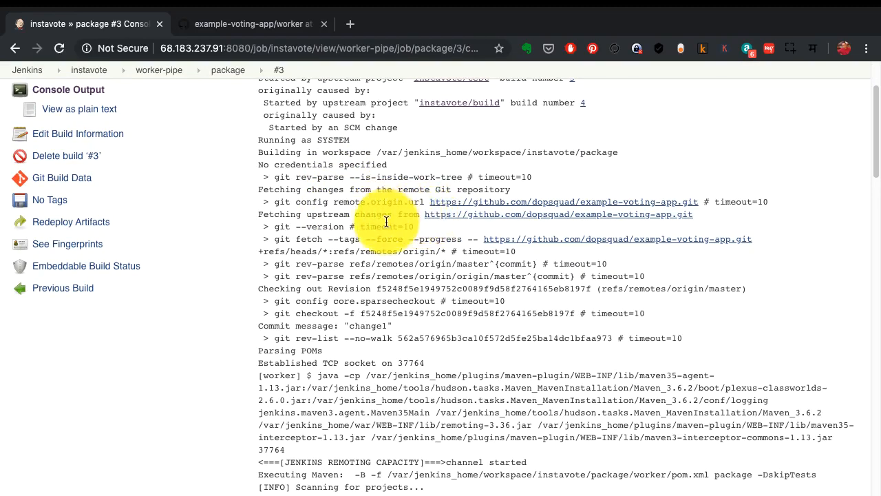
{"action": "mouse_move", "coordinate": [379, 345]}
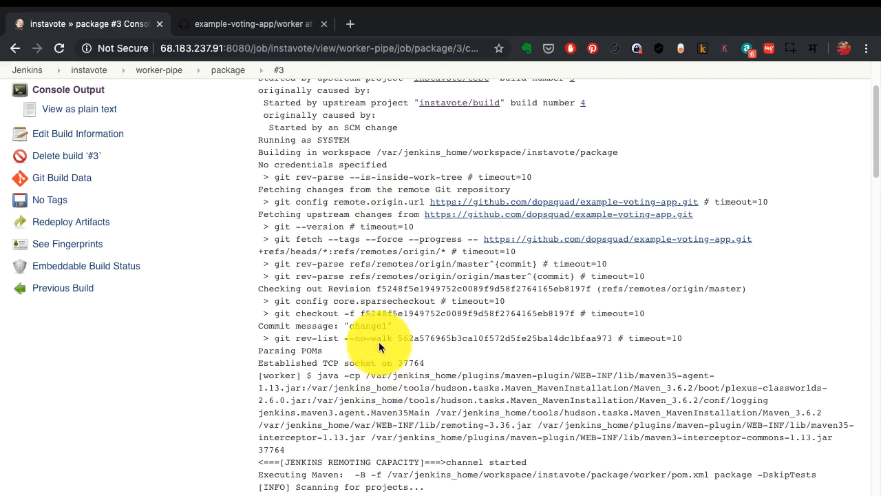
{"action": "scroll", "scroll_direction": "down", "scroll_amount": 3}
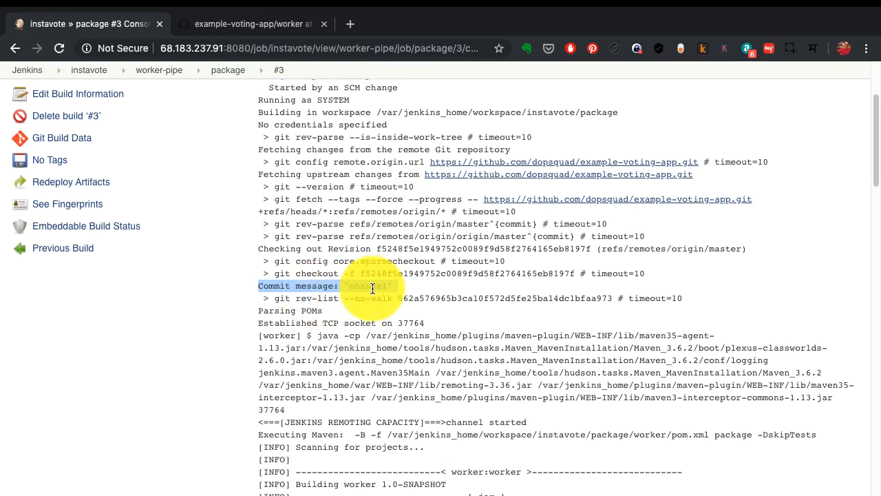
{"action": "scroll", "scroll_direction": "down", "scroll_amount": 3}
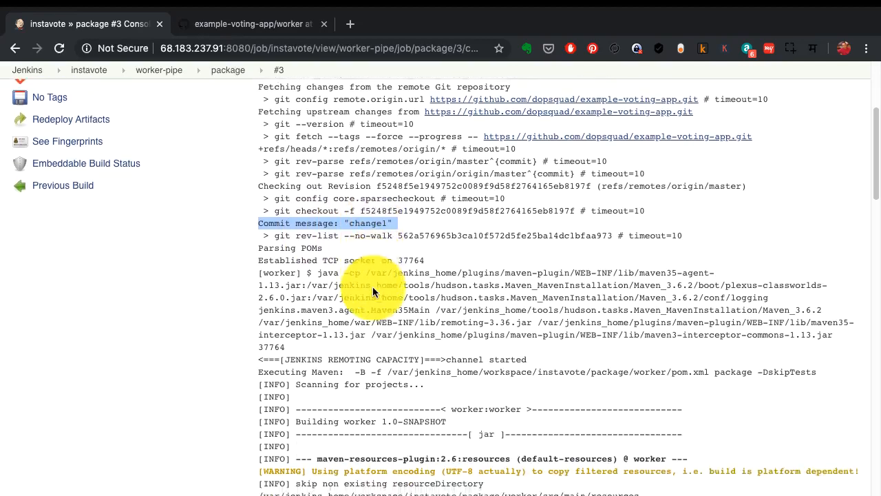
{"action": "scroll", "scroll_direction": "down", "scroll_amount": 3}
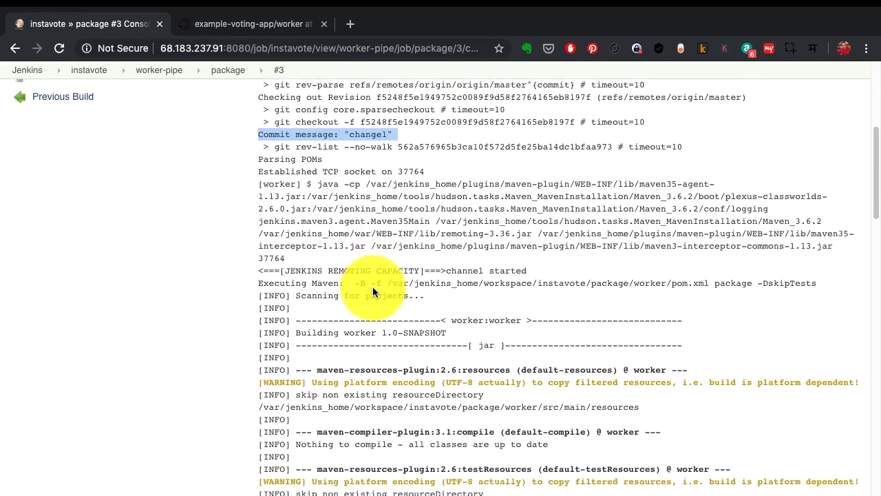
{"action": "scroll", "scroll_direction": "down", "scroll_amount": 3}
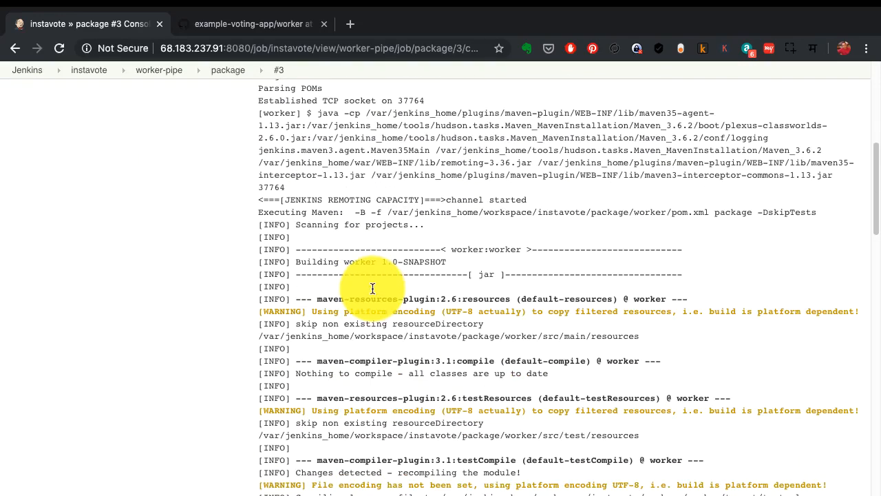
{"action": "mouse_move", "coordinate": [346, 96]}
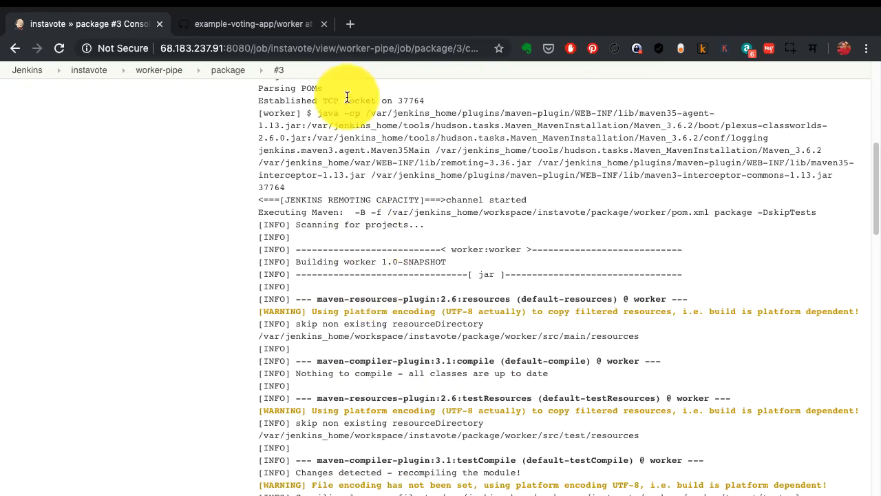
{"action": "scroll", "scroll_direction": "down", "scroll_amount": 3}
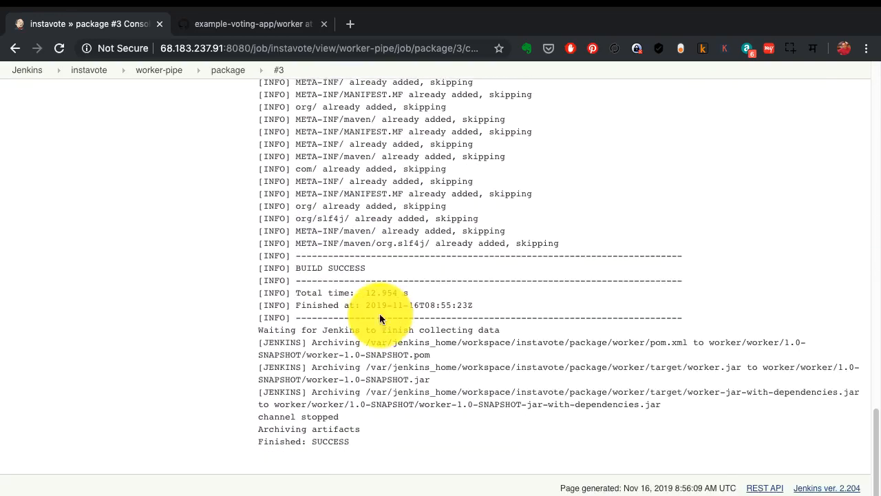
{"action": "mouse_move", "coordinate": [412, 380]}
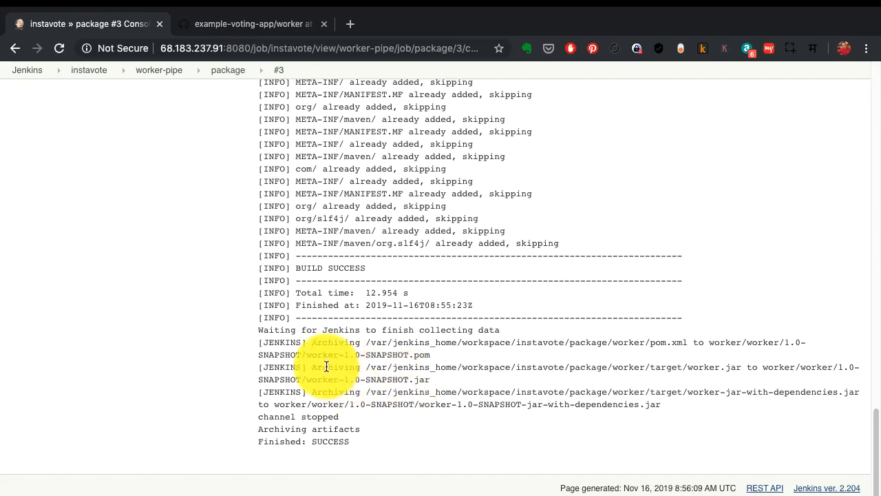
{"action": "scroll", "scroll_direction": "up", "scroll_amount": 3}
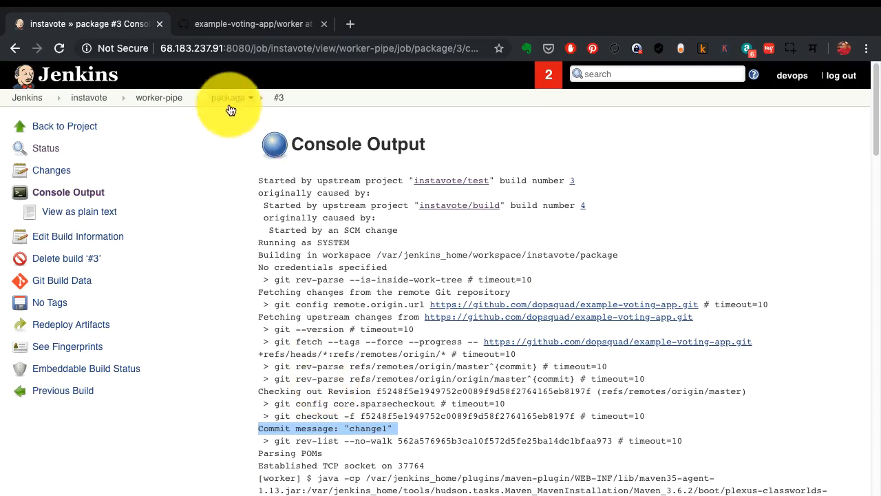
- View the package project overview, then return to the dashboard and reopen the instavote folder
{"action": "left_click", "coordinate": [228, 97]}
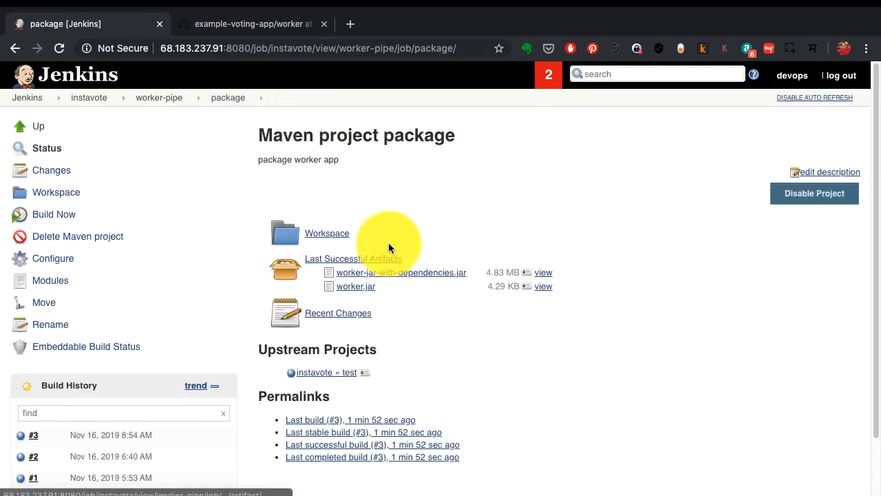
{"action": "mouse_move", "coordinate": [159, 98]}
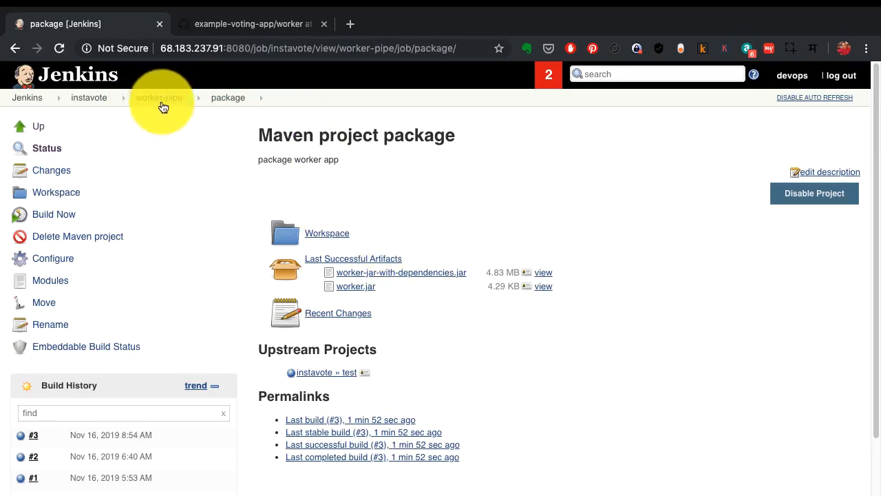
{"action": "left_click", "coordinate": [76, 74]}
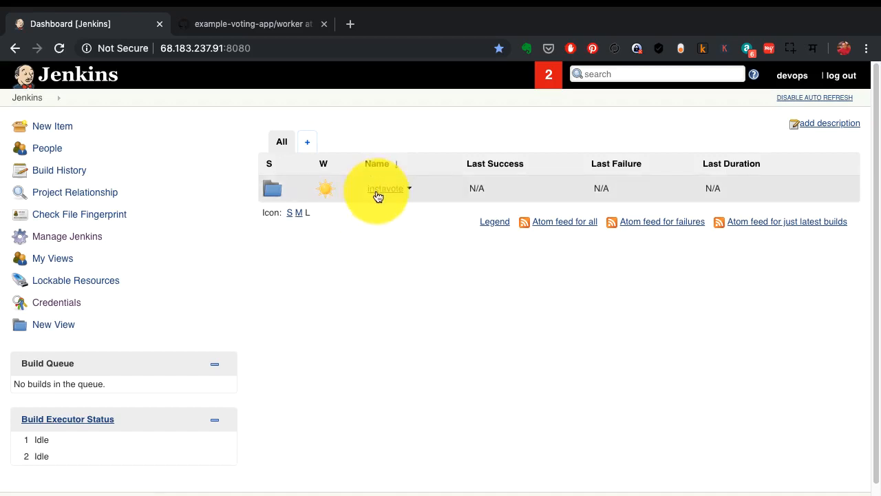
{"action": "left_click", "coordinate": [386, 188]}
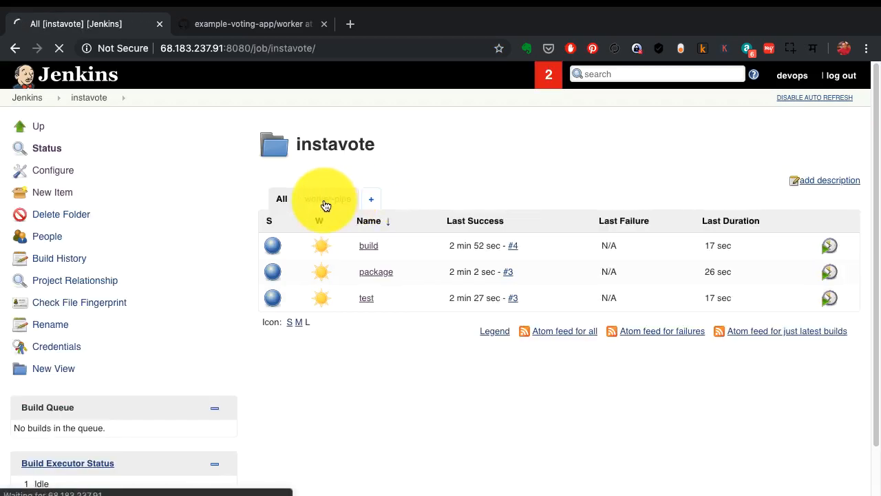
{"action": "left_click", "coordinate": [328, 198]}
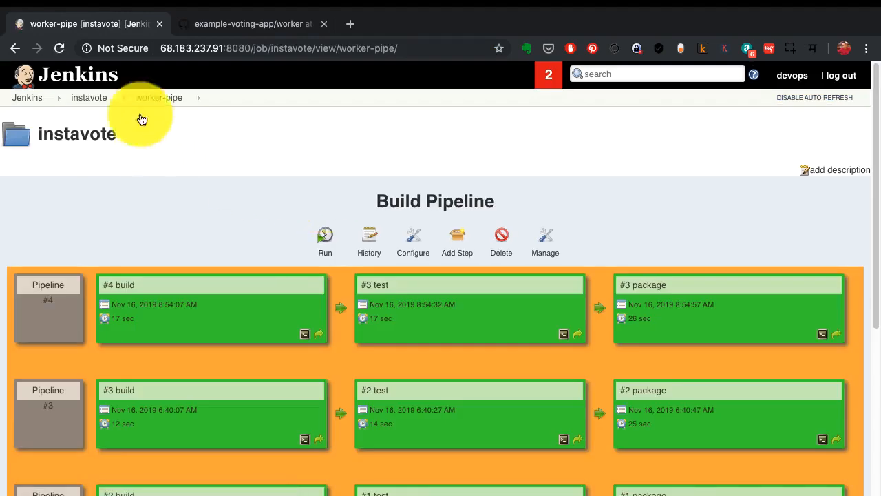
- Check the instavote folder overview and settings, then head back to the Jenkins dashboard
{"action": "left_click", "coordinate": [88, 97]}
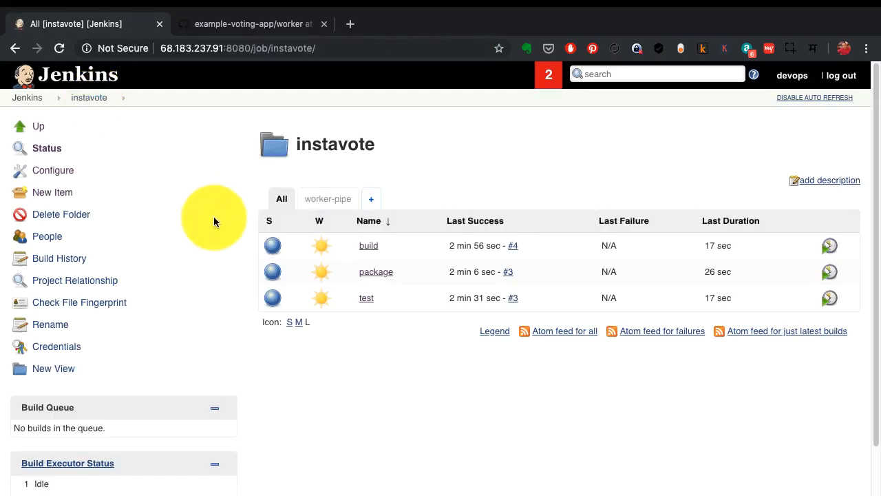
{"action": "mouse_move", "coordinate": [78, 225]}
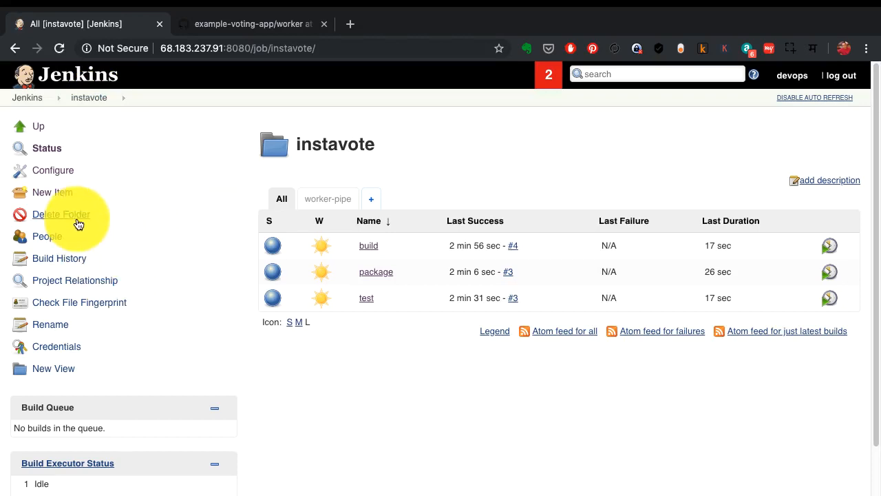
{"action": "left_click", "coordinate": [52, 170]}
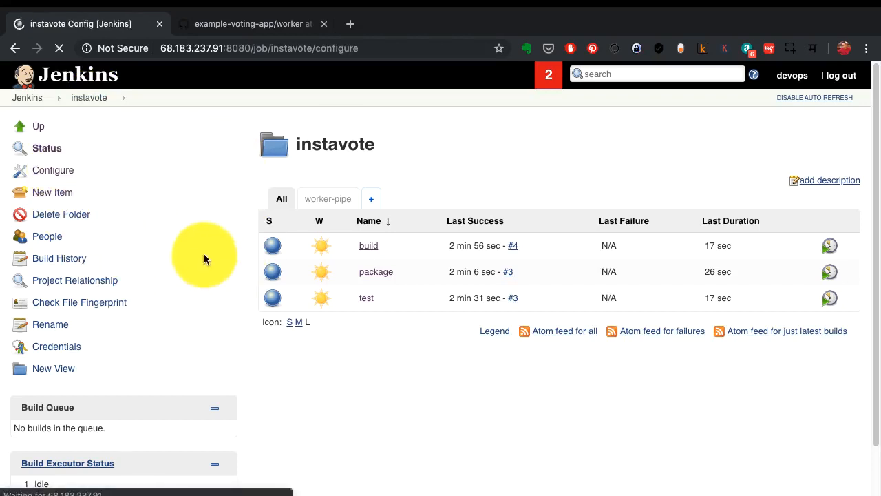
{"action": "left_click", "coordinate": [27, 97]}
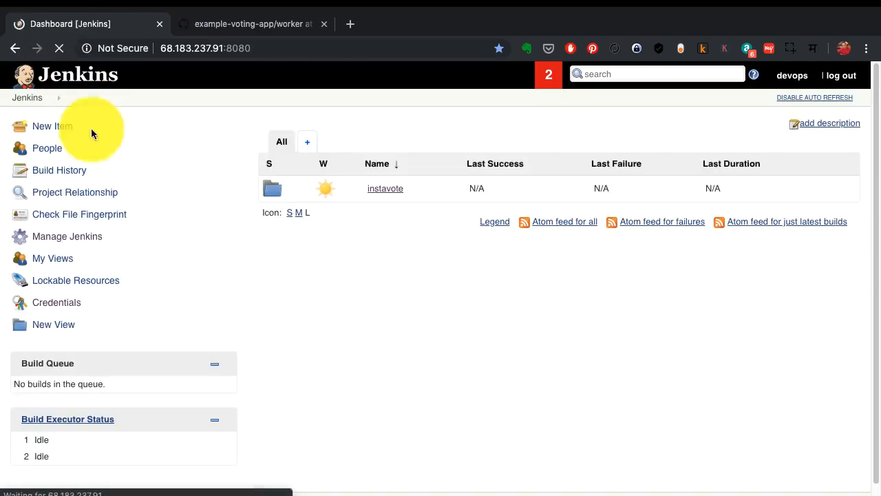
{"action": "left_click", "coordinate": [67, 236]}
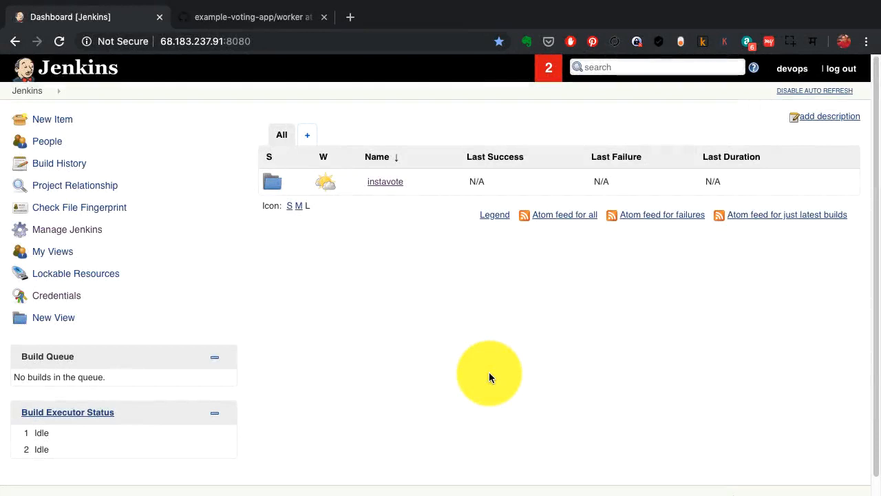
{"action": "mouse_move", "coordinate": [411, 306]}
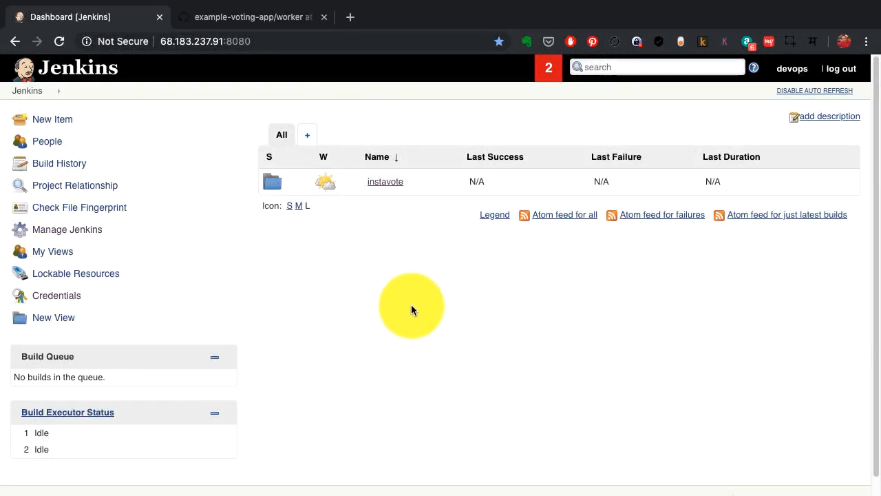
{"action": "mouse_move", "coordinate": [408, 226]}
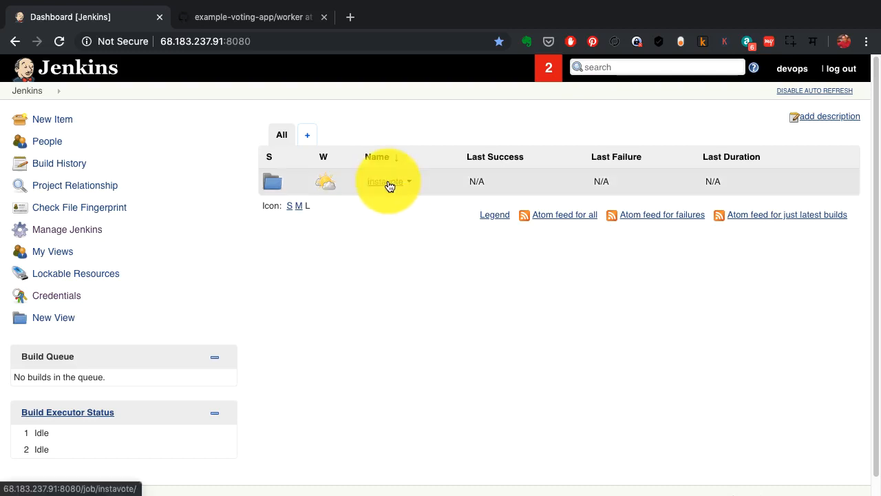
- Open the instavote folder's worker-pipe view and inspect the failed test #5 card
{"action": "left_click", "coordinate": [385, 181]}
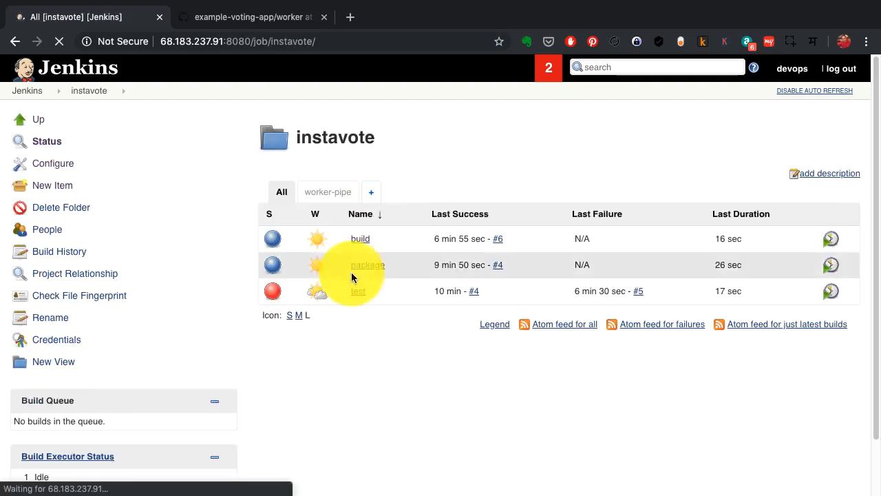
{"action": "left_click", "coordinate": [328, 191]}
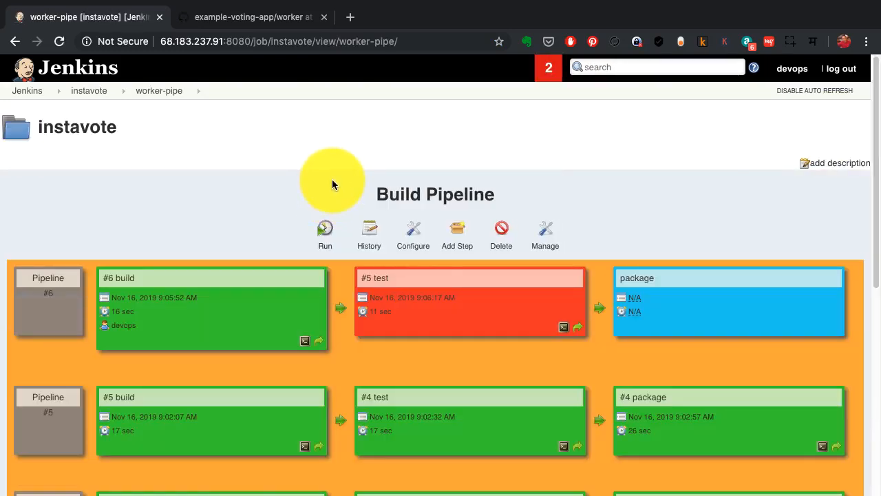
{"action": "mouse_move", "coordinate": [407, 281]}
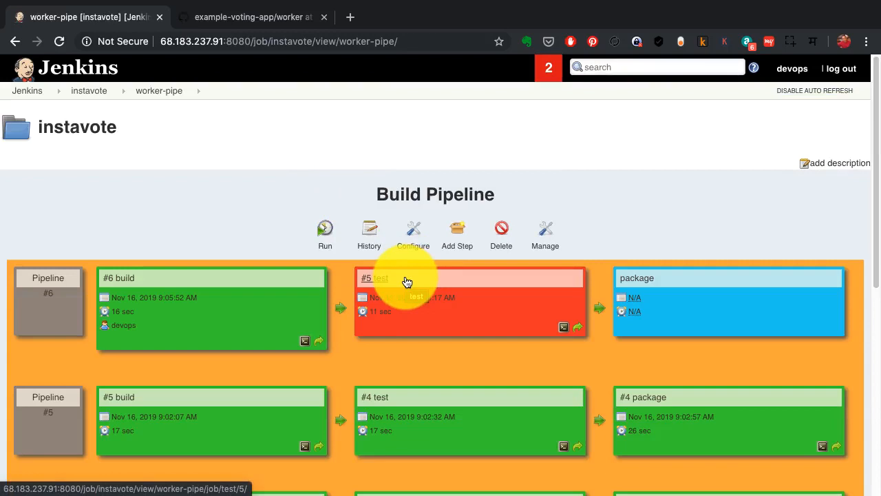
{"action": "mouse_move", "coordinate": [172, 168]}
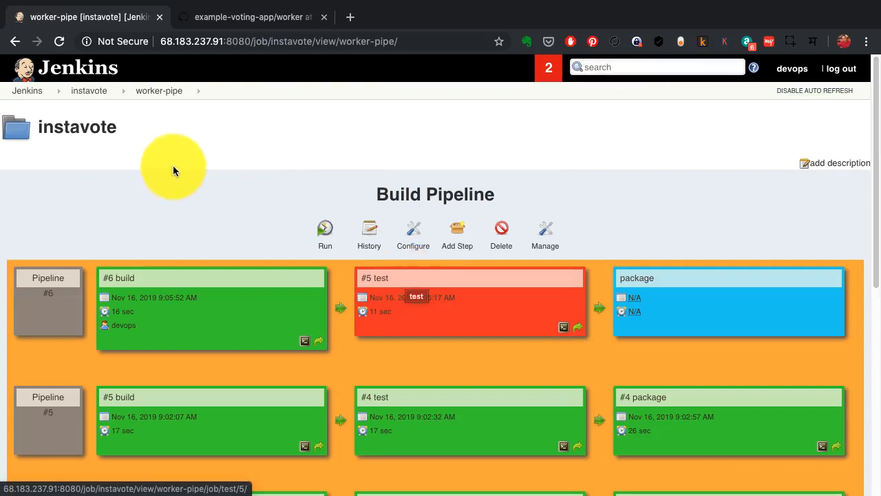
{"action": "mouse_move", "coordinate": [127, 287]}
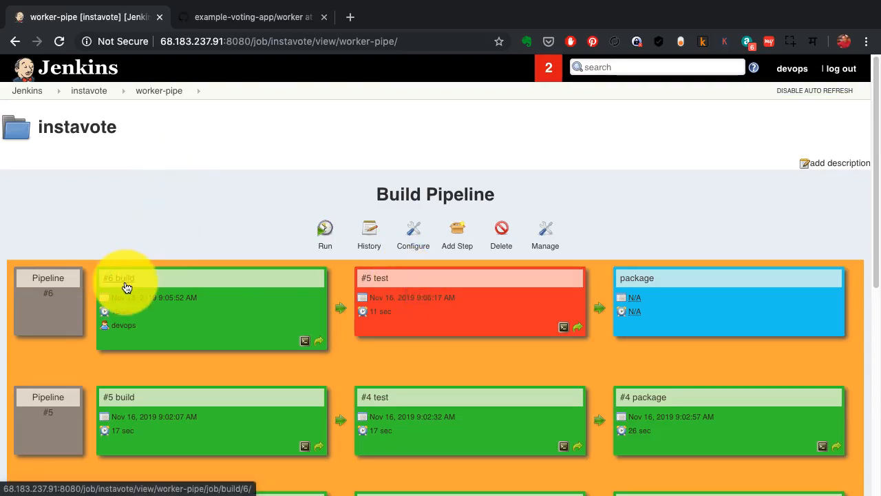
{"action": "mouse_move", "coordinate": [234, 291]}
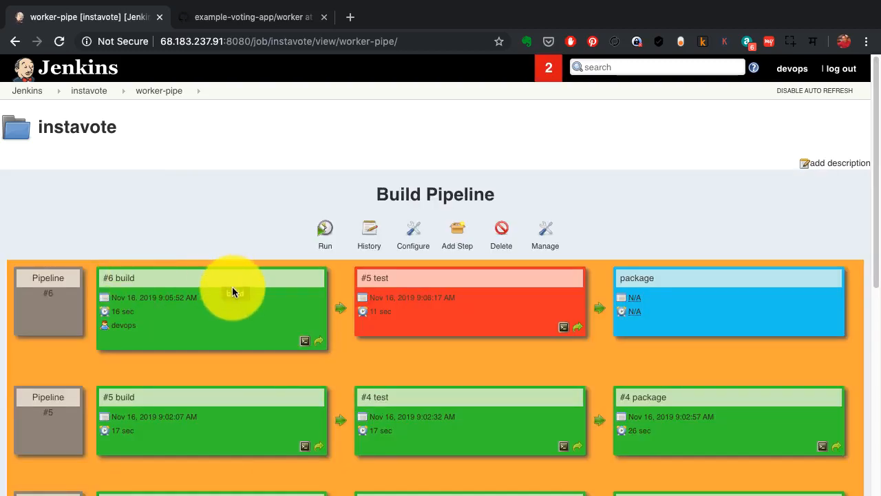
{"action": "mouse_move", "coordinate": [253, 305]}
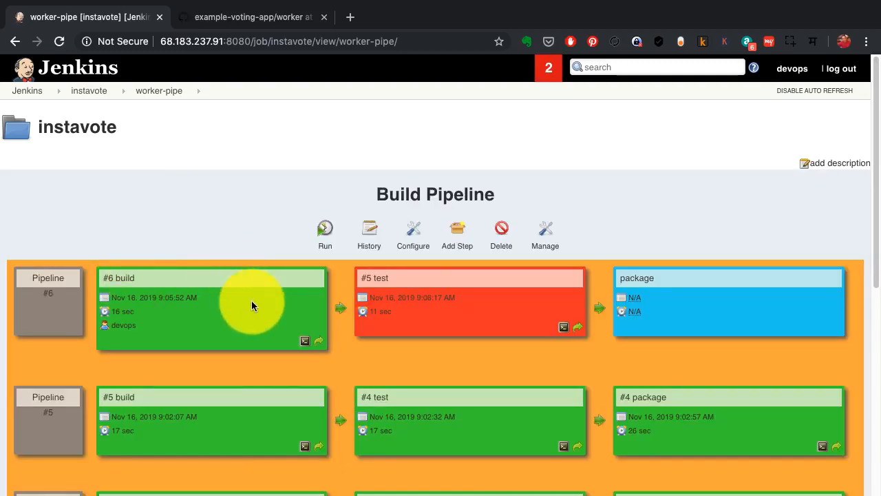
{"action": "mouse_move", "coordinate": [437, 307]}
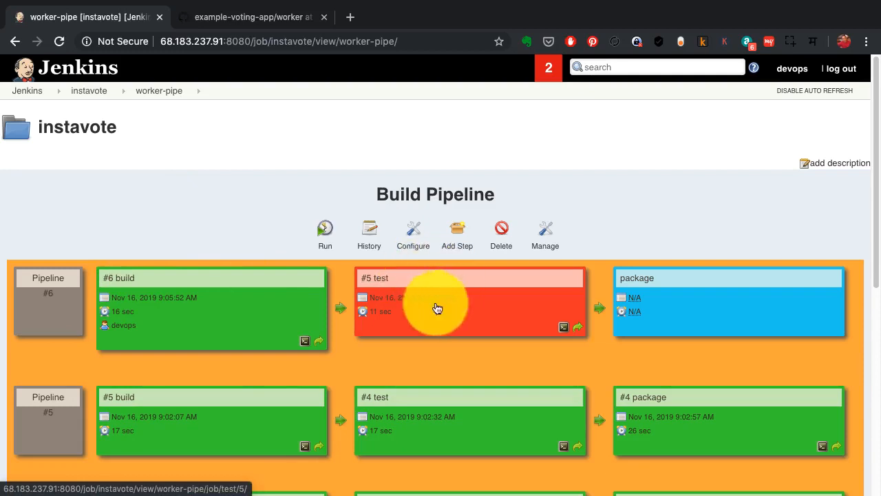
{"action": "mouse_move", "coordinate": [461, 318]}
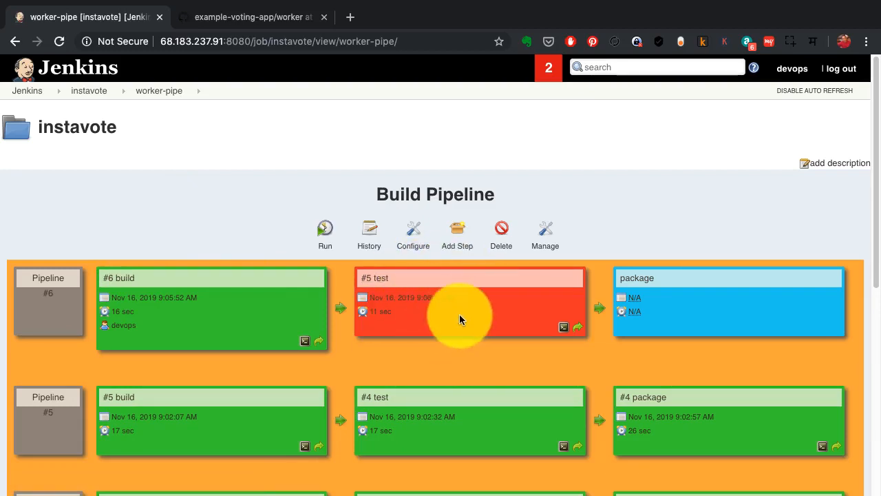
{"action": "mouse_move", "coordinate": [461, 318]}
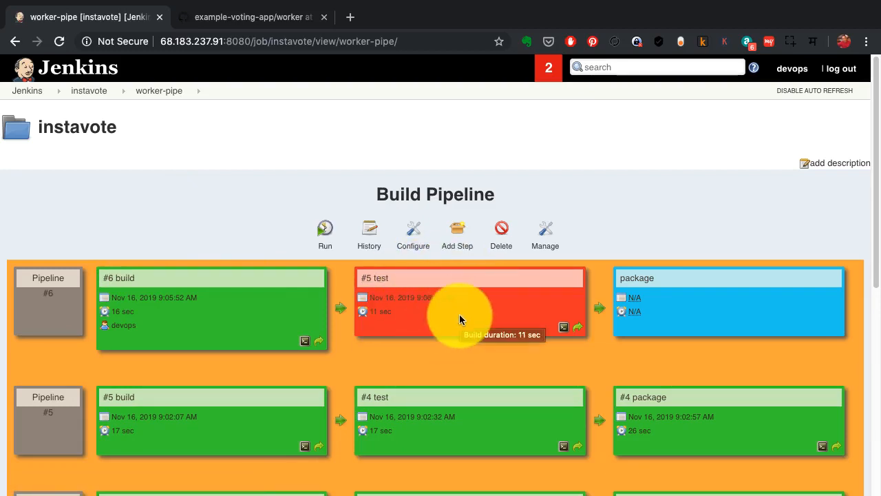
{"action": "left_click", "coordinate": [324, 227]}
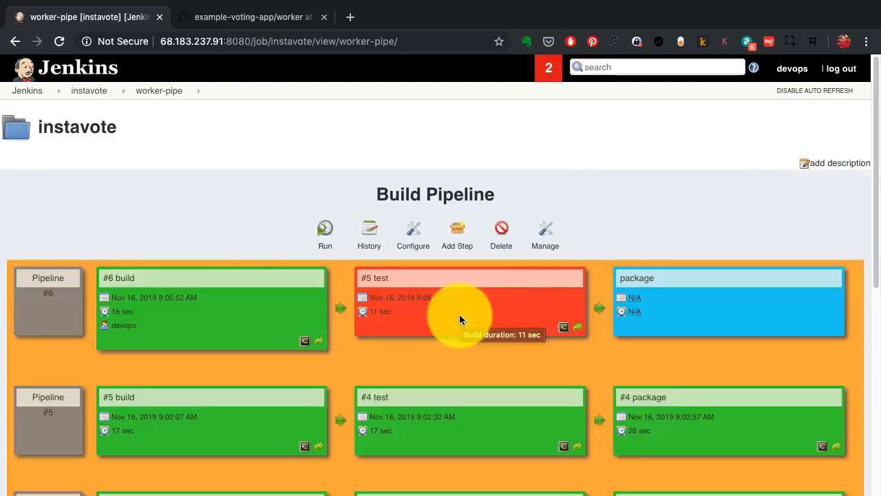
{"action": "mouse_move", "coordinate": [470, 308]}
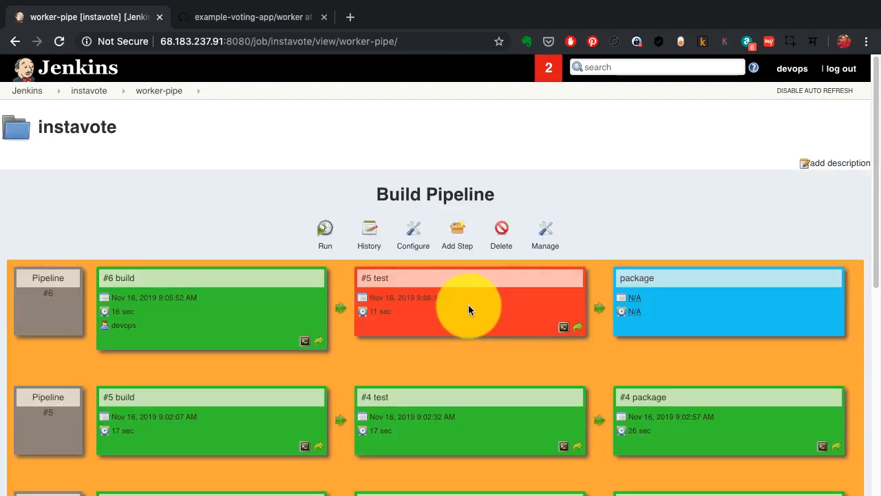
{"action": "mouse_move", "coordinate": [470, 308]}
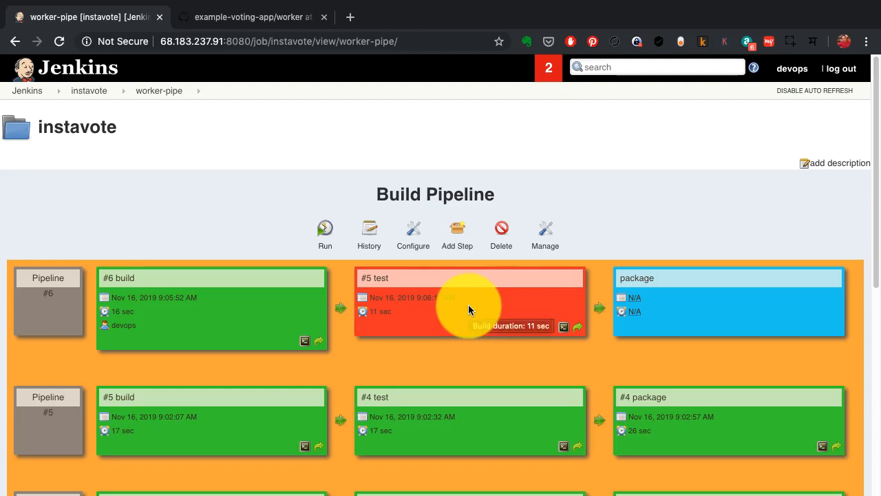
{"action": "mouse_move", "coordinate": [651, 241]}
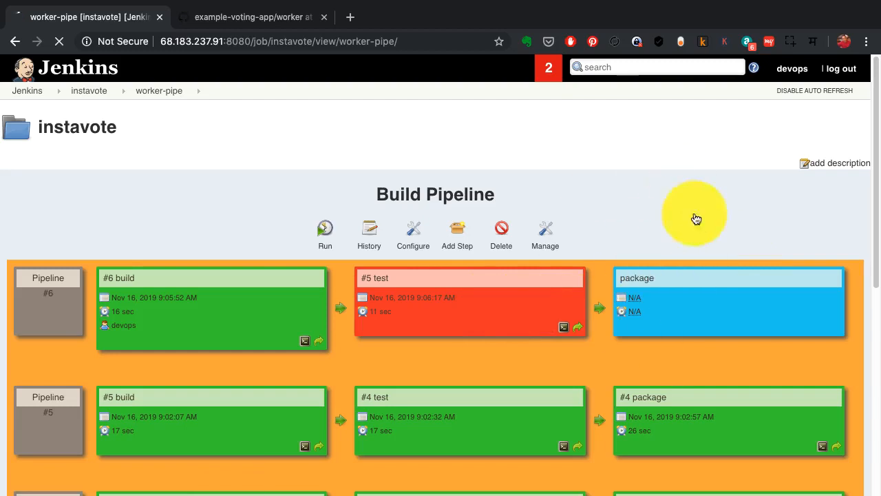
{"action": "mouse_move", "coordinate": [208, 297]}
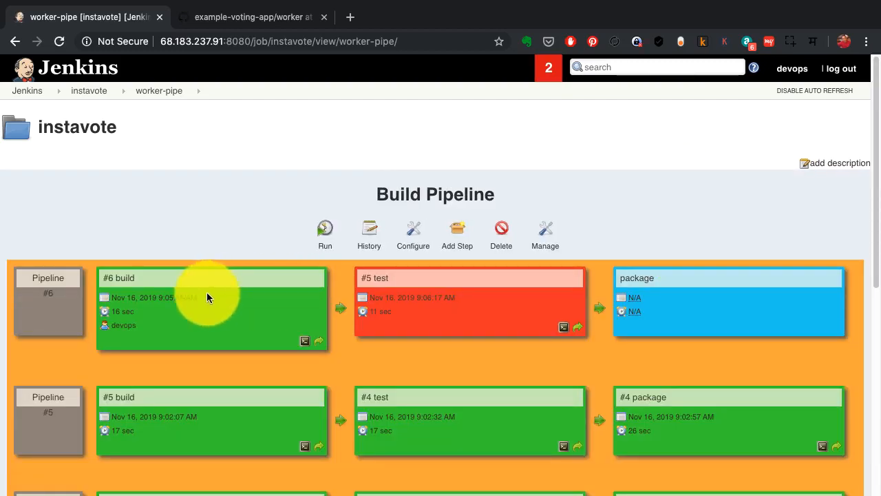
- Refresh the pipeline view to see run #7 building, then leave for the Jenkins dashboard
{"action": "left_click", "coordinate": [325, 227]}
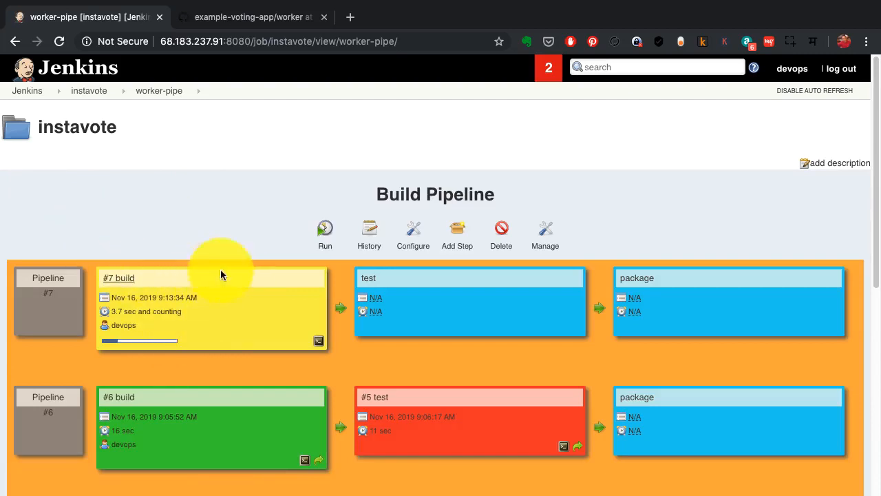
{"action": "mouse_move", "coordinate": [263, 257]}
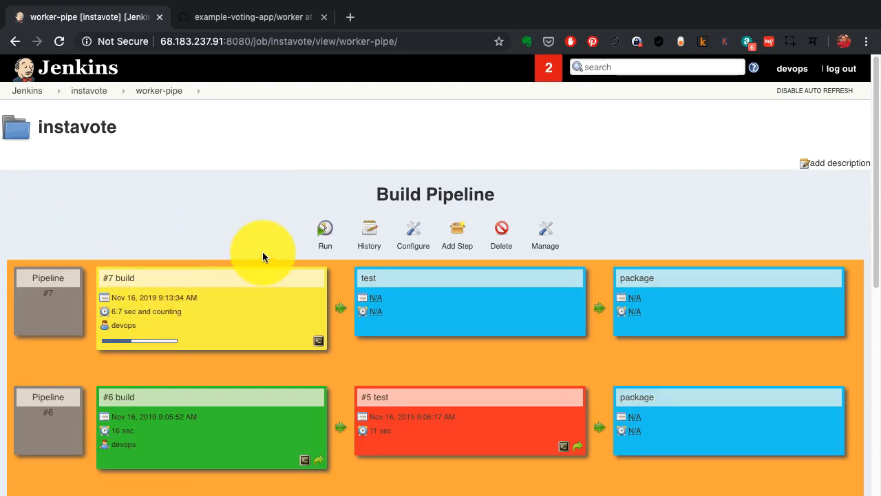
{"action": "mouse_move", "coordinate": [761, 289]}
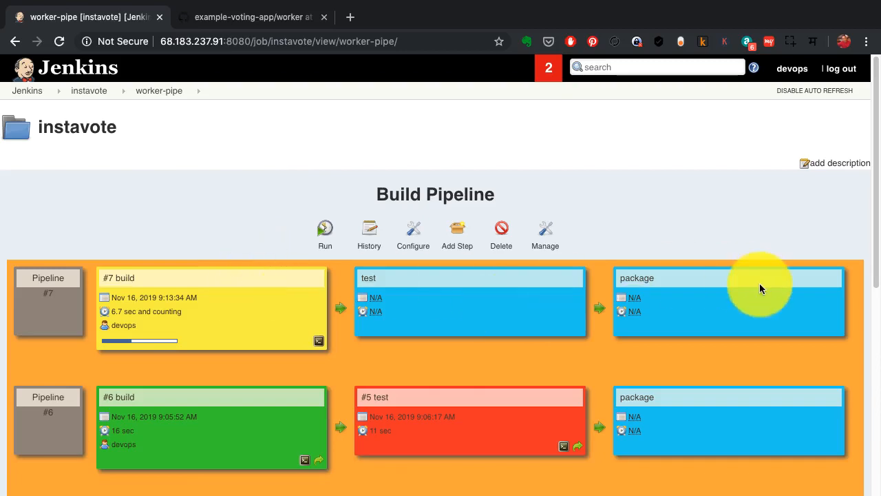
{"action": "left_click", "coordinate": [27, 90]}
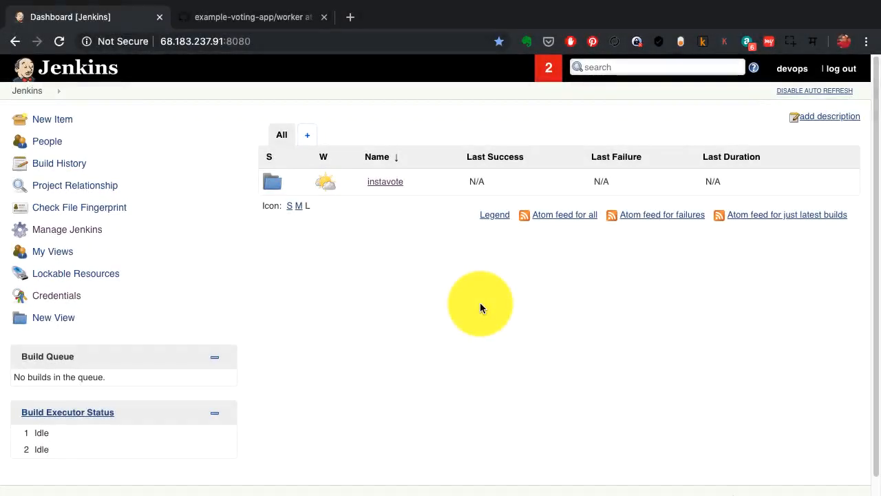